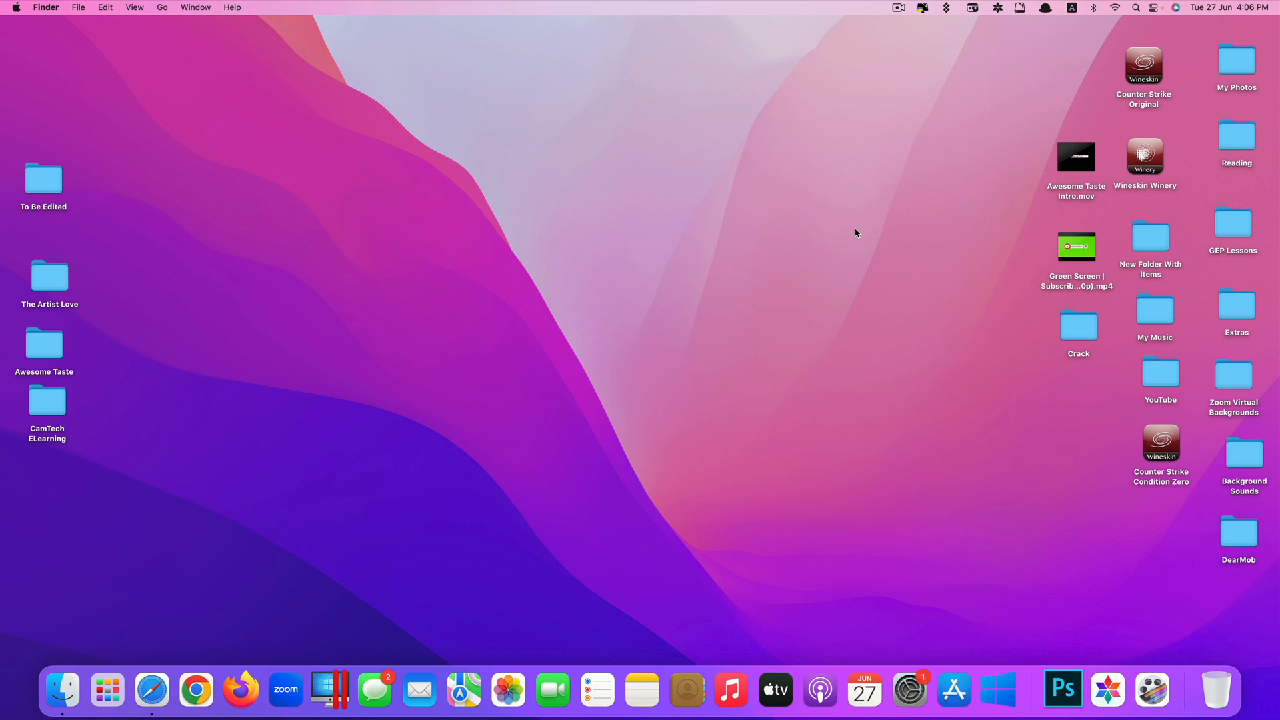
# Step: Search Launchpad for 'maccleaner' and launch MacCleaner Pro to its Overview
pyautogui.write('maccleaner')
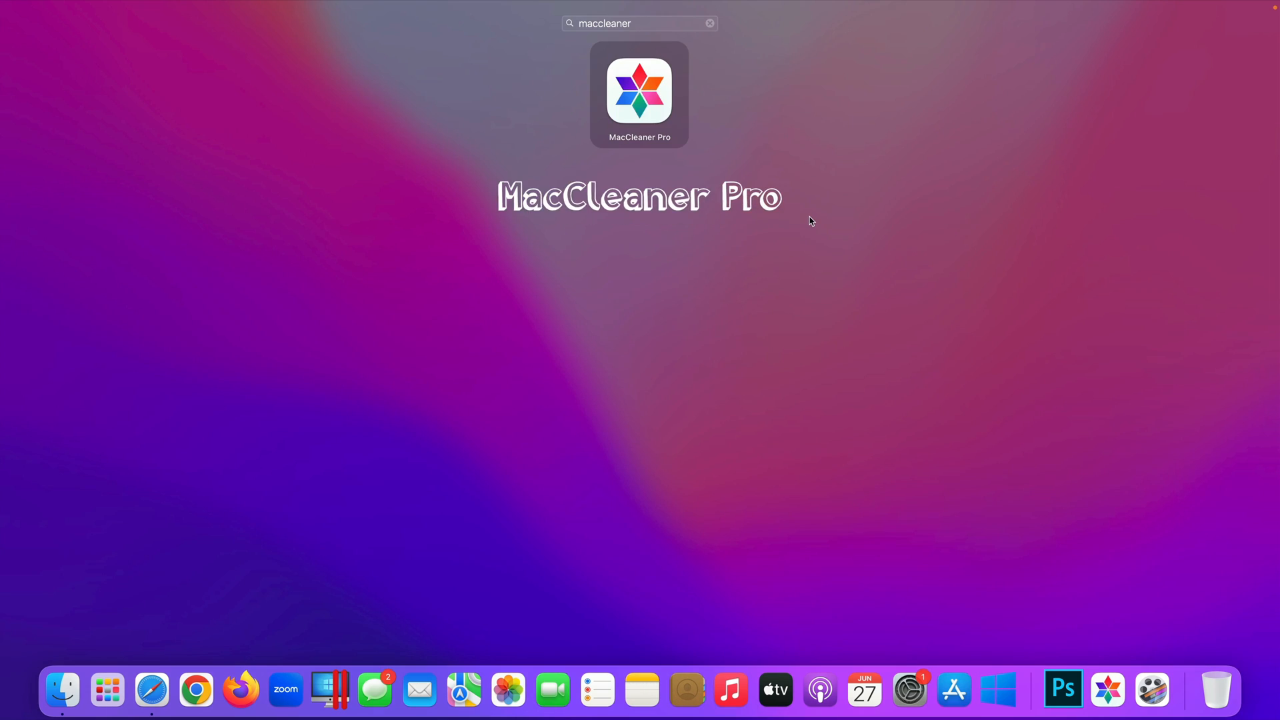
pyautogui.doubleClick(639, 88)
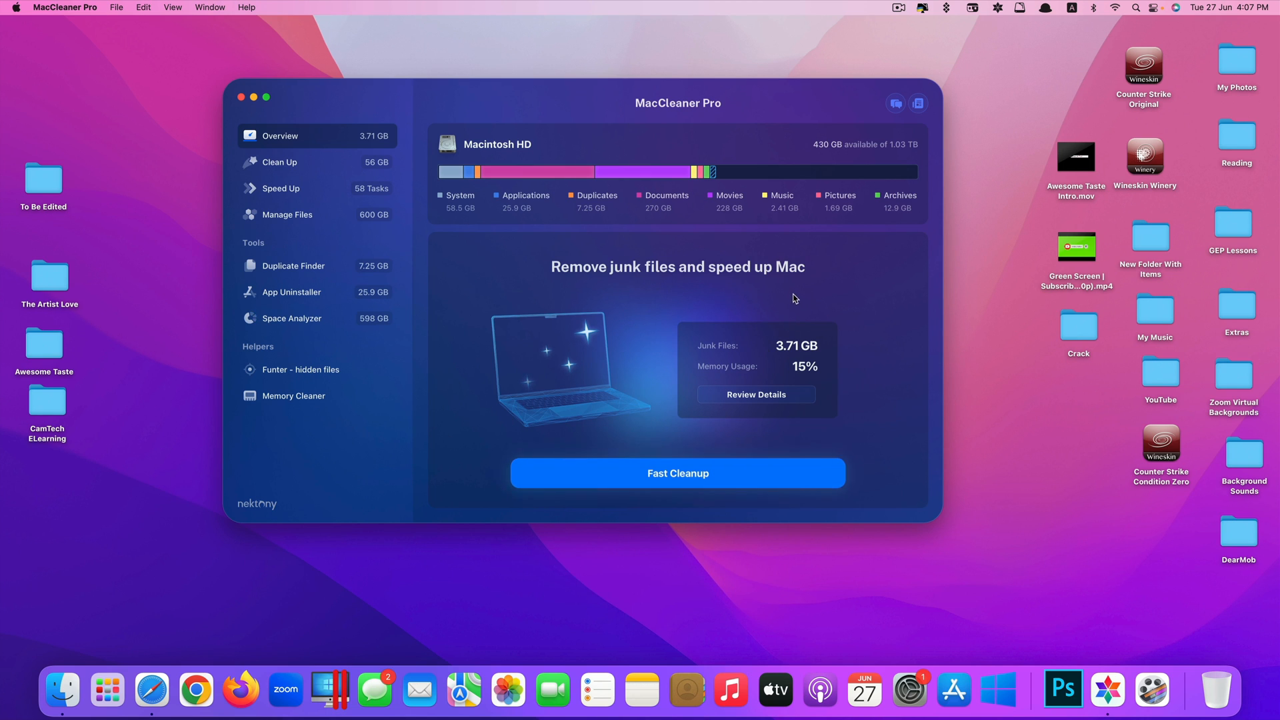
# Step: Open Clean Up and preview Caches, Trash bin, Installation files, Downloads, Screenshots, Purgeable space
pyautogui.click(279, 161)
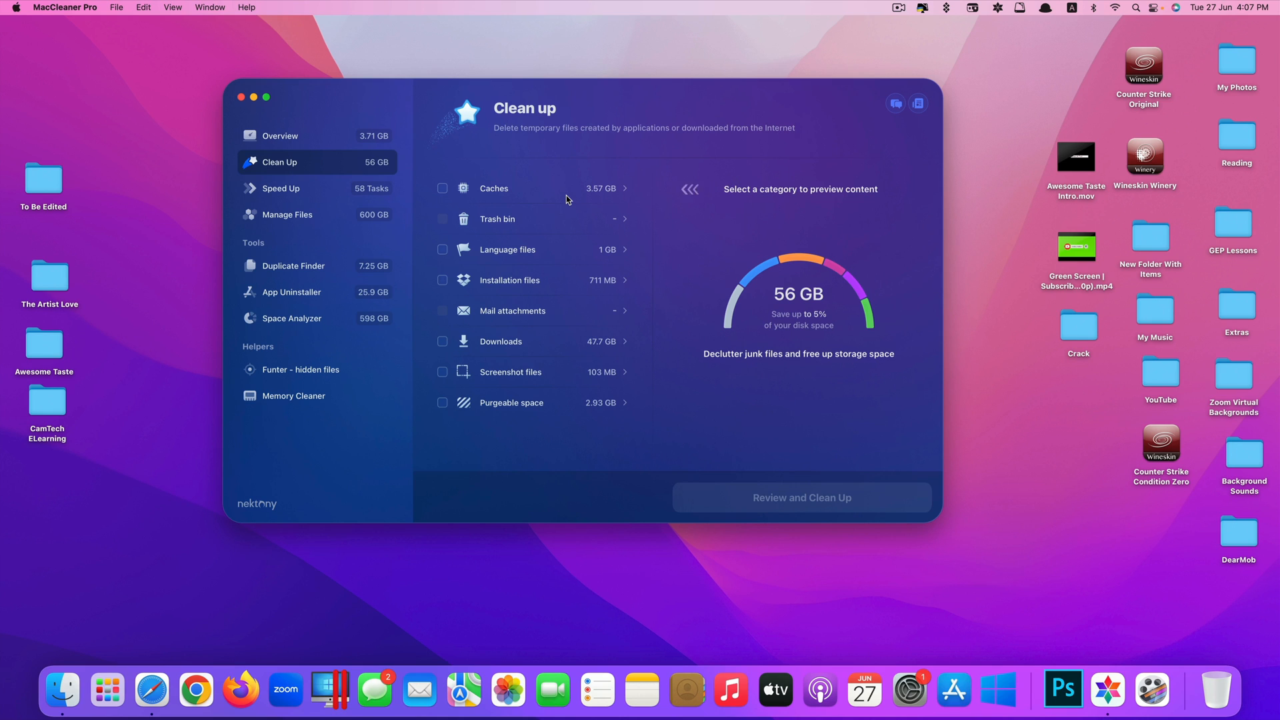
pyautogui.click(494, 188)
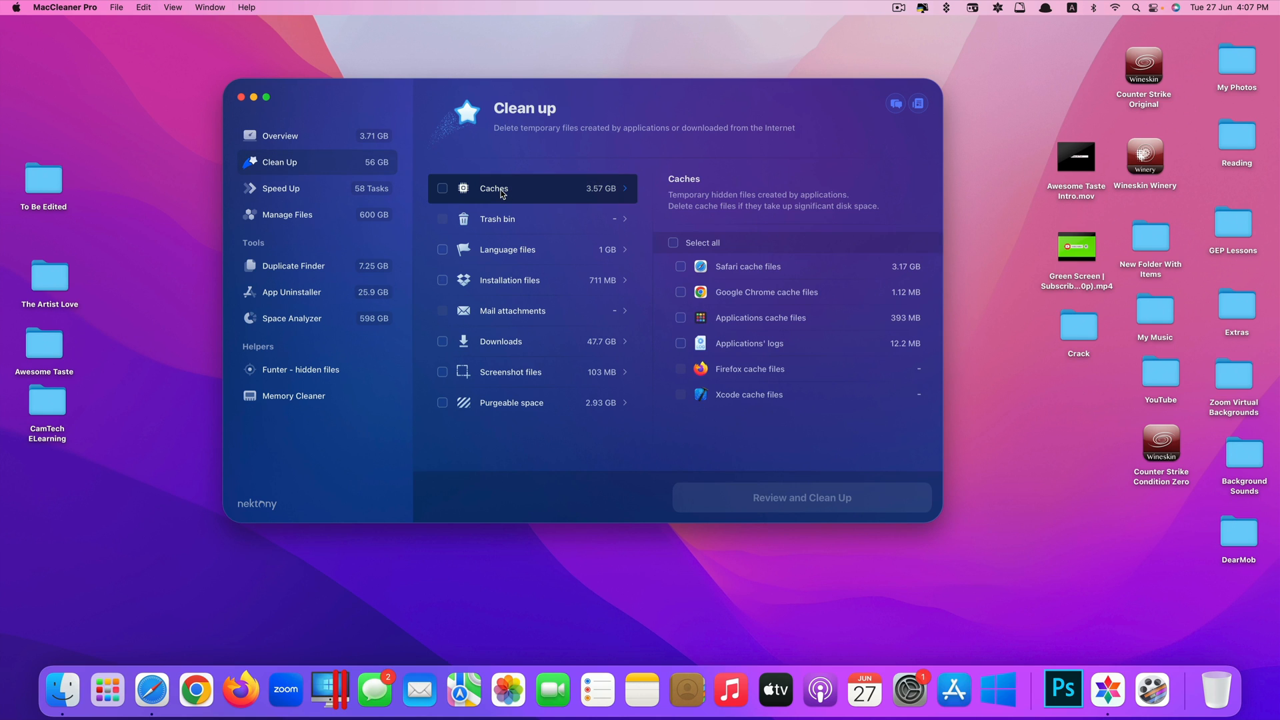
pyautogui.moveTo(724, 384)
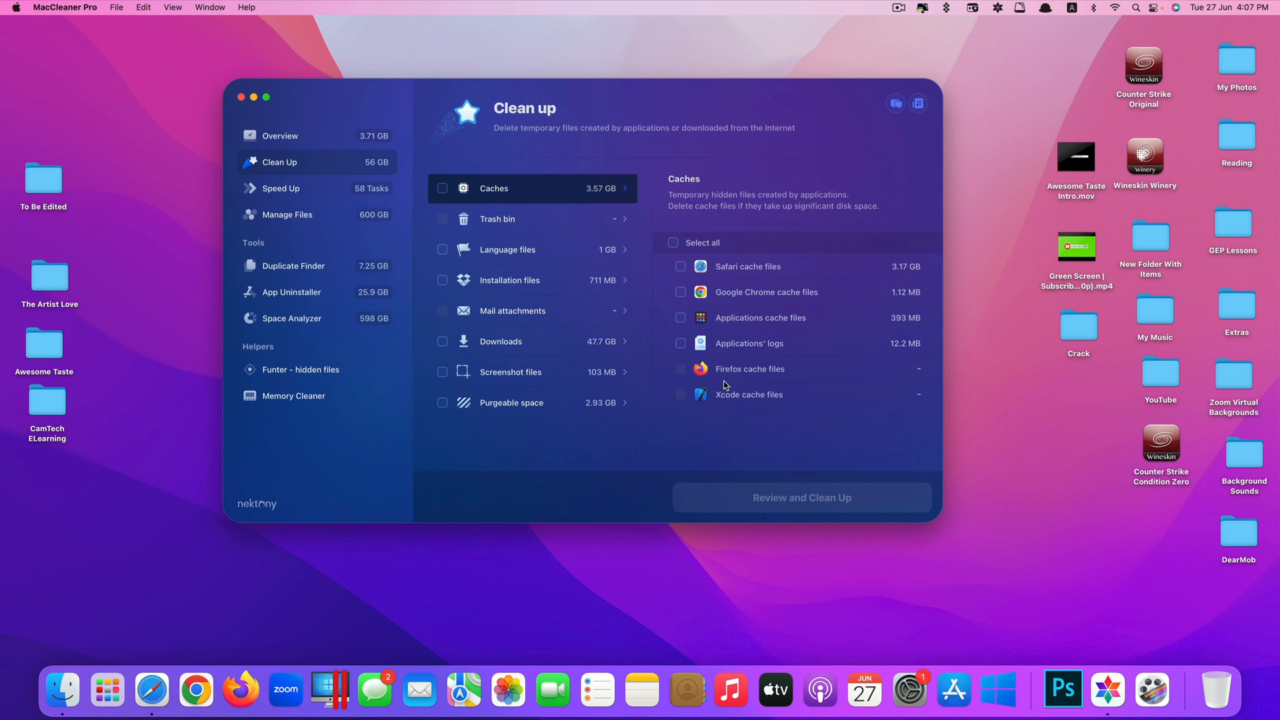
pyautogui.click(530, 219)
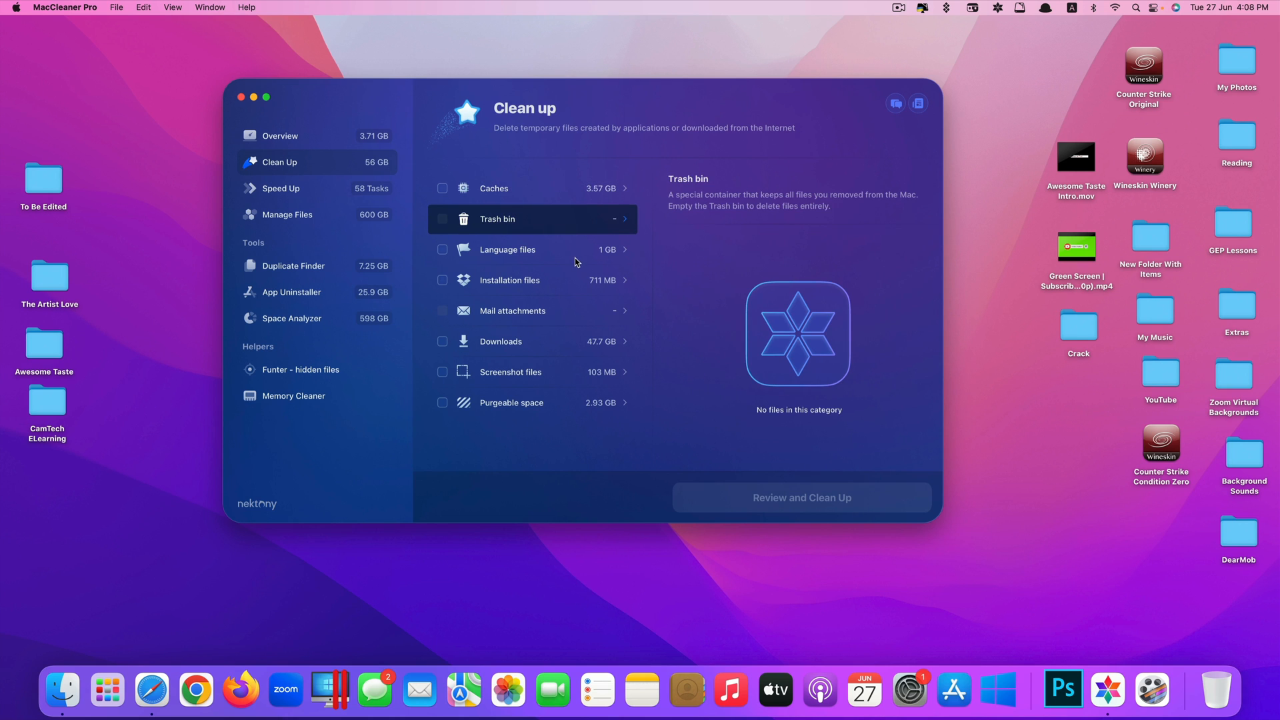
pyautogui.click(509, 280)
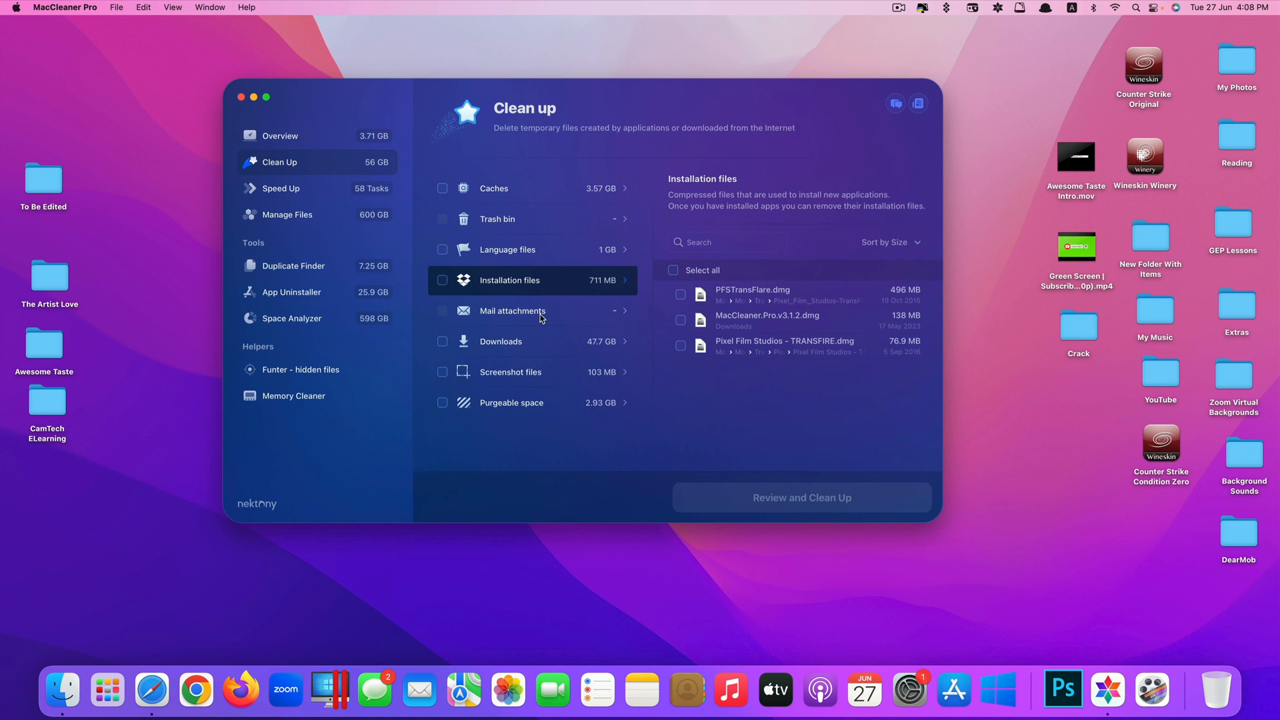
pyautogui.click(502, 341)
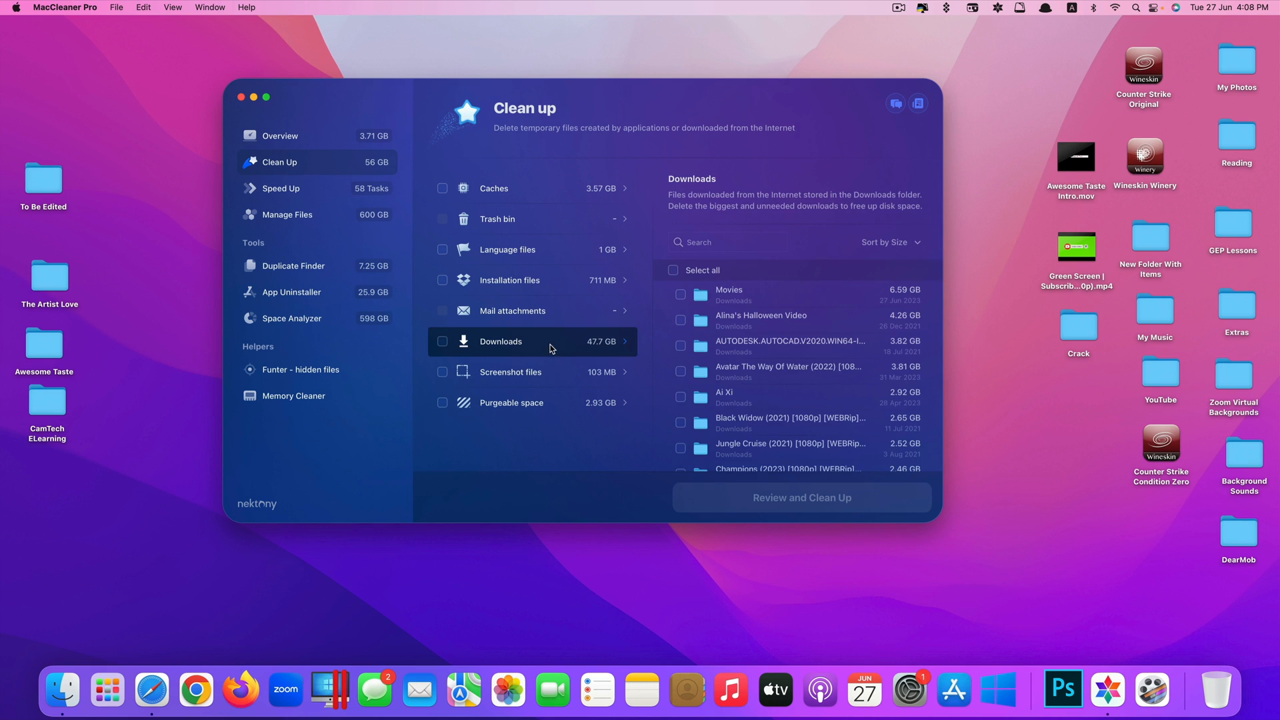
pyautogui.click(510, 371)
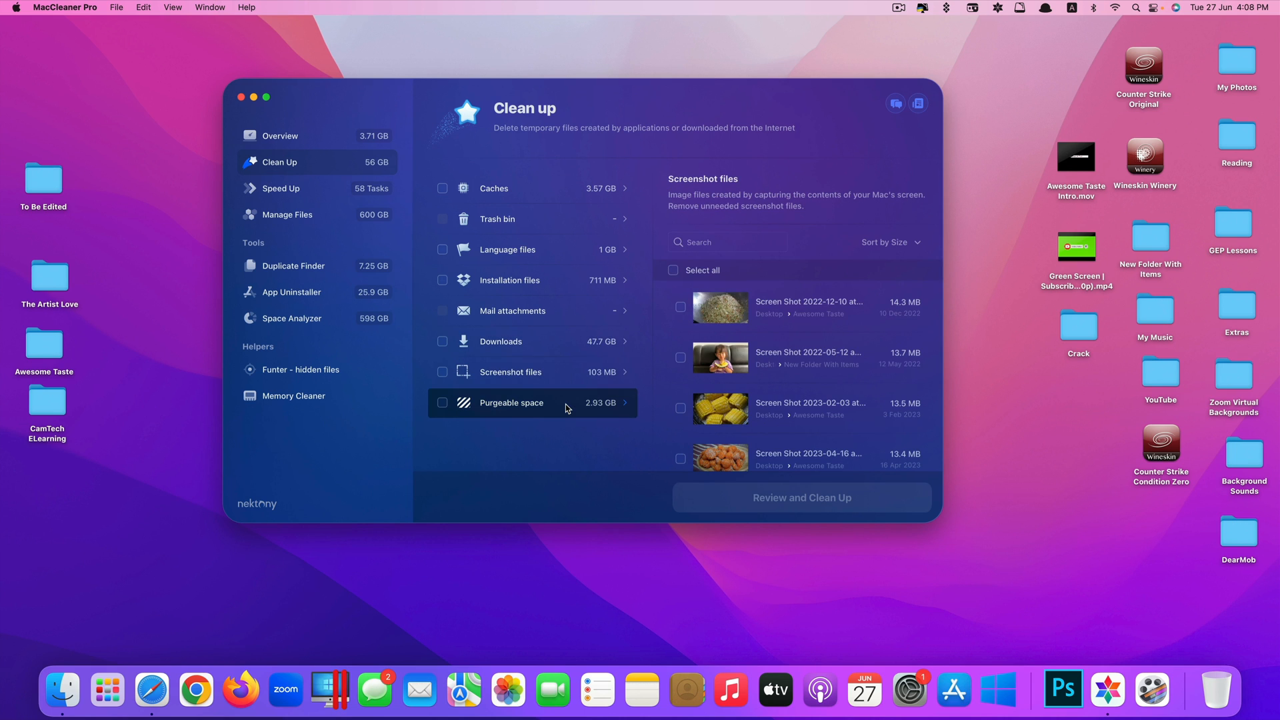
pyautogui.click(510, 403)
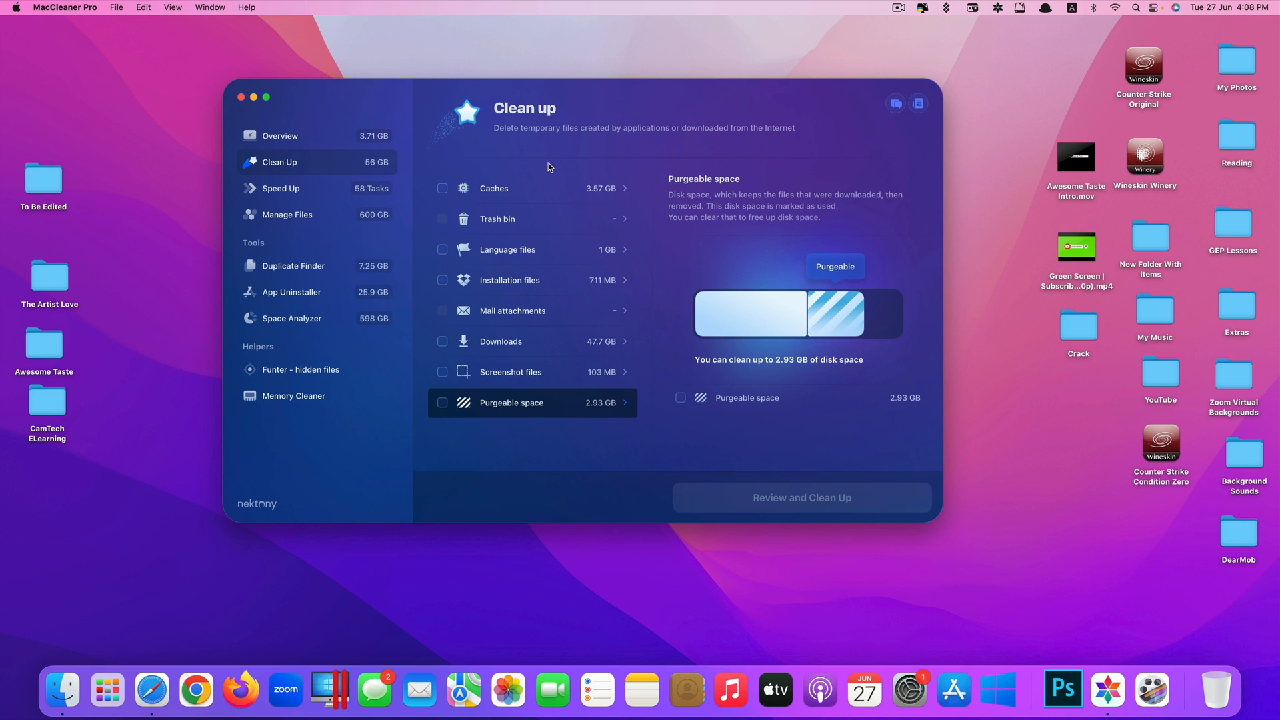
pyautogui.moveTo(564, 264)
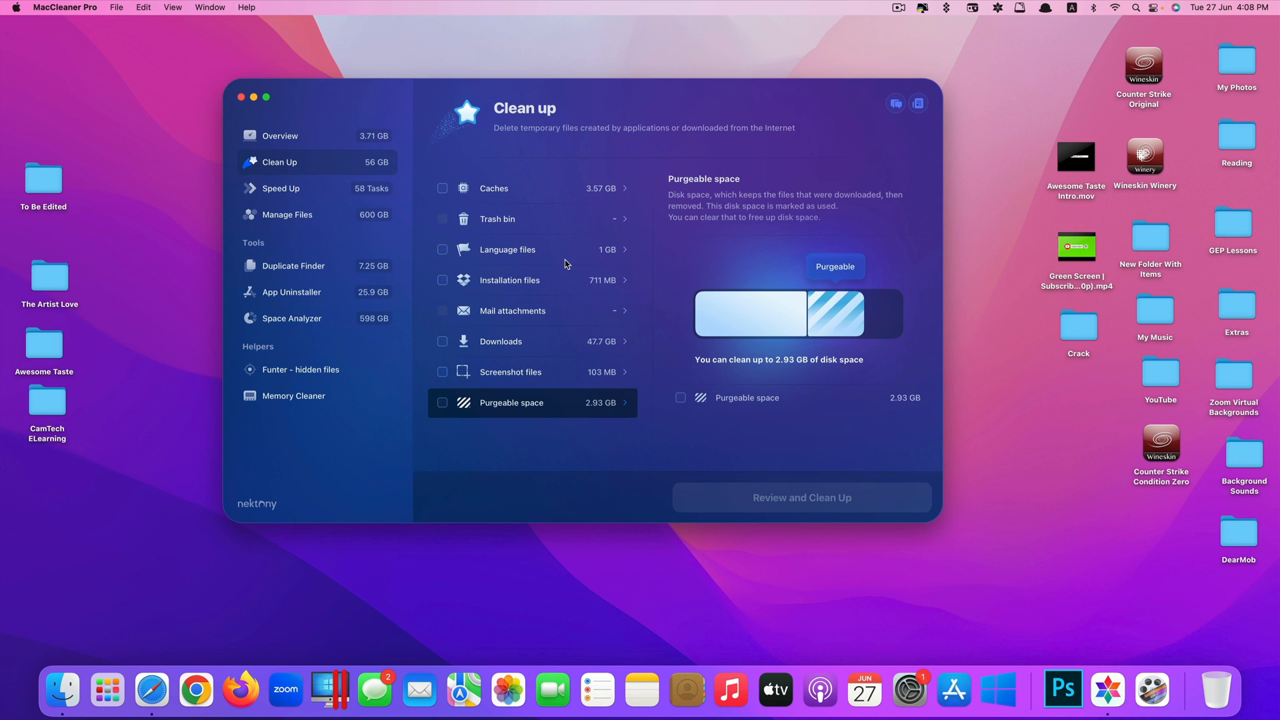
pyautogui.moveTo(574, 327)
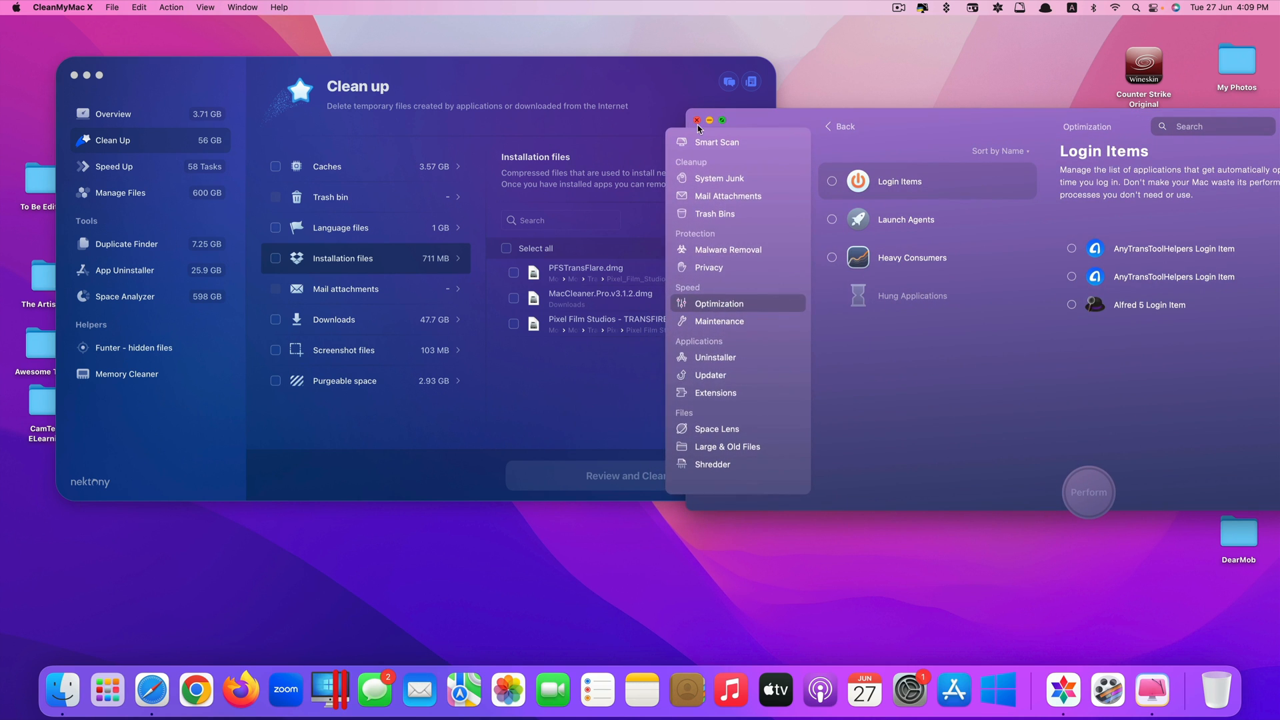
pyautogui.moveTo(691, 297)
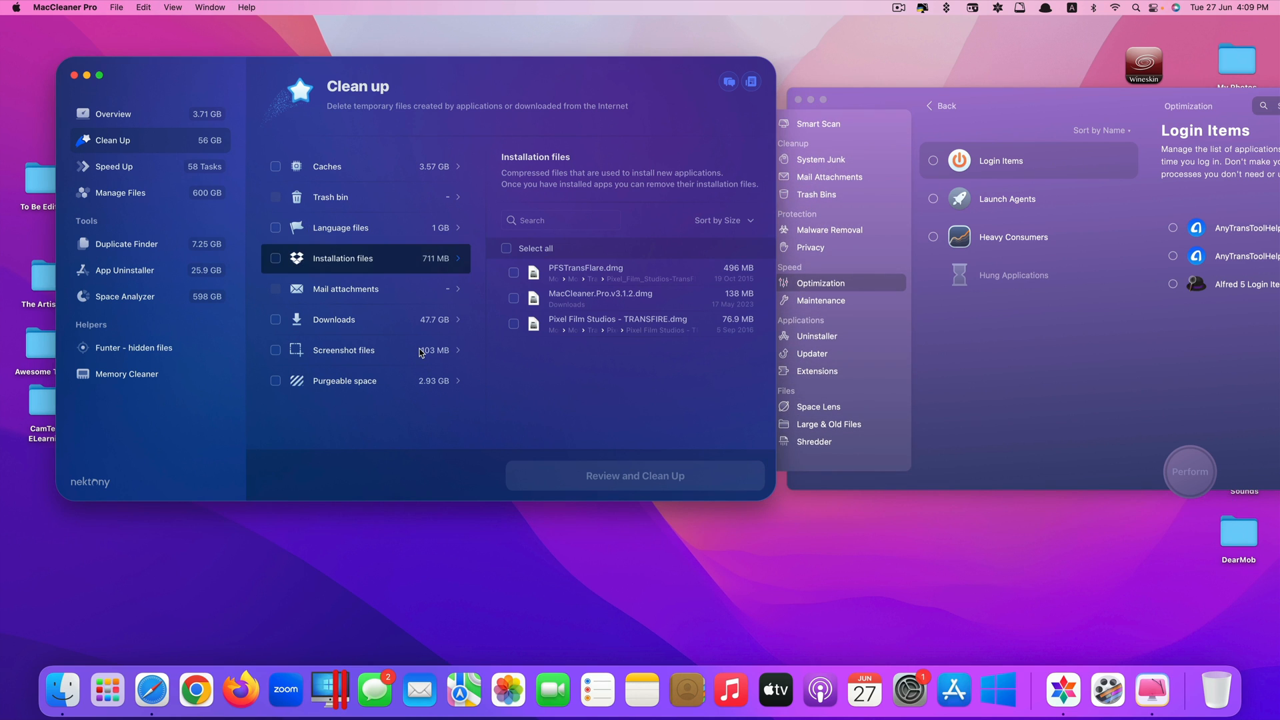
# Step: Preview Screenshot files and Purgeable space, ending on the 1 GB language files list
pyautogui.click(342, 349)
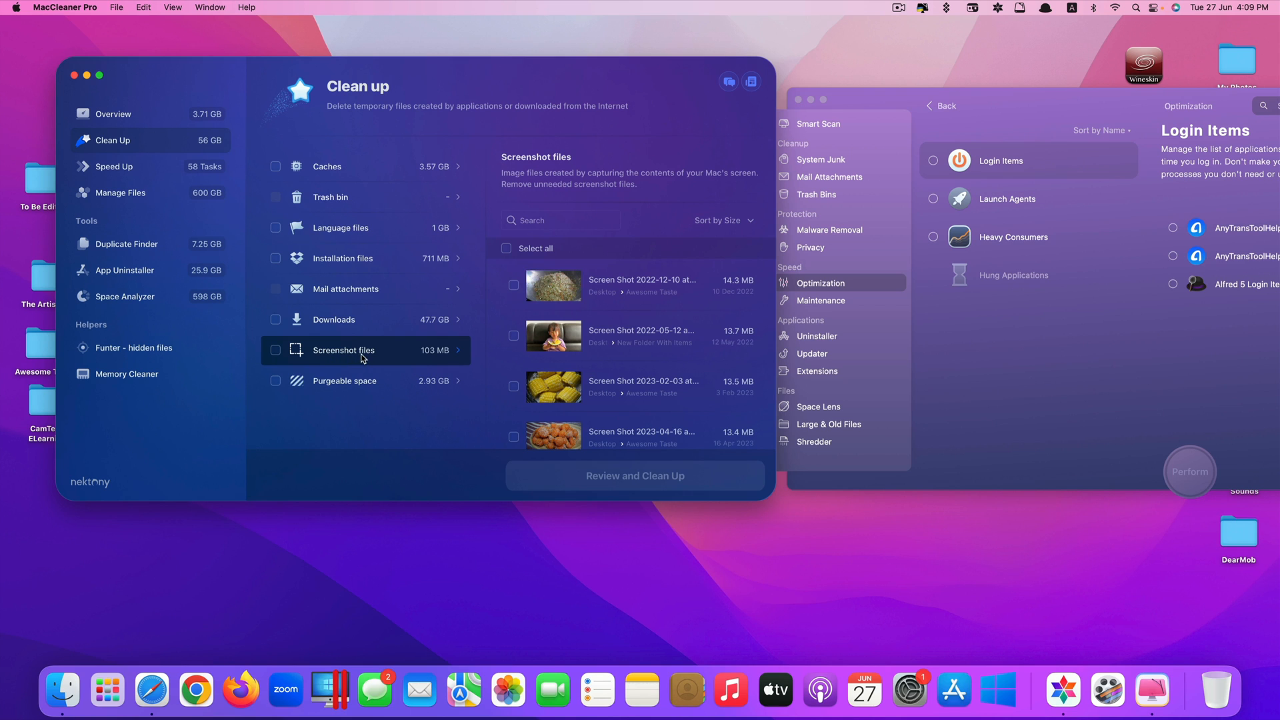
pyautogui.click(345, 380)
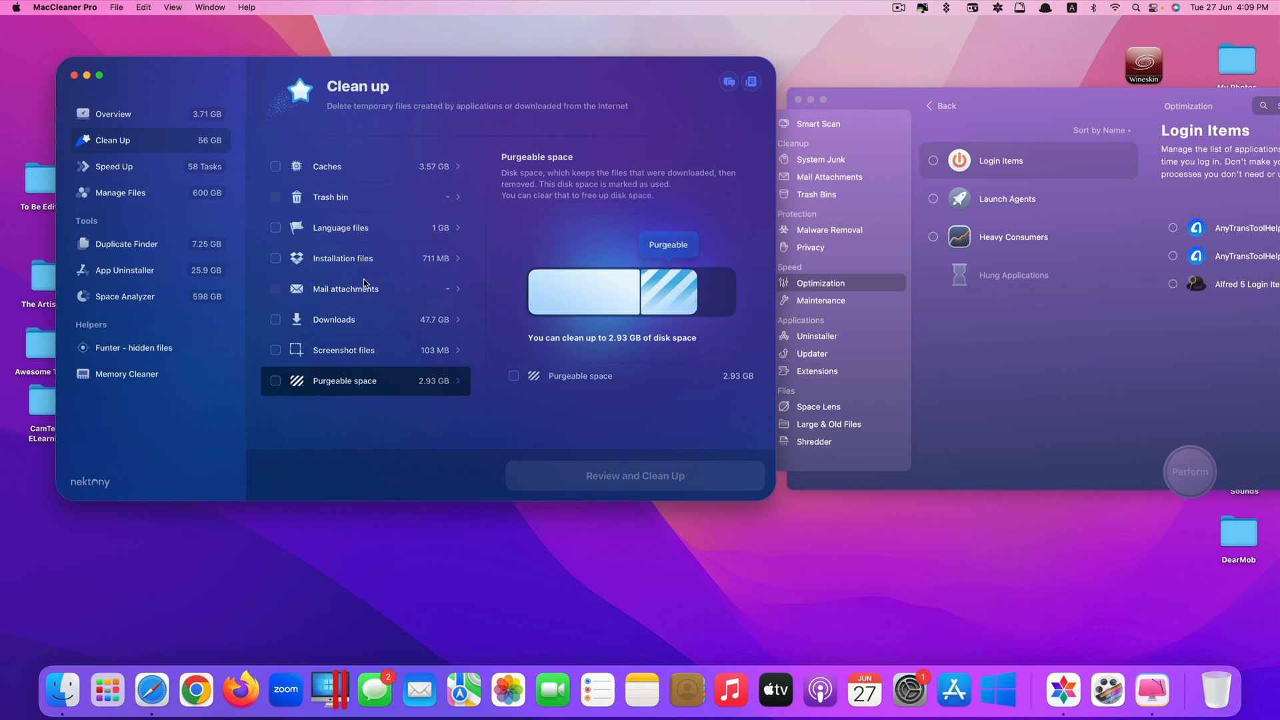
pyautogui.click(339, 227)
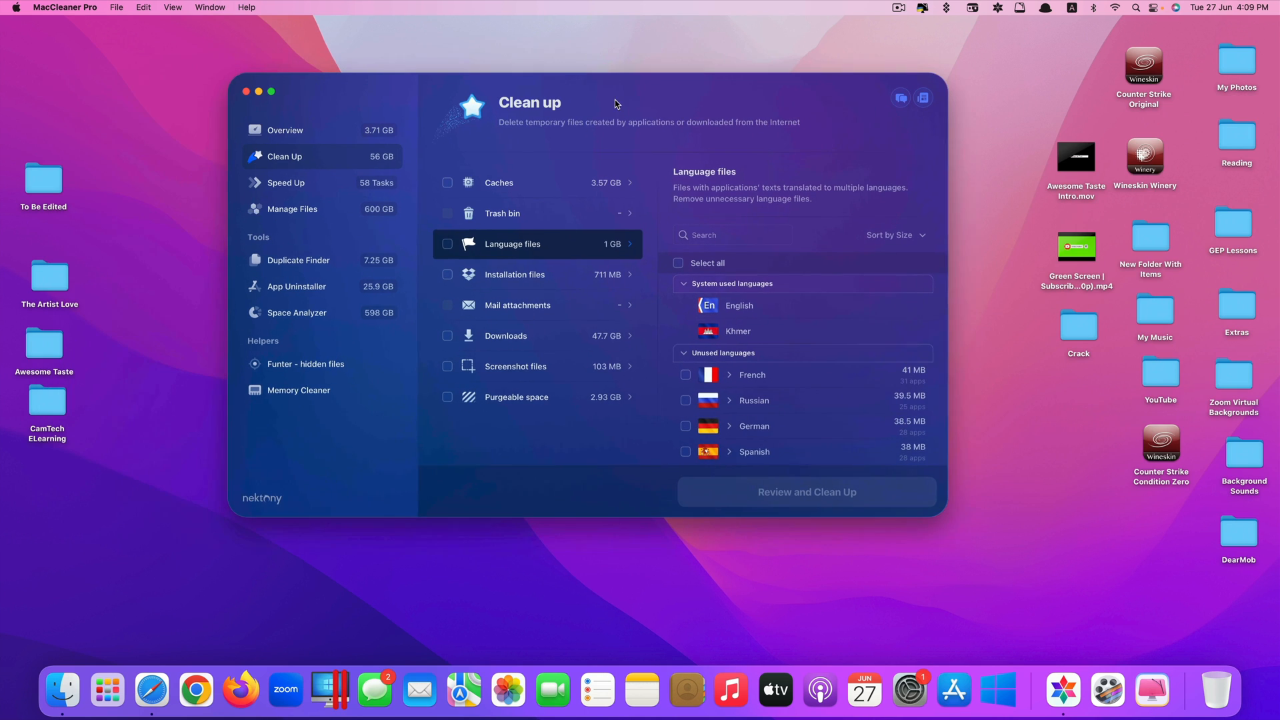
# Step: Open Speed Up's Startup apps and scroll through the 29 enabled items
pyautogui.click(287, 182)
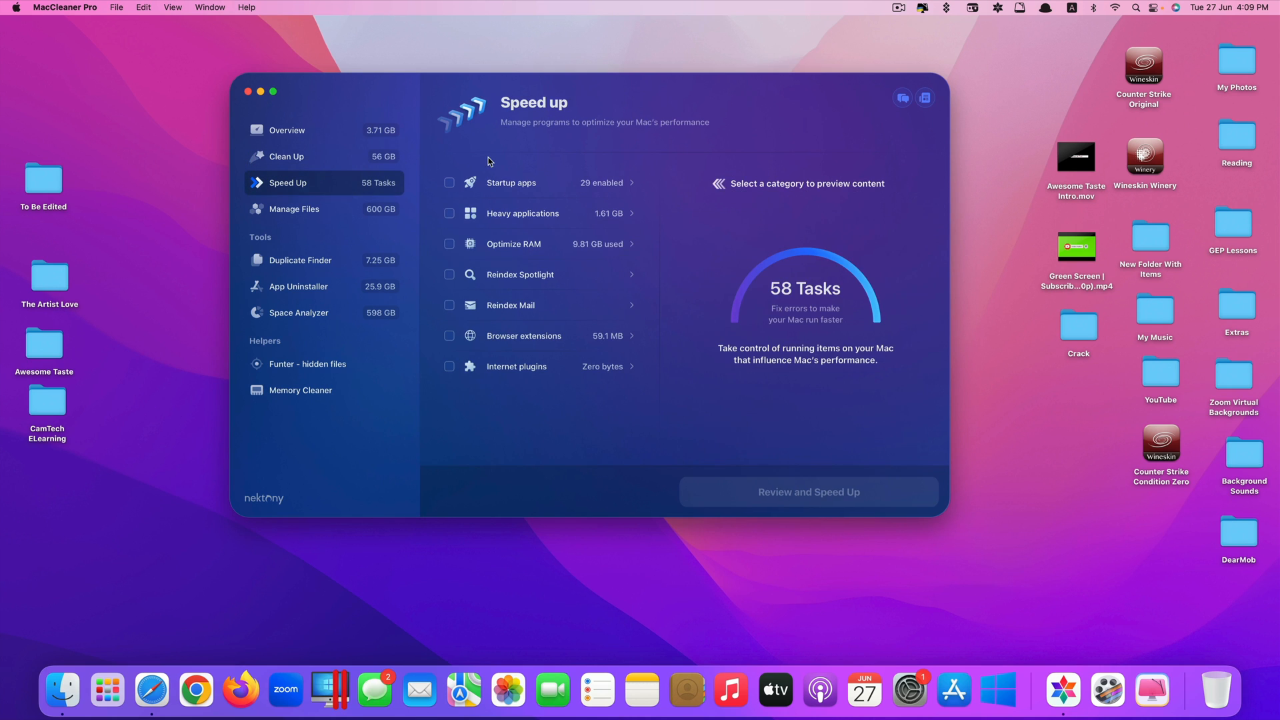
pyautogui.moveTo(535, 195)
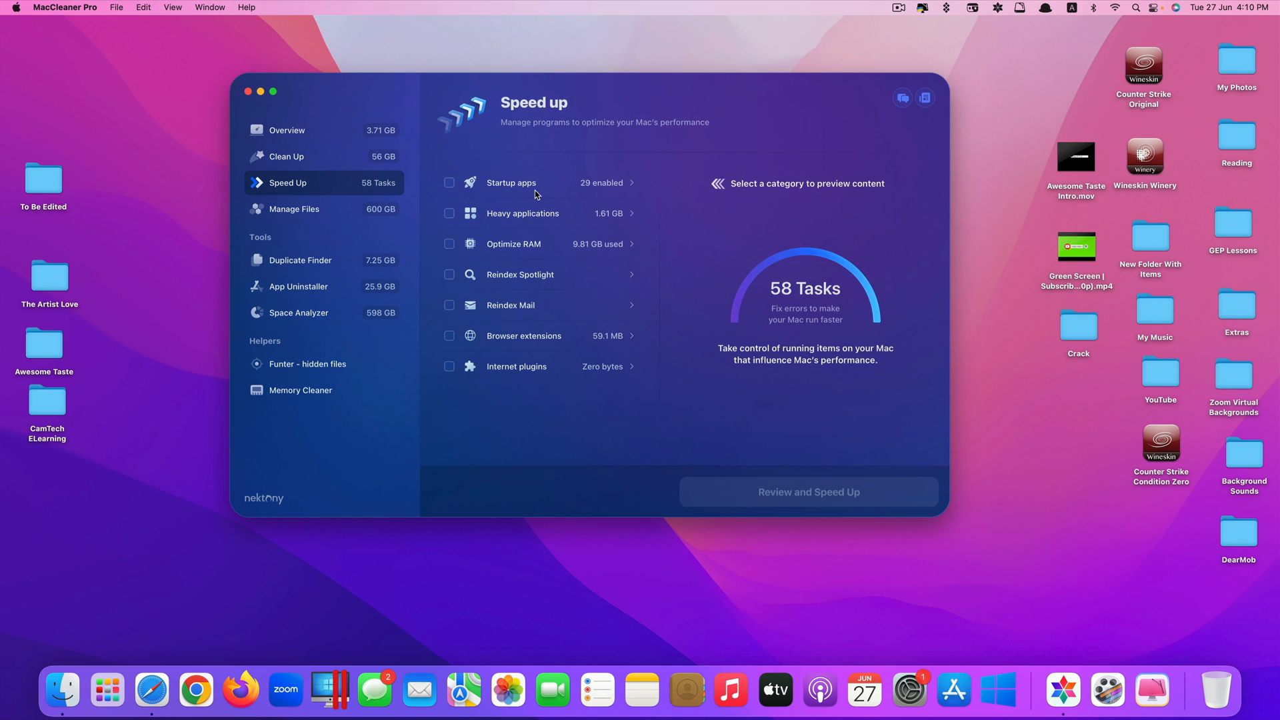
pyautogui.click(538, 182)
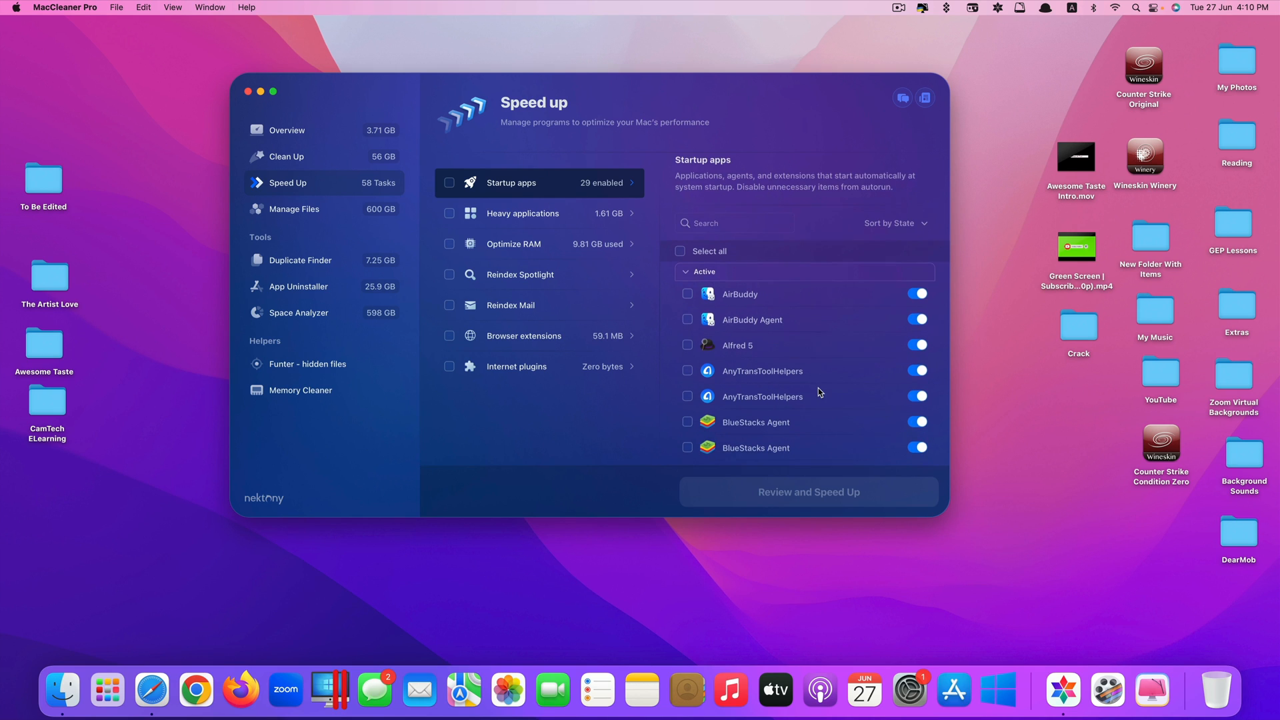
pyautogui.scroll(-3)
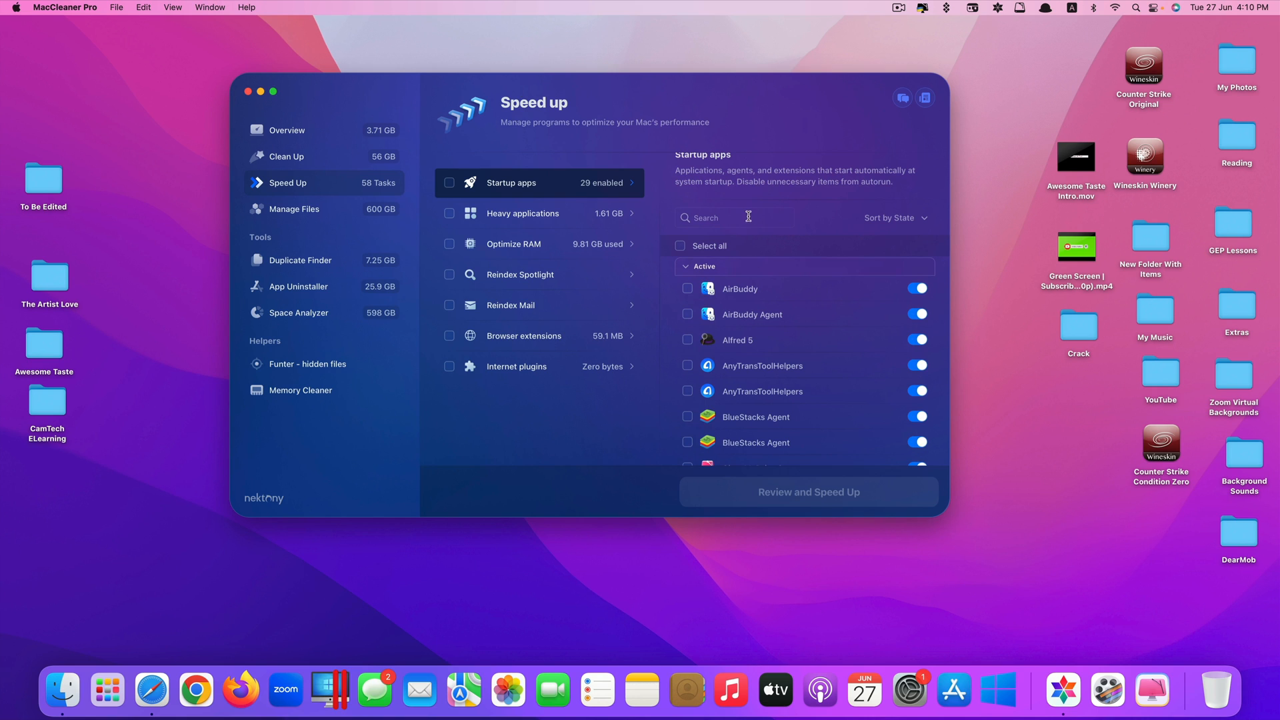
pyautogui.moveTo(905, 364)
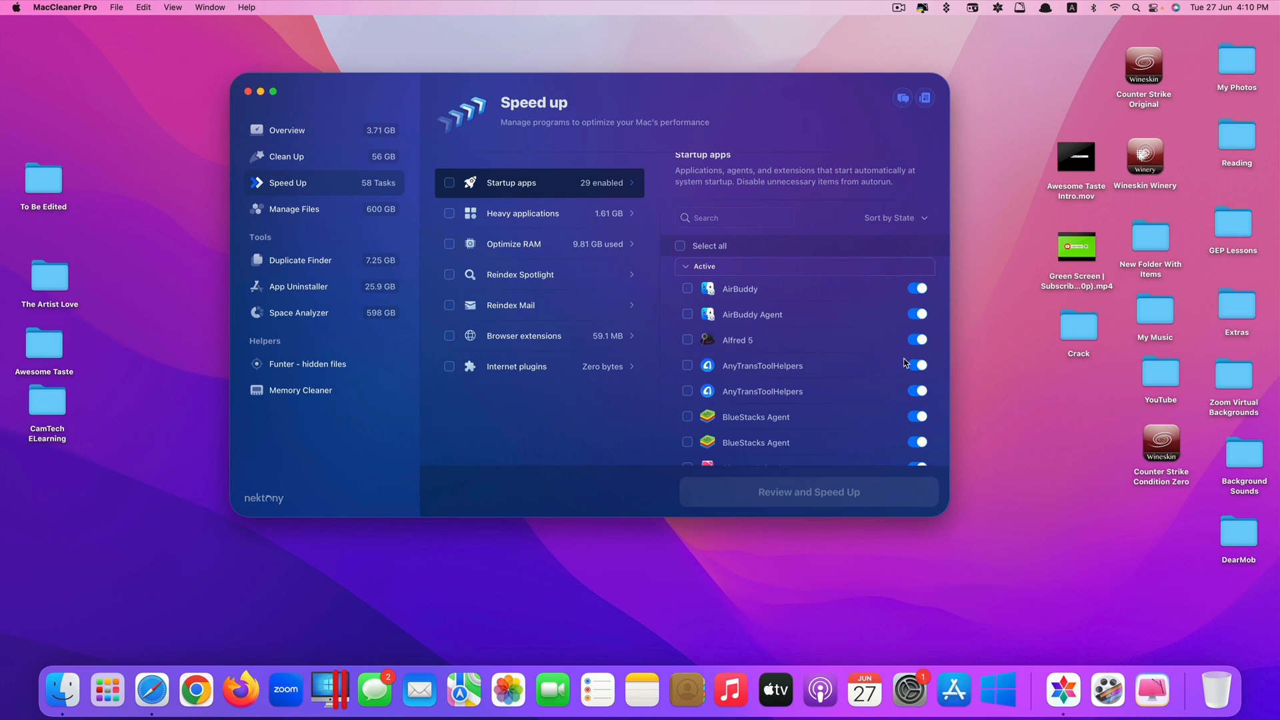
pyautogui.scroll(-3)
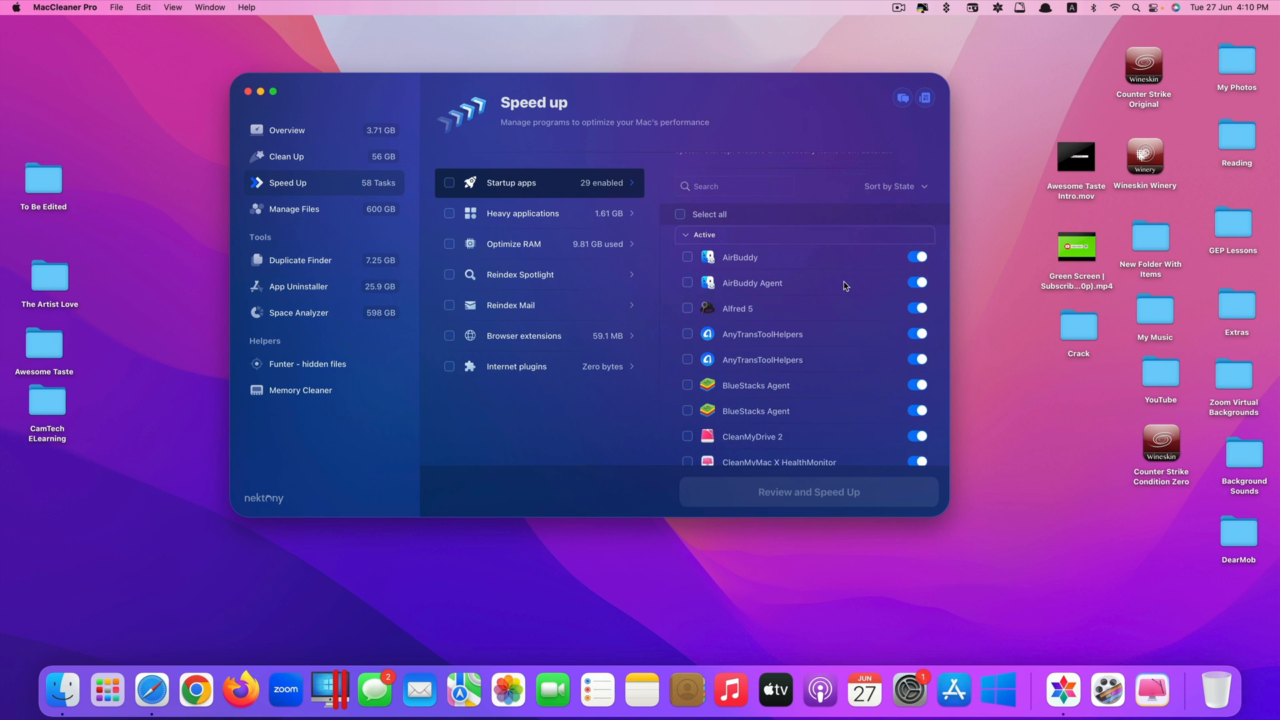
pyautogui.moveTo(808, 327)
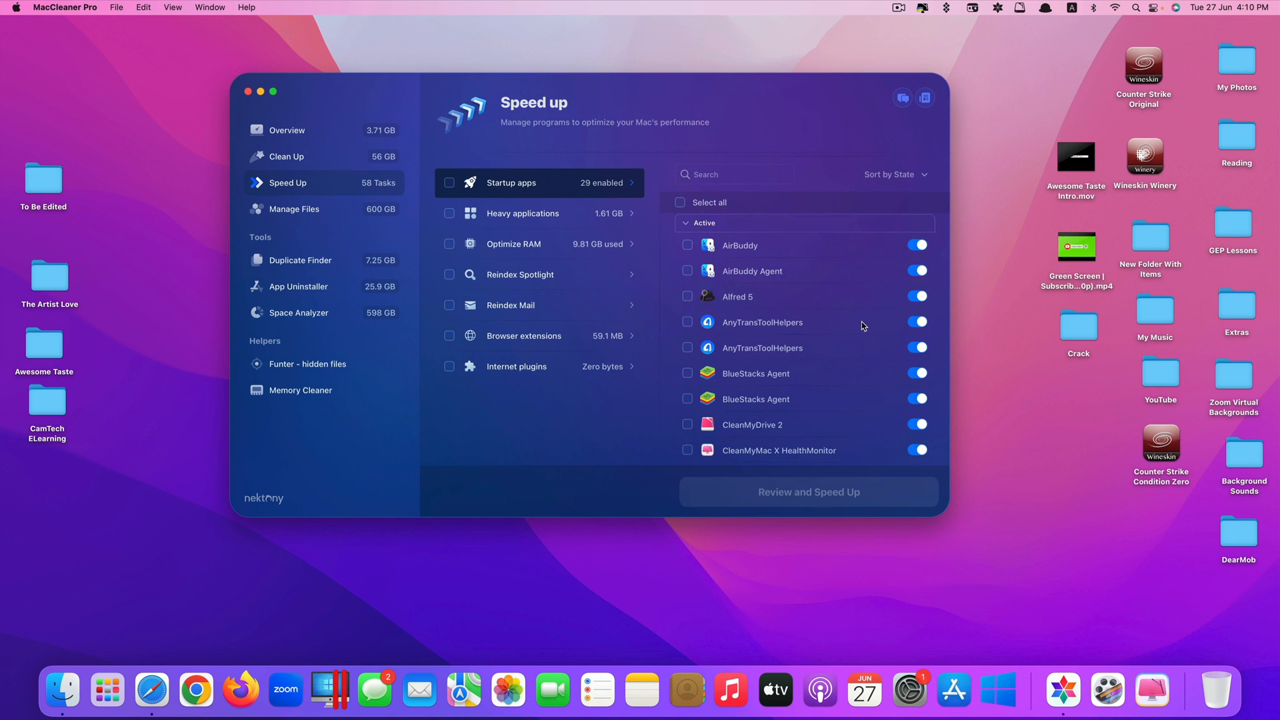
pyautogui.moveTo(868, 328)
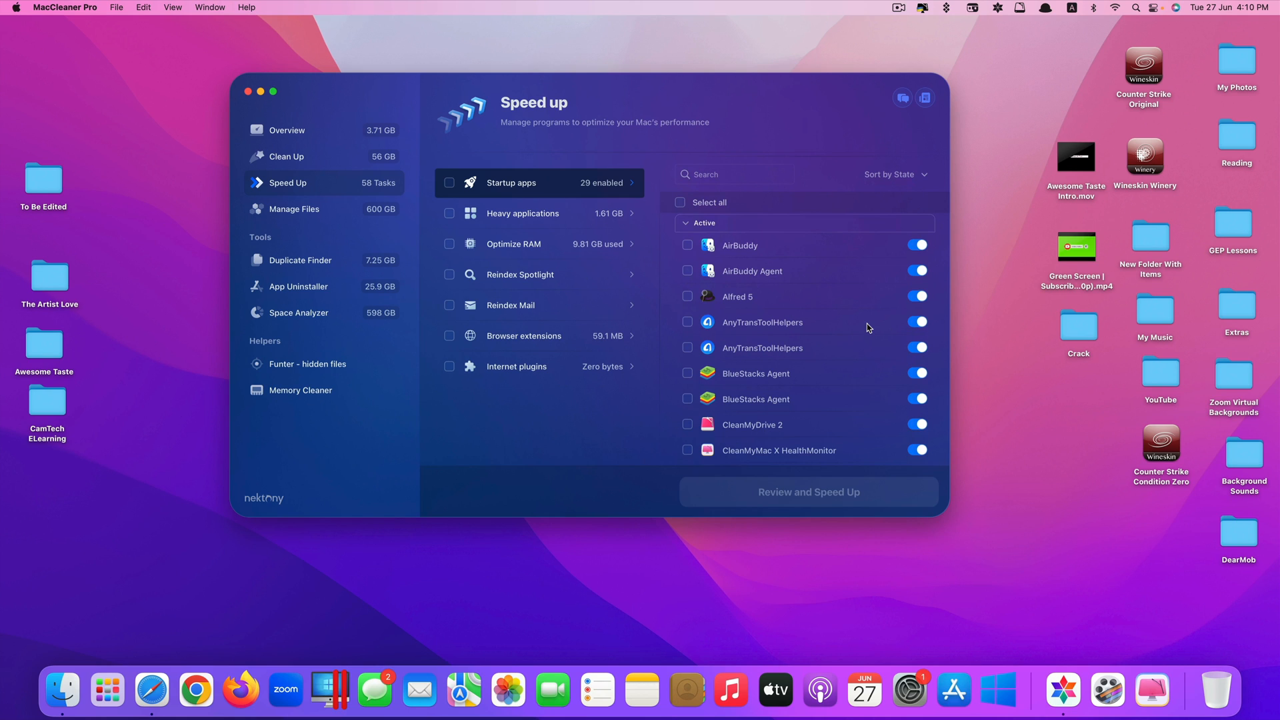
pyautogui.moveTo(854, 328)
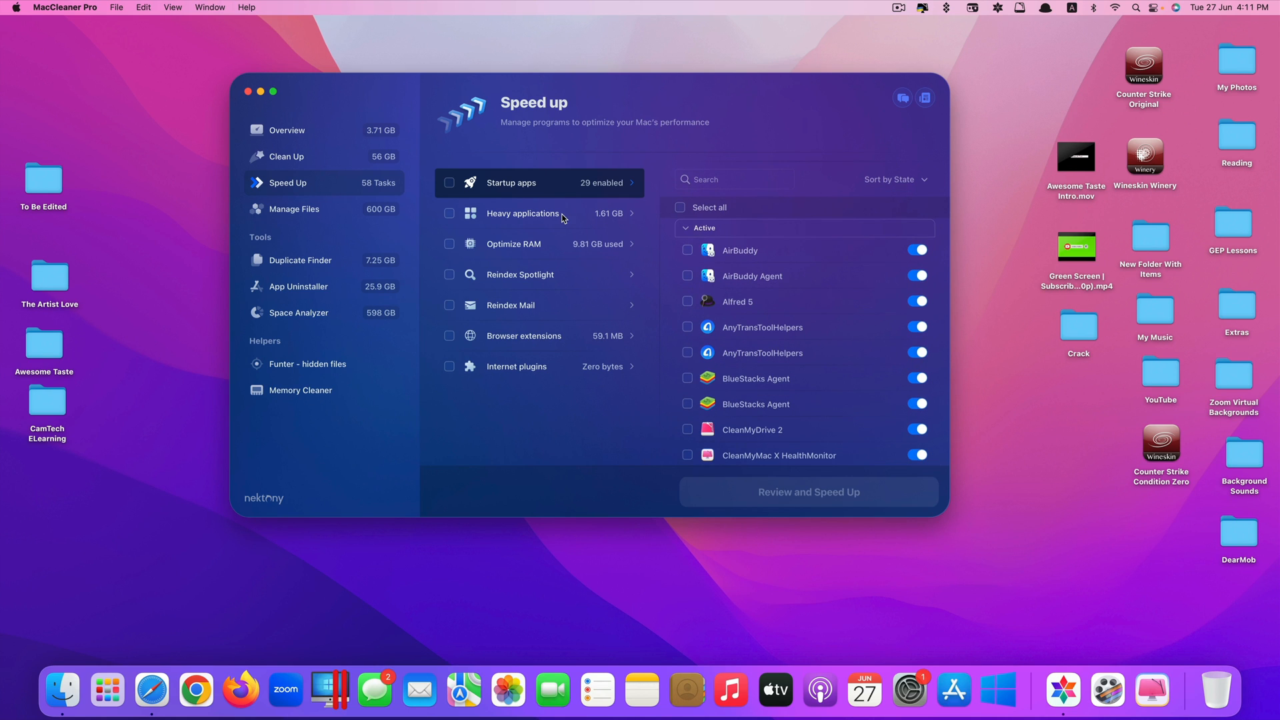
# Step: Mark only Safari under Heavy applications, run Speed Up to quit it, and dismiss the result
pyautogui.click(522, 213)
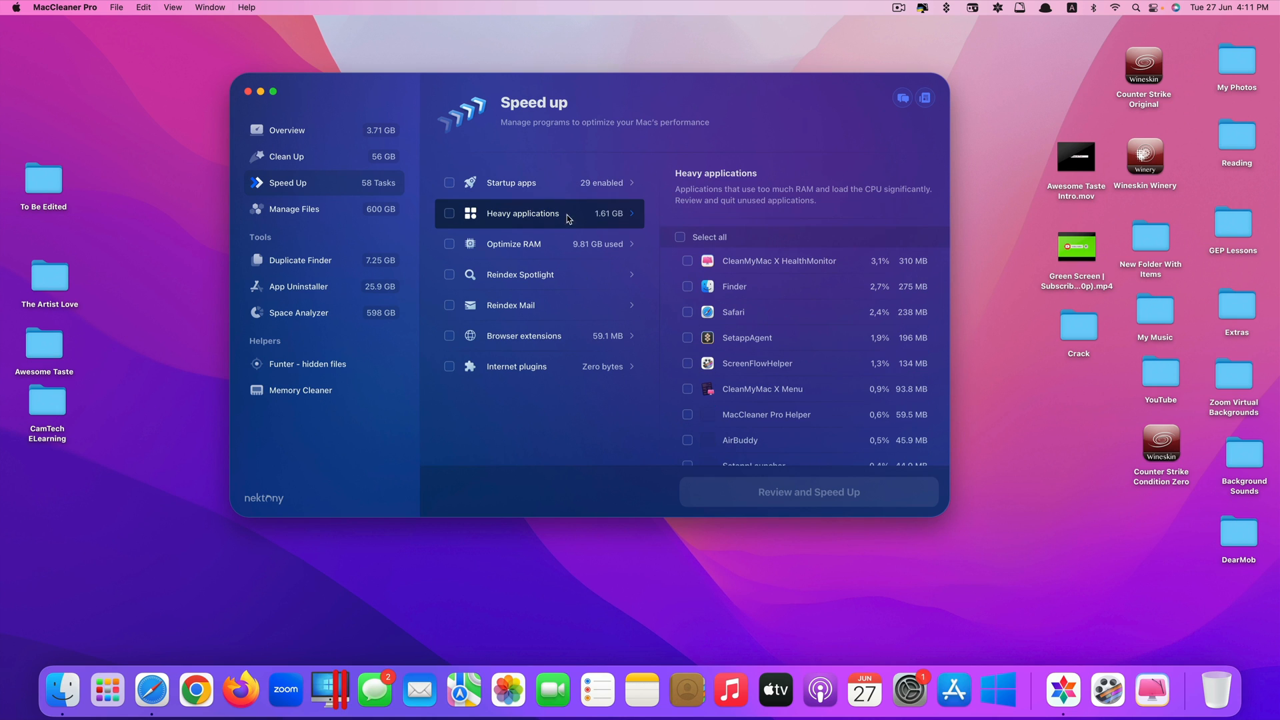
pyautogui.moveTo(796, 278)
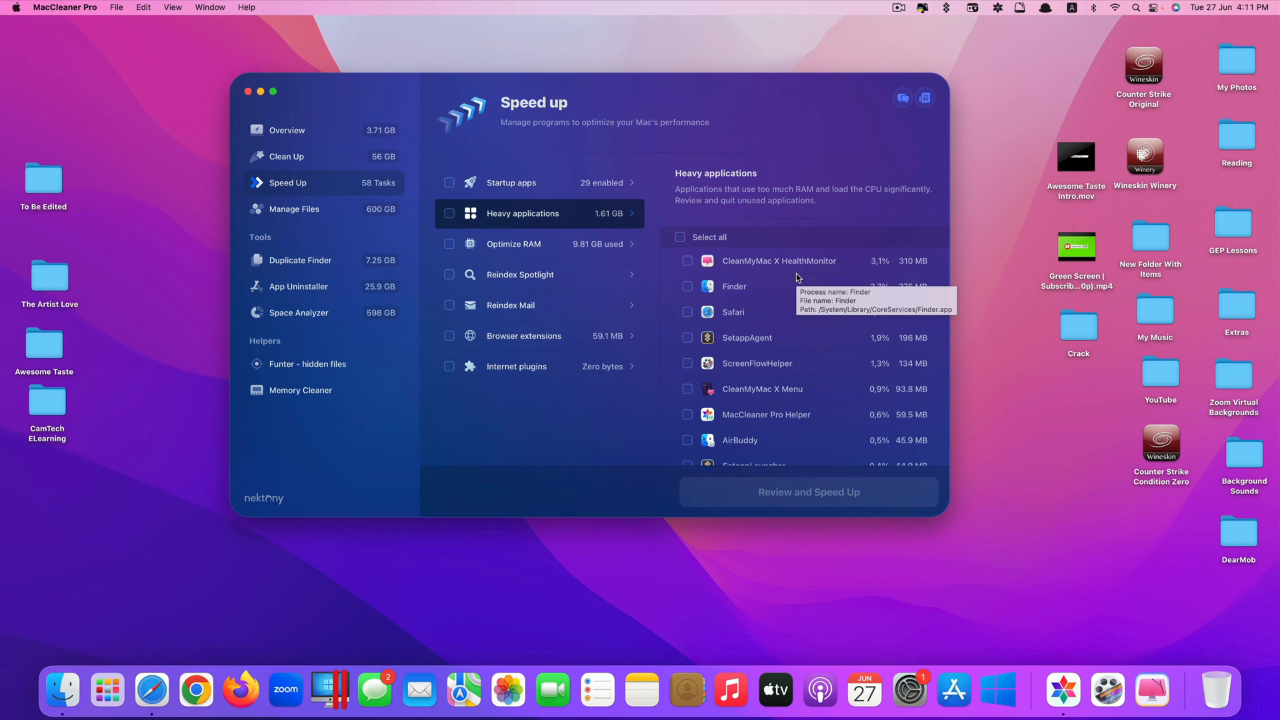
pyautogui.moveTo(814, 298)
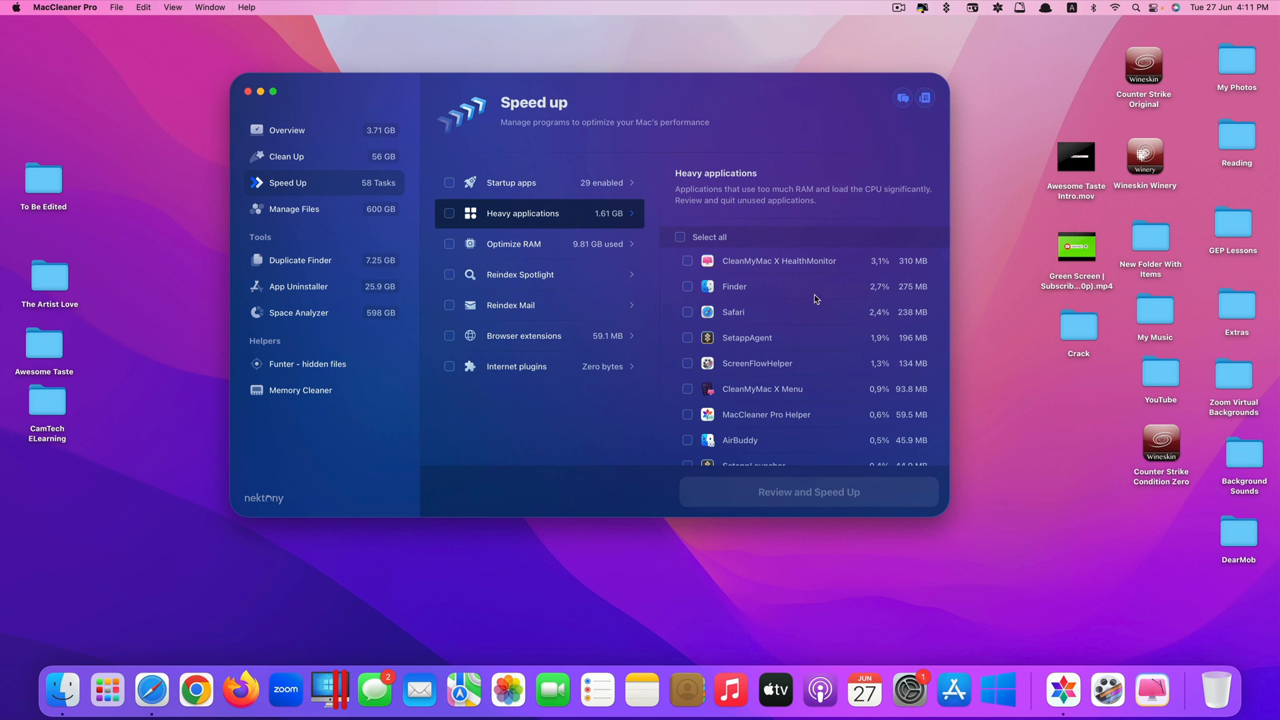
pyautogui.click(687, 260)
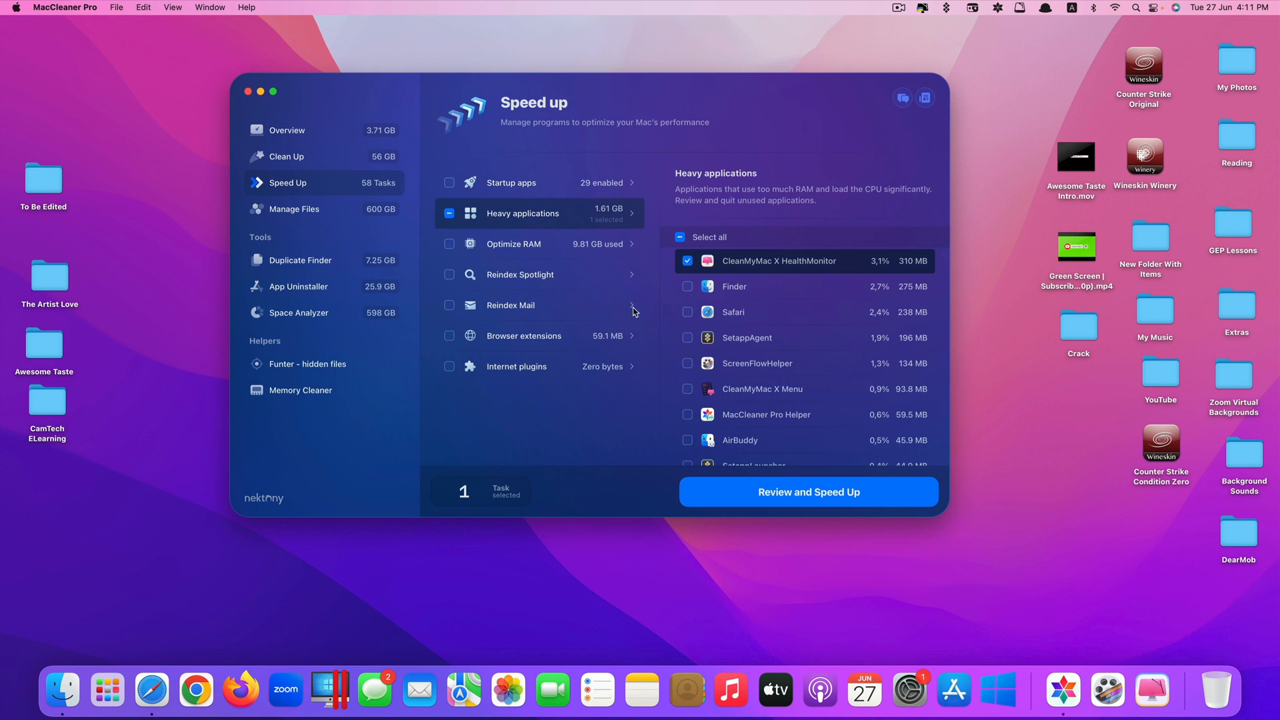
pyautogui.click(687, 260)
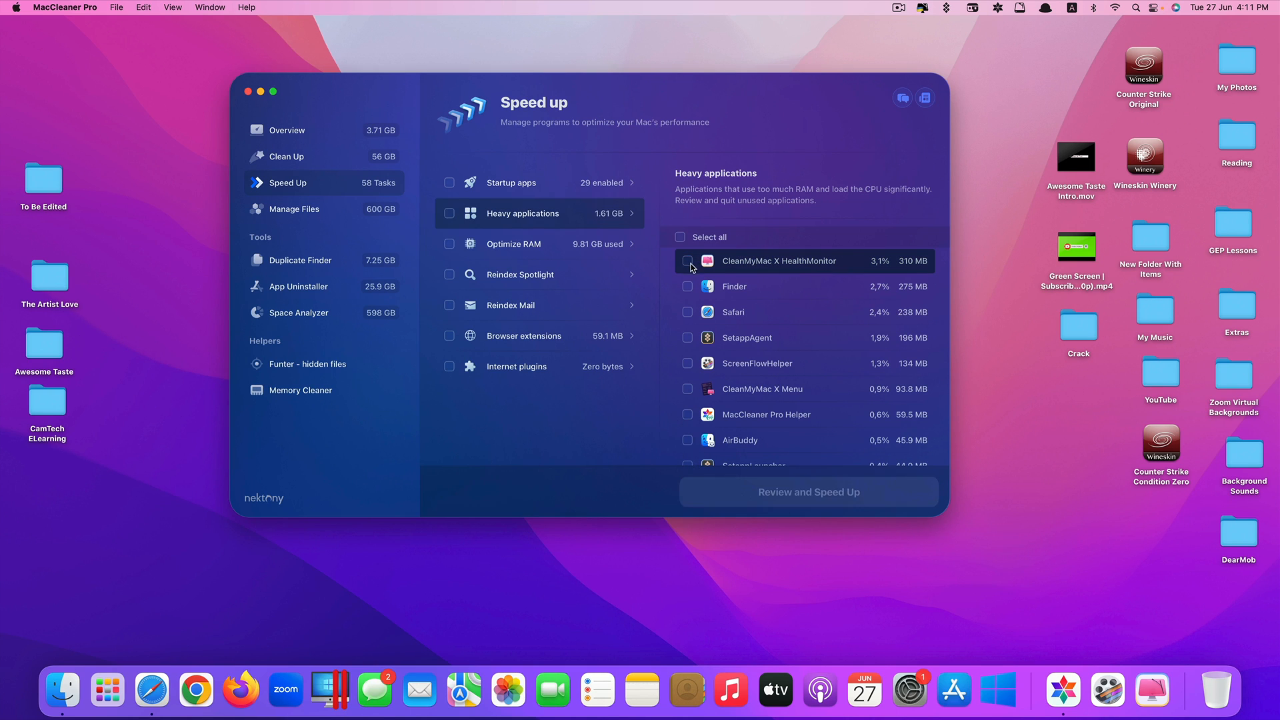
pyautogui.click(688, 312)
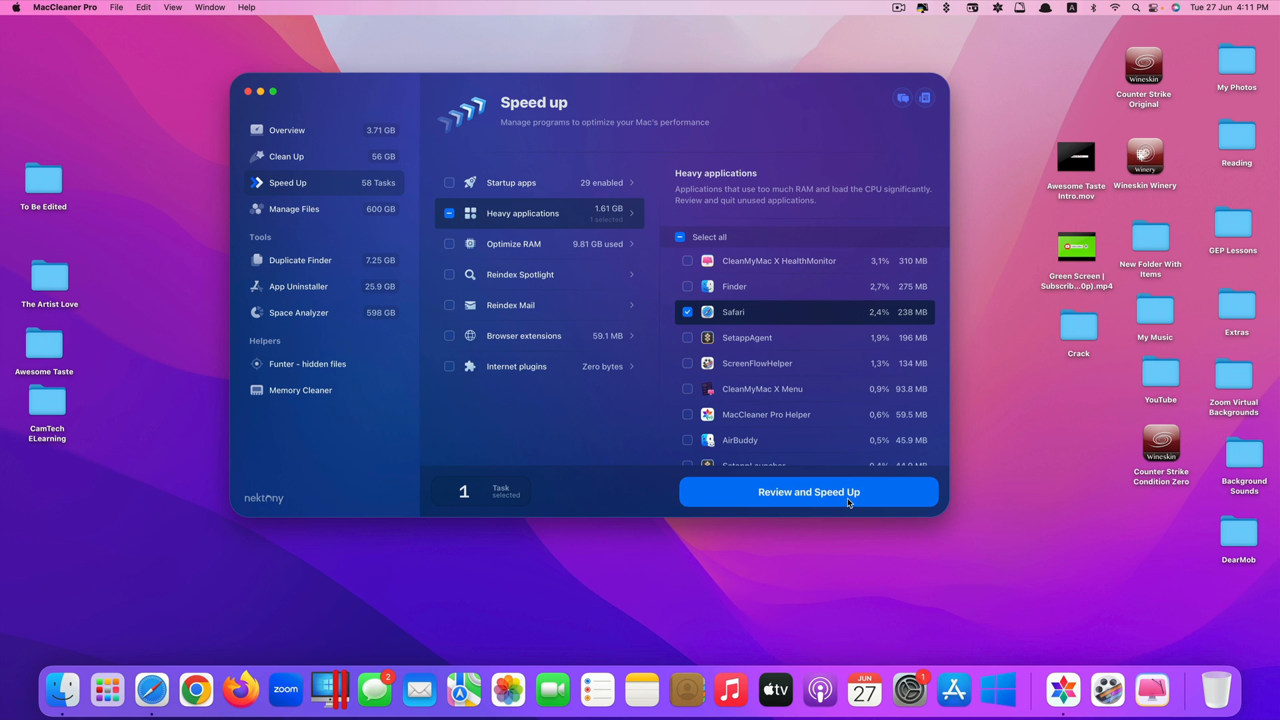
pyautogui.click(808, 491)
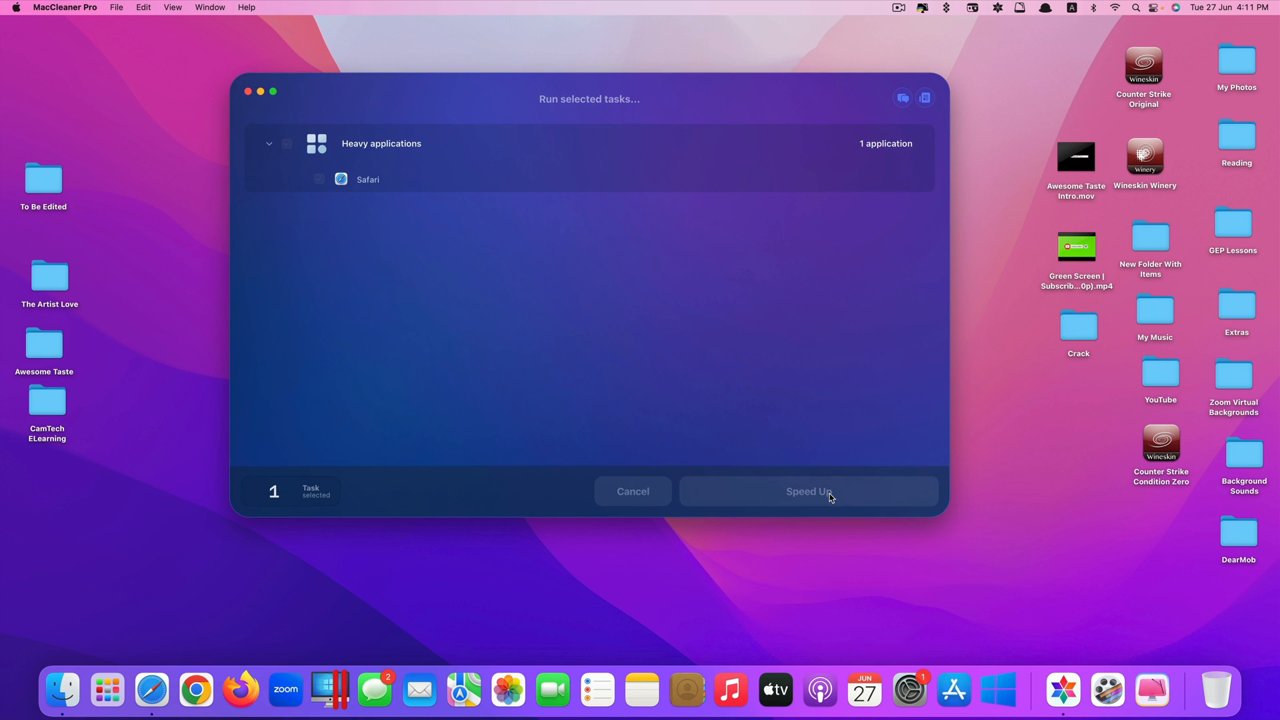
pyautogui.click(807, 490)
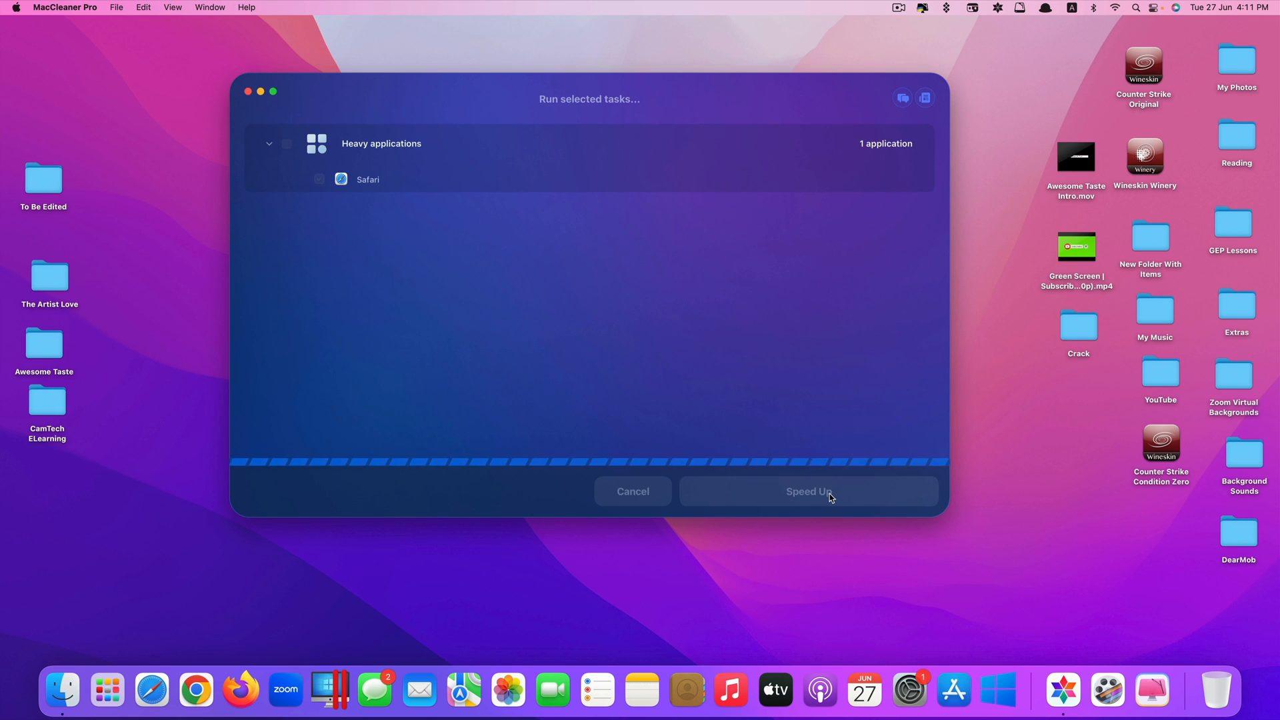
pyautogui.click(808, 491)
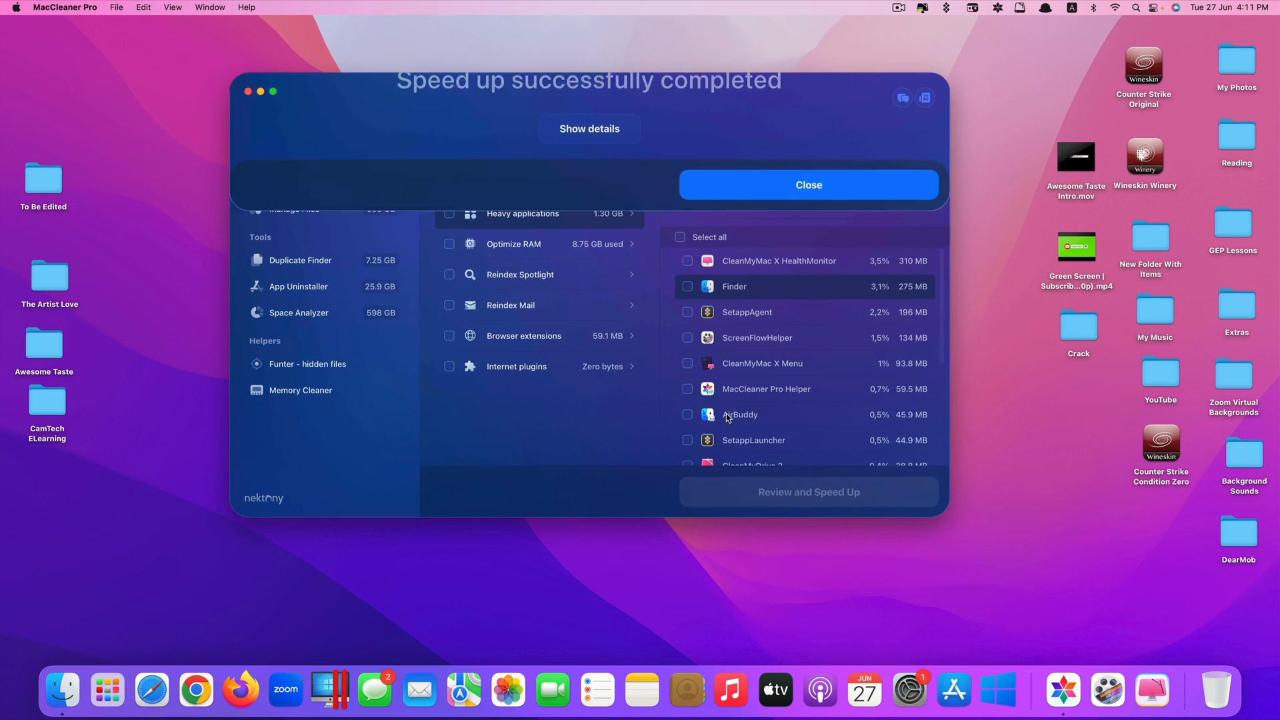
pyautogui.click(807, 185)
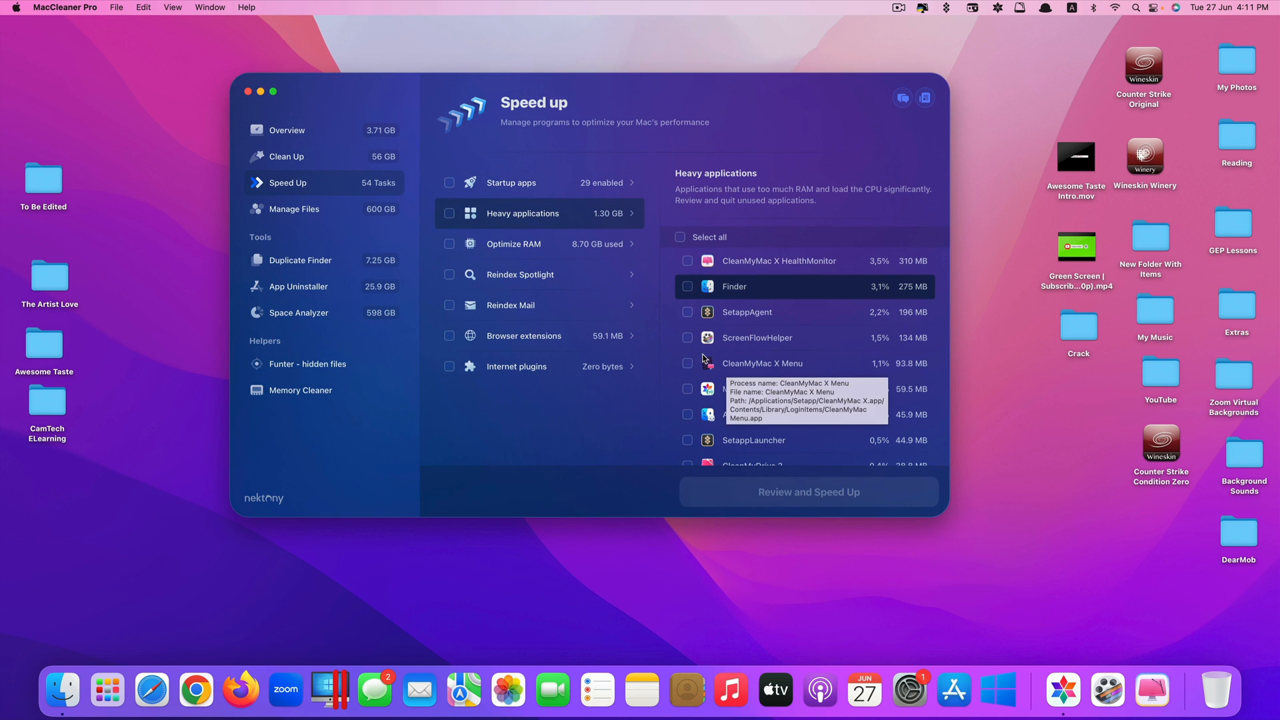
pyautogui.moveTo(870, 287)
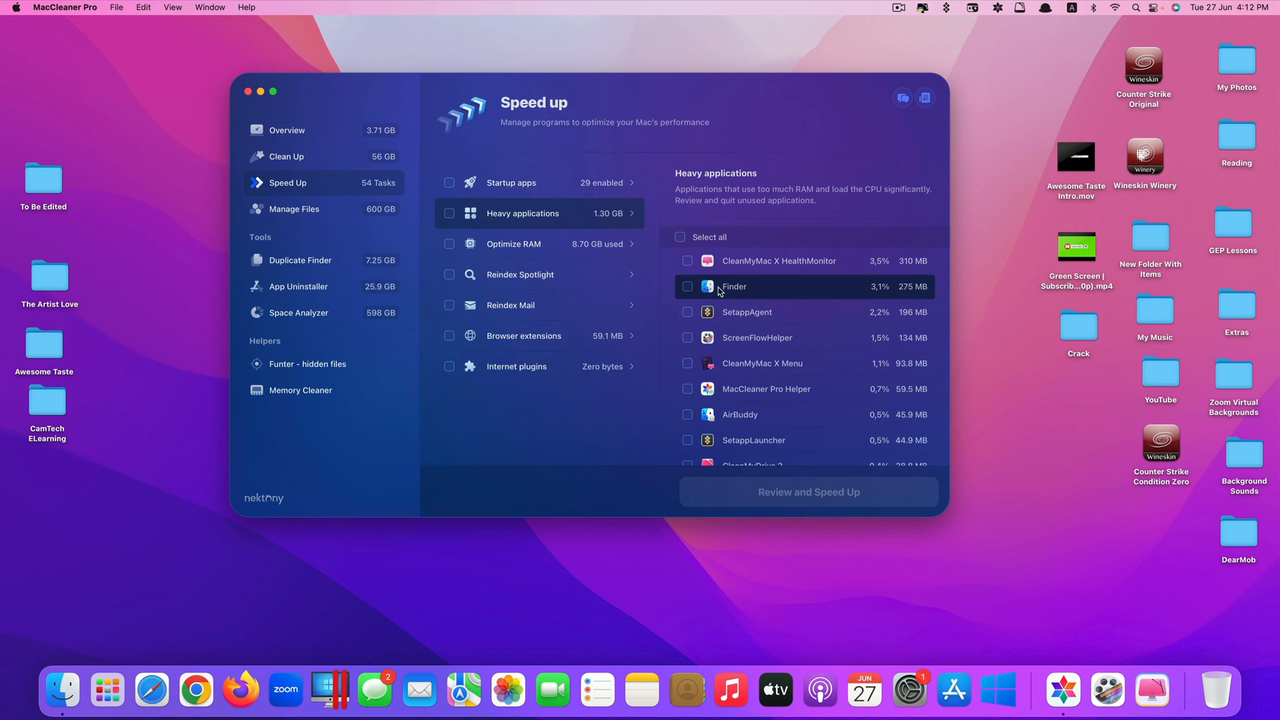
pyautogui.moveTo(553, 244)
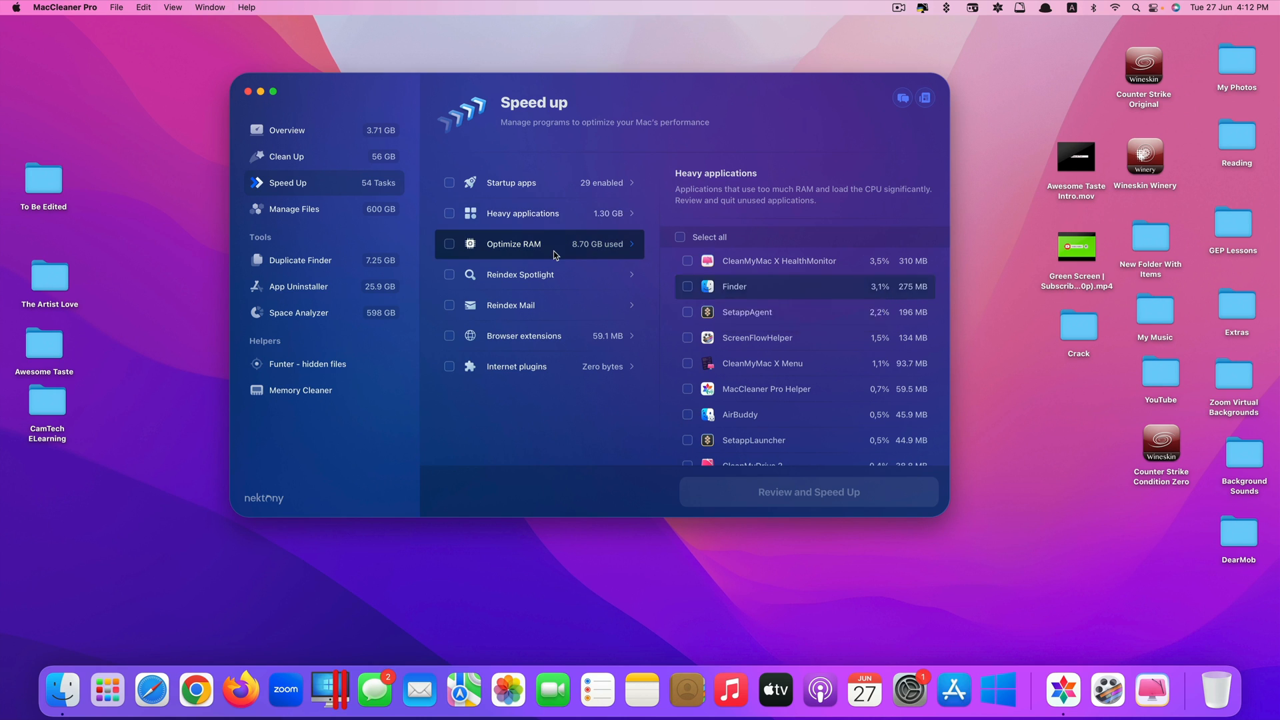
# Step: Preview Optimize RAM, Reindex Spotlight, Reindex Mail, Browser extensions and Internet plugins
pyautogui.click(512, 243)
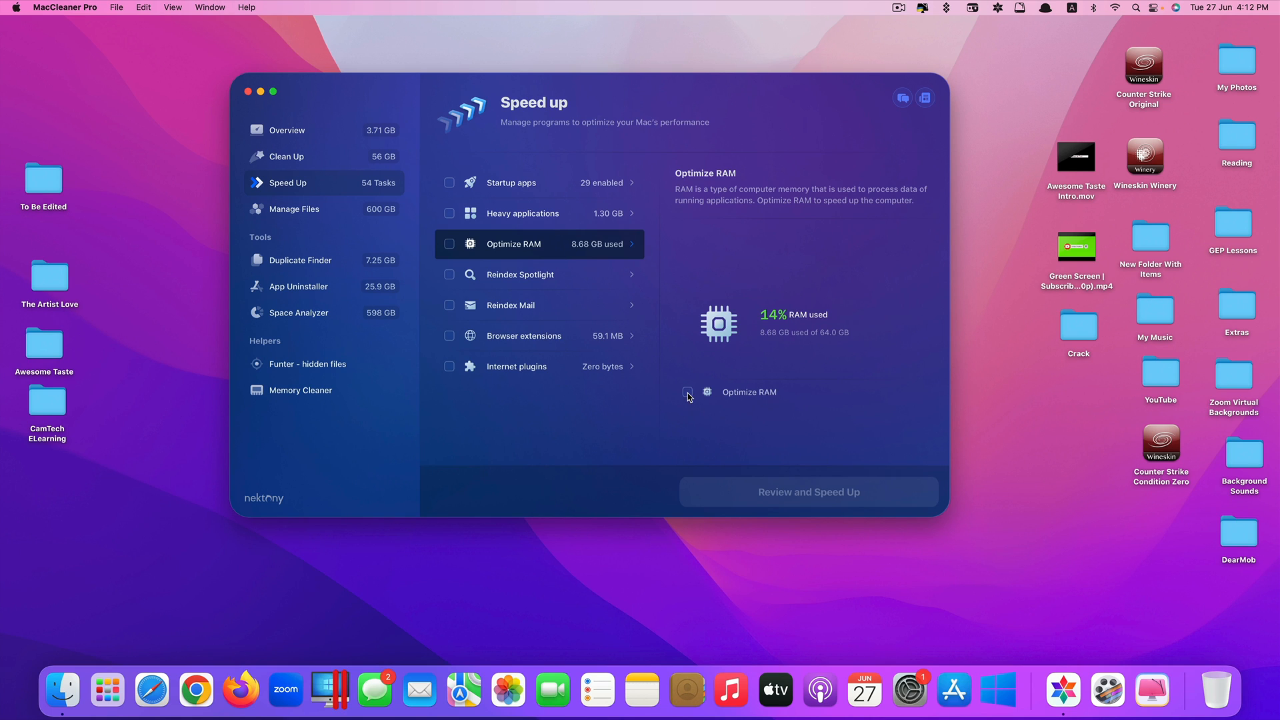
pyautogui.click(687, 392)
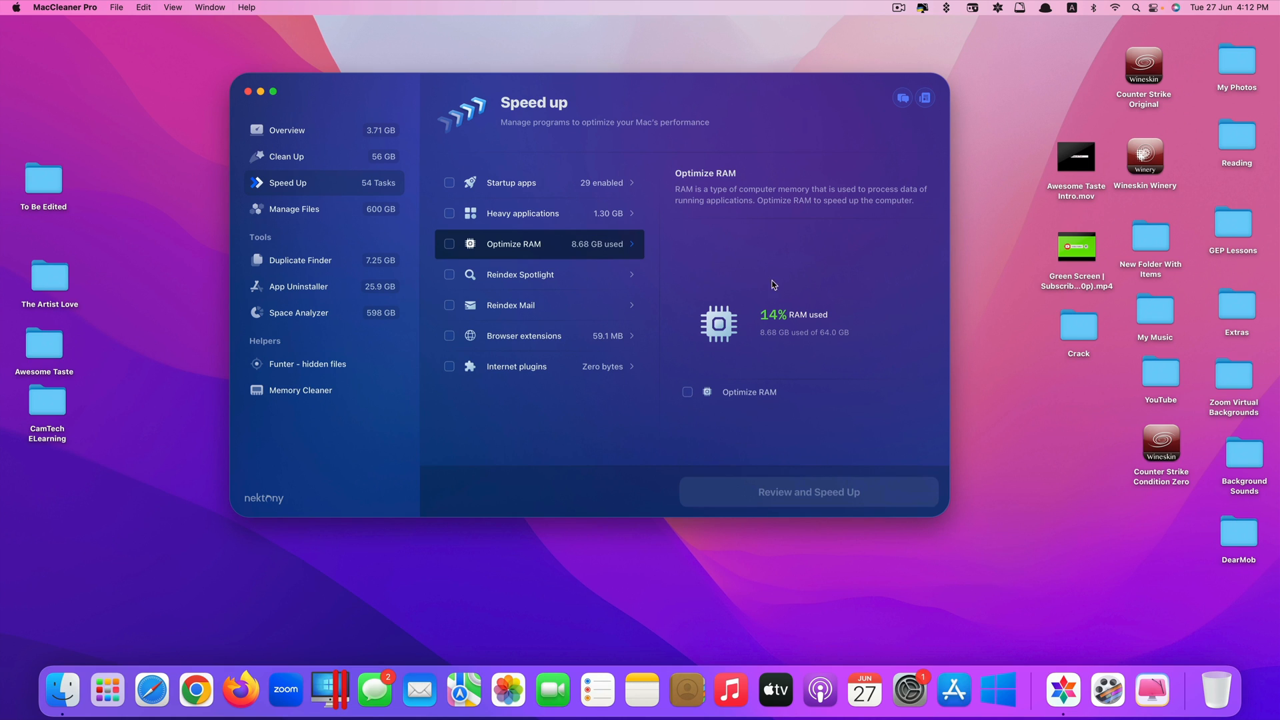
pyautogui.moveTo(844, 317)
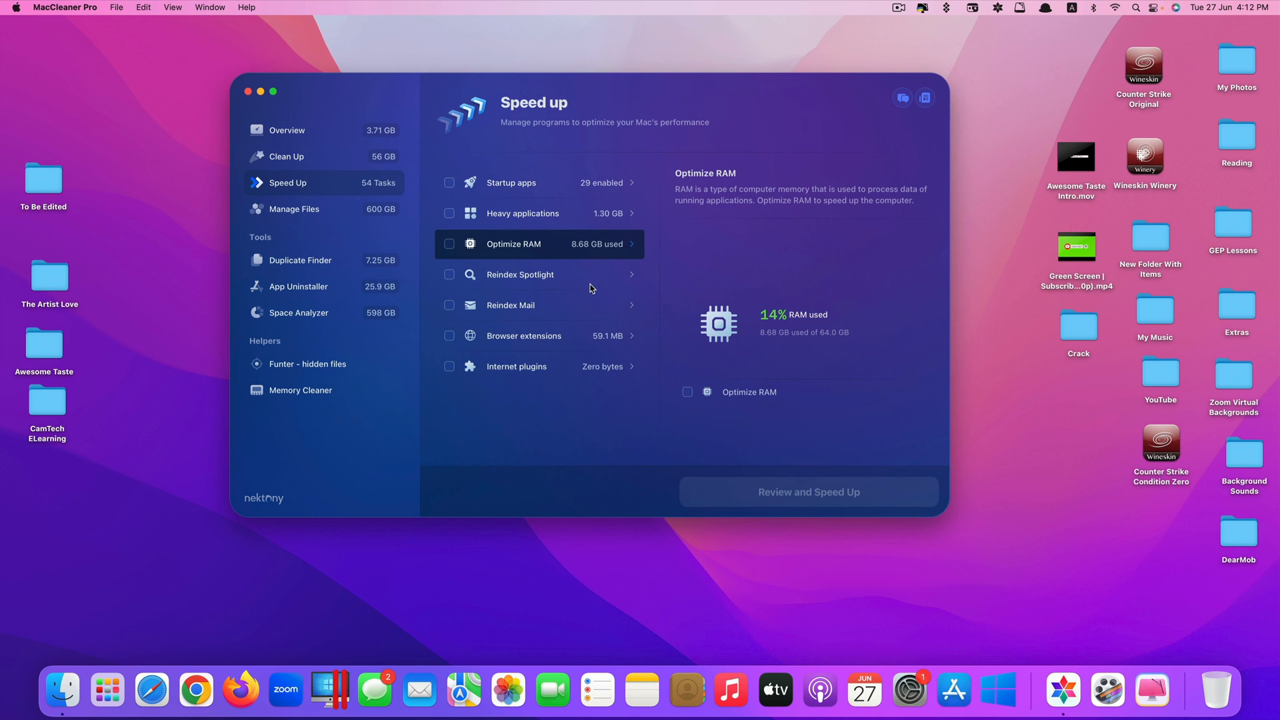
pyautogui.click(519, 274)
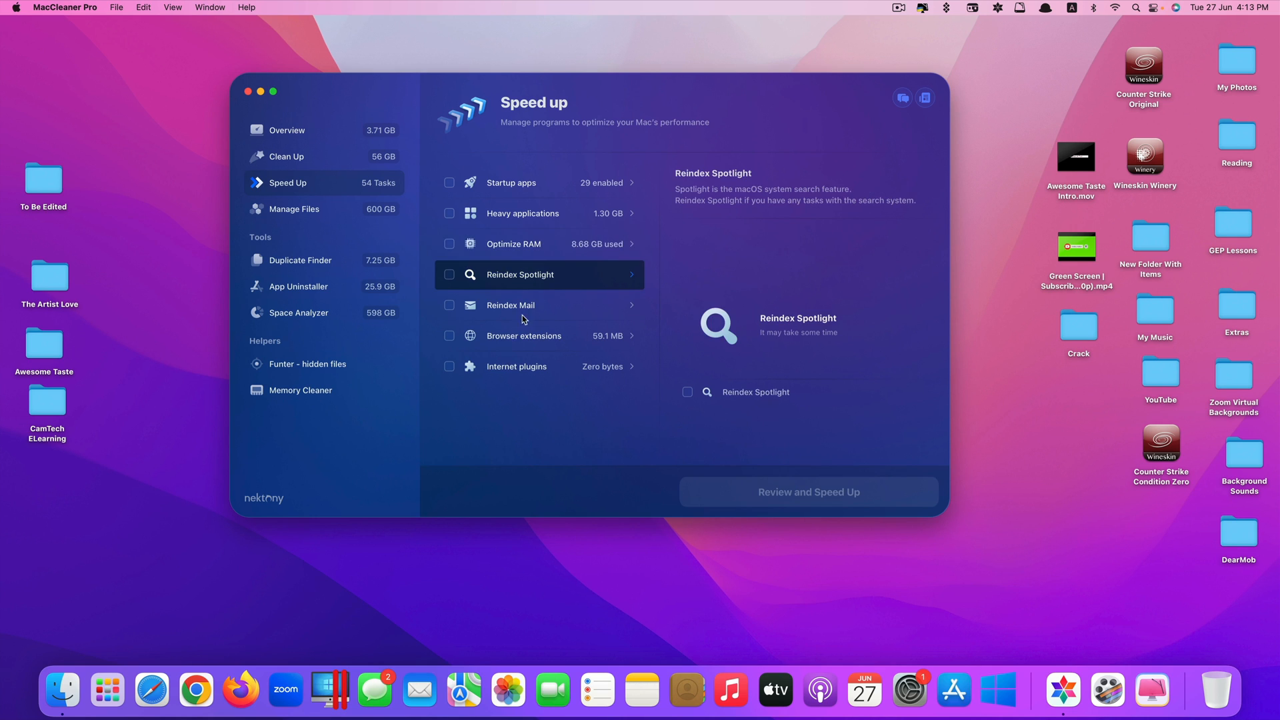
pyautogui.moveTo(561, 310)
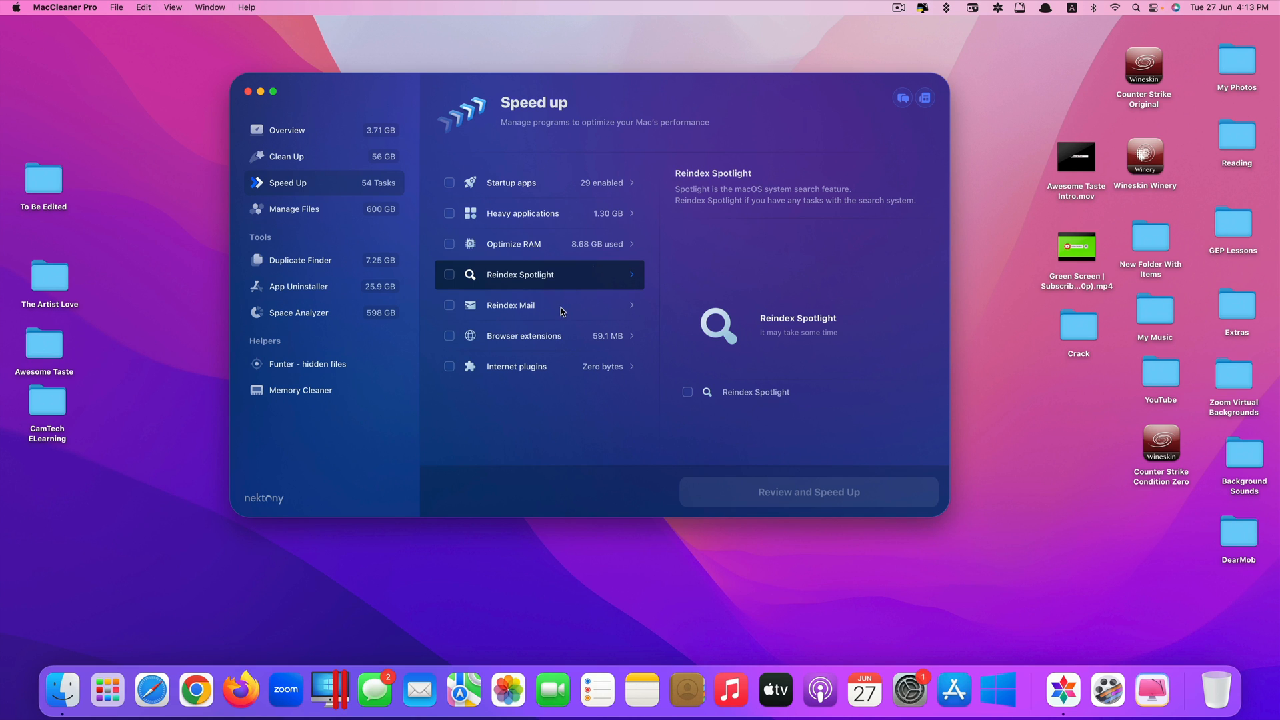
pyautogui.click(539, 306)
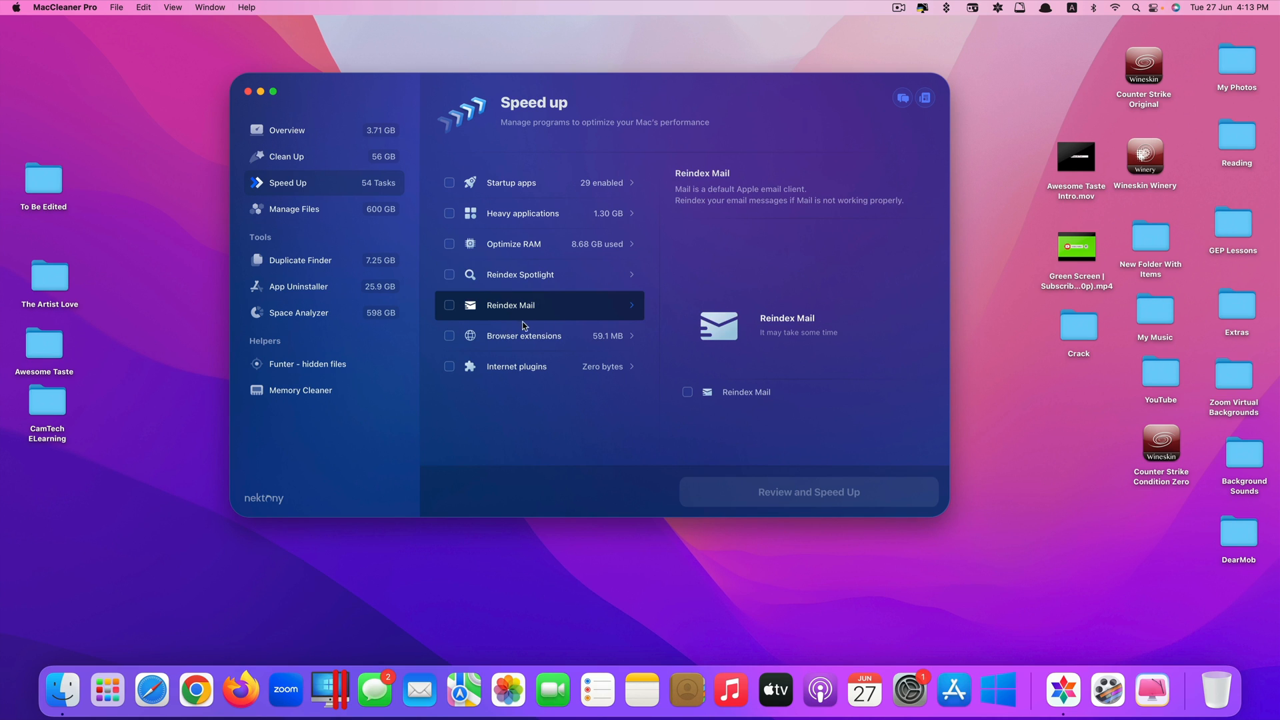
pyautogui.click(523, 335)
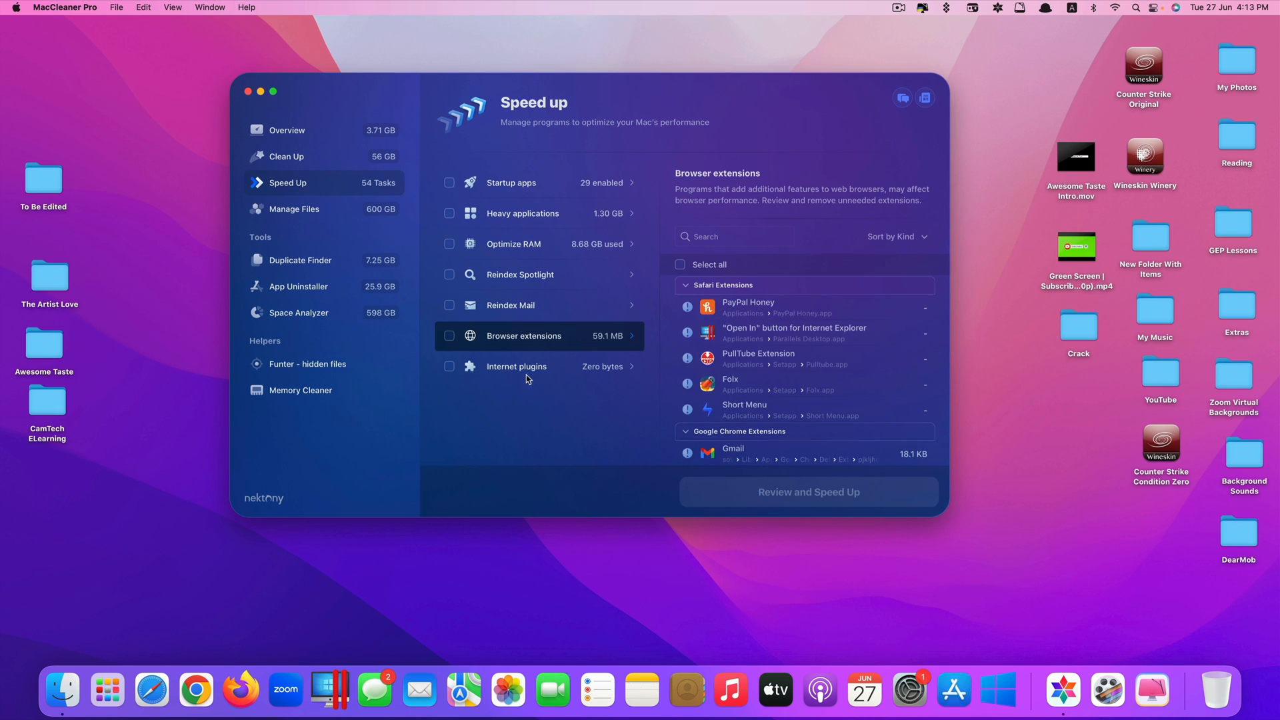
pyautogui.click(517, 365)
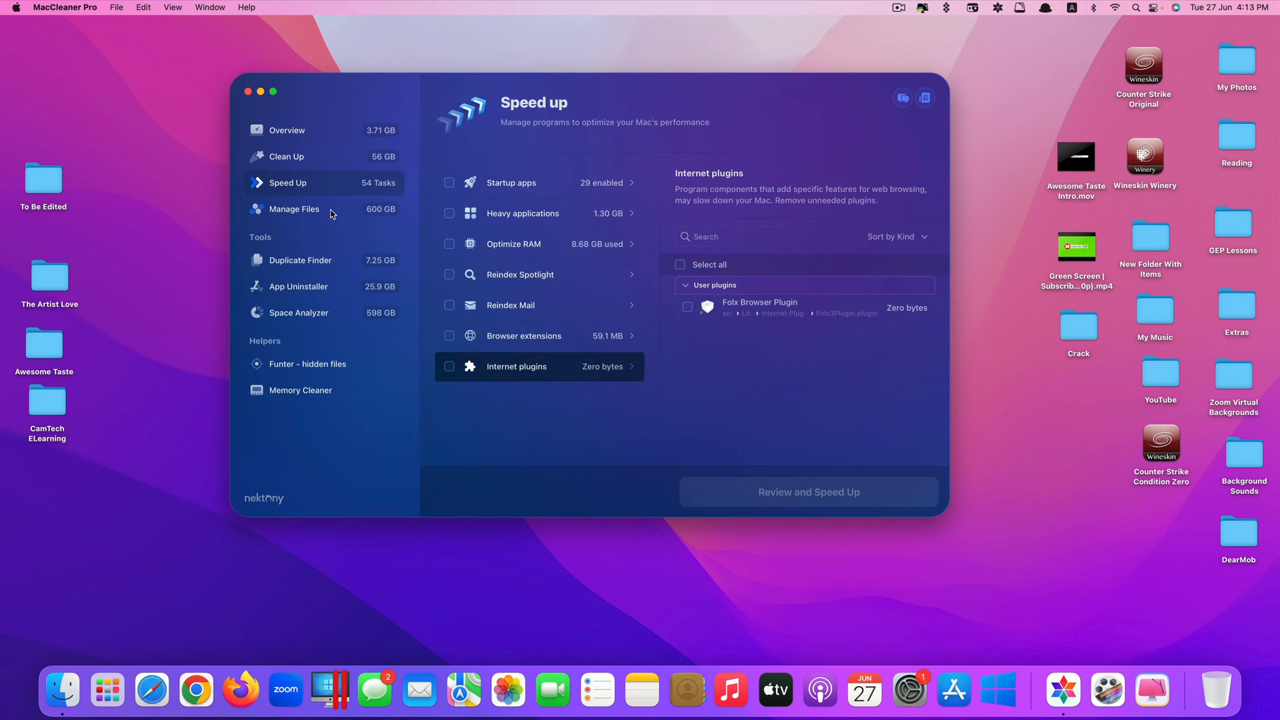
# Step: Open Manage Files and browse Documents, Music, Applications, System files, Home folder, then Documents again
pyautogui.click(294, 208)
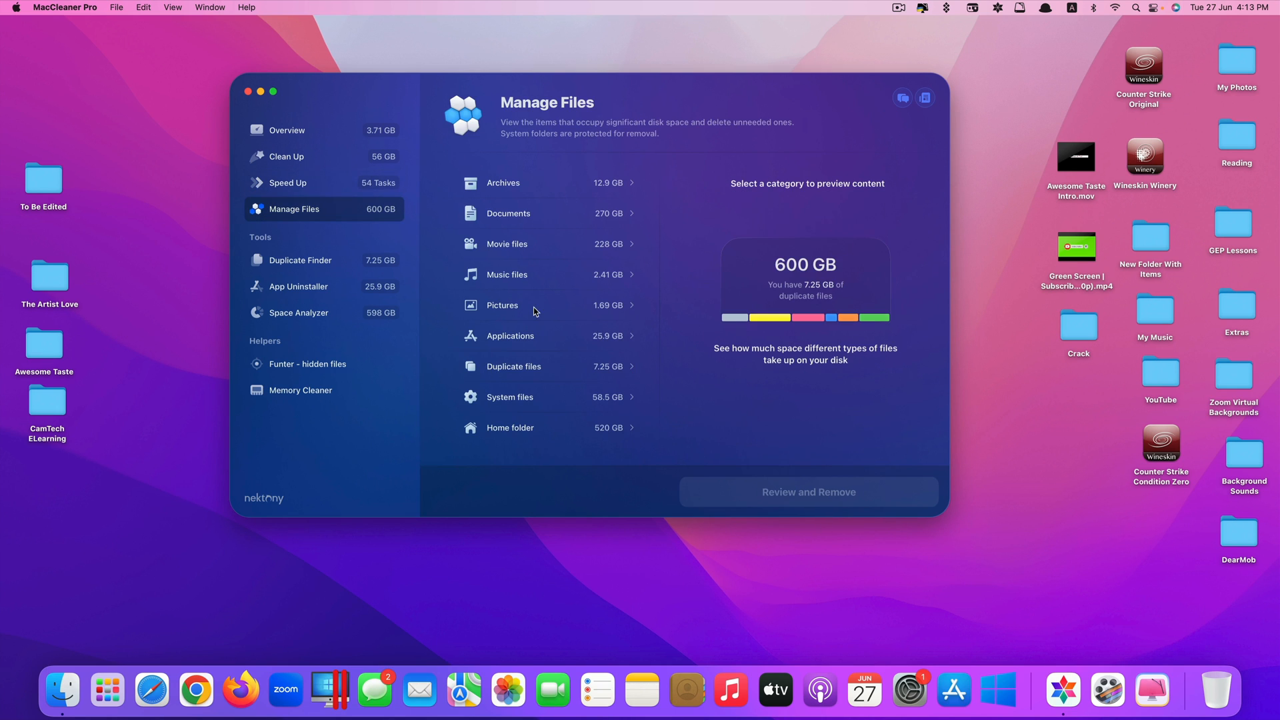
pyautogui.moveTo(586, 192)
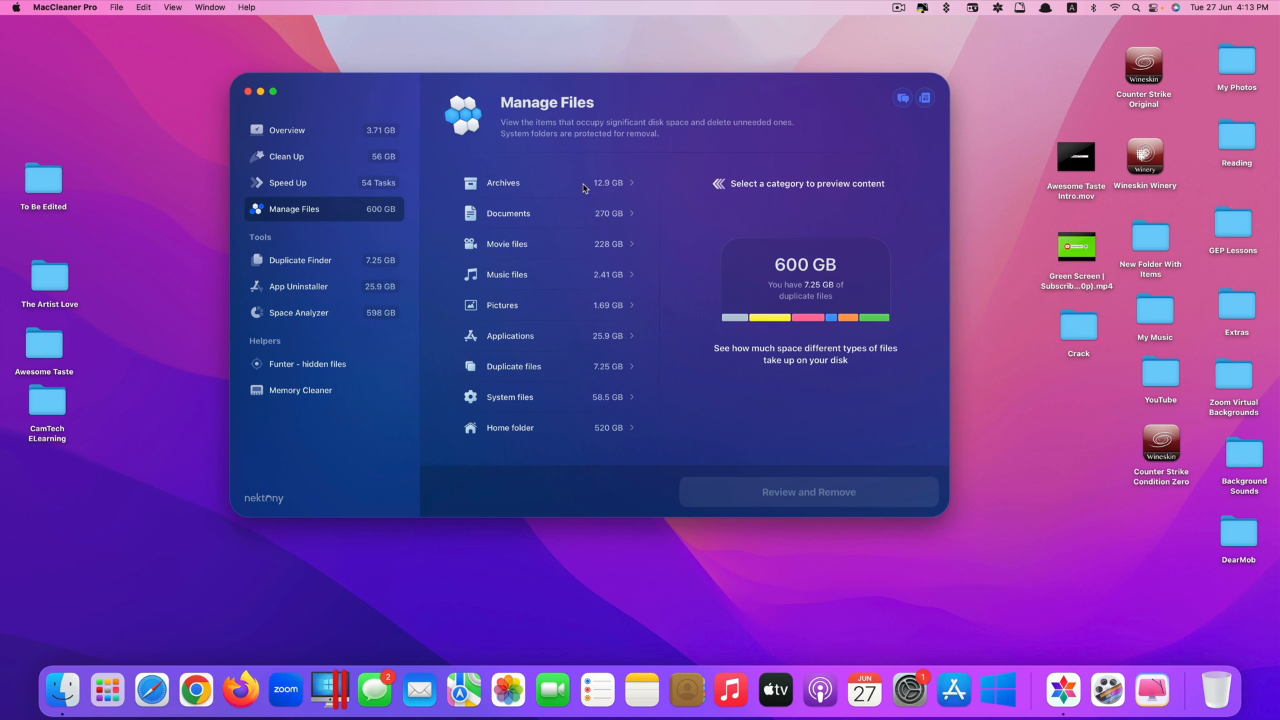
pyautogui.click(538, 213)
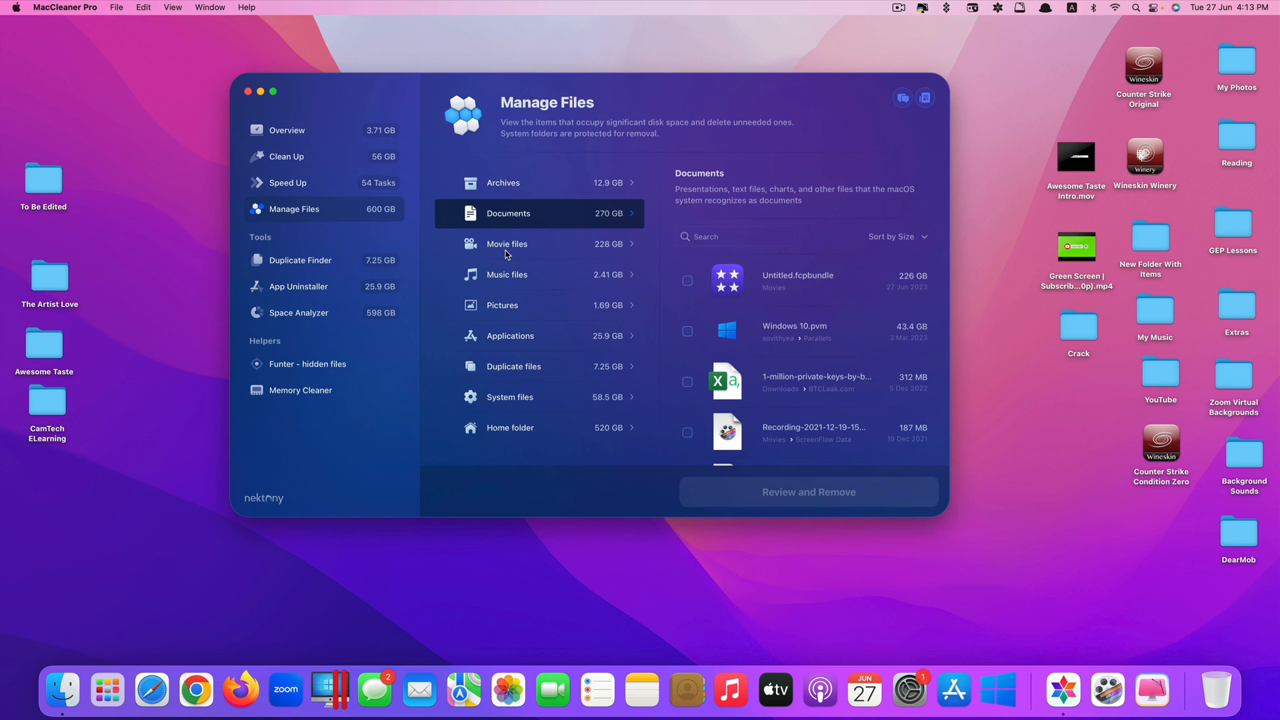
pyautogui.click(506, 273)
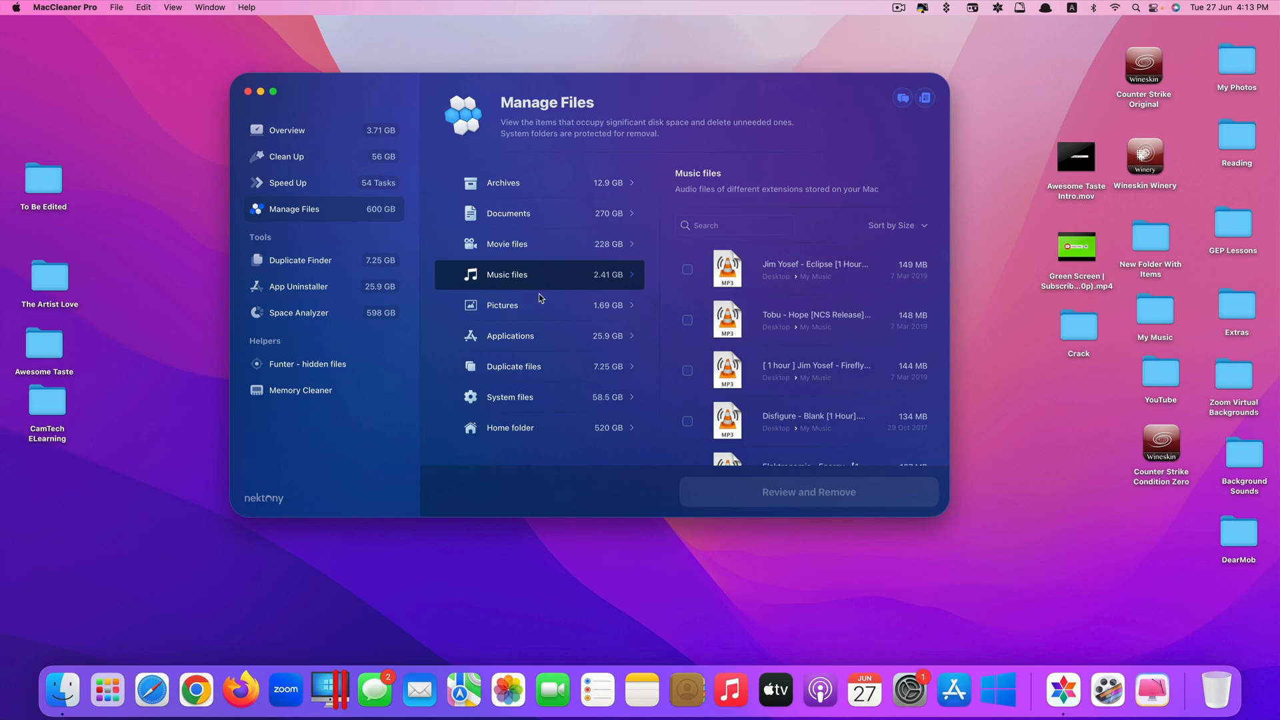
pyautogui.click(510, 335)
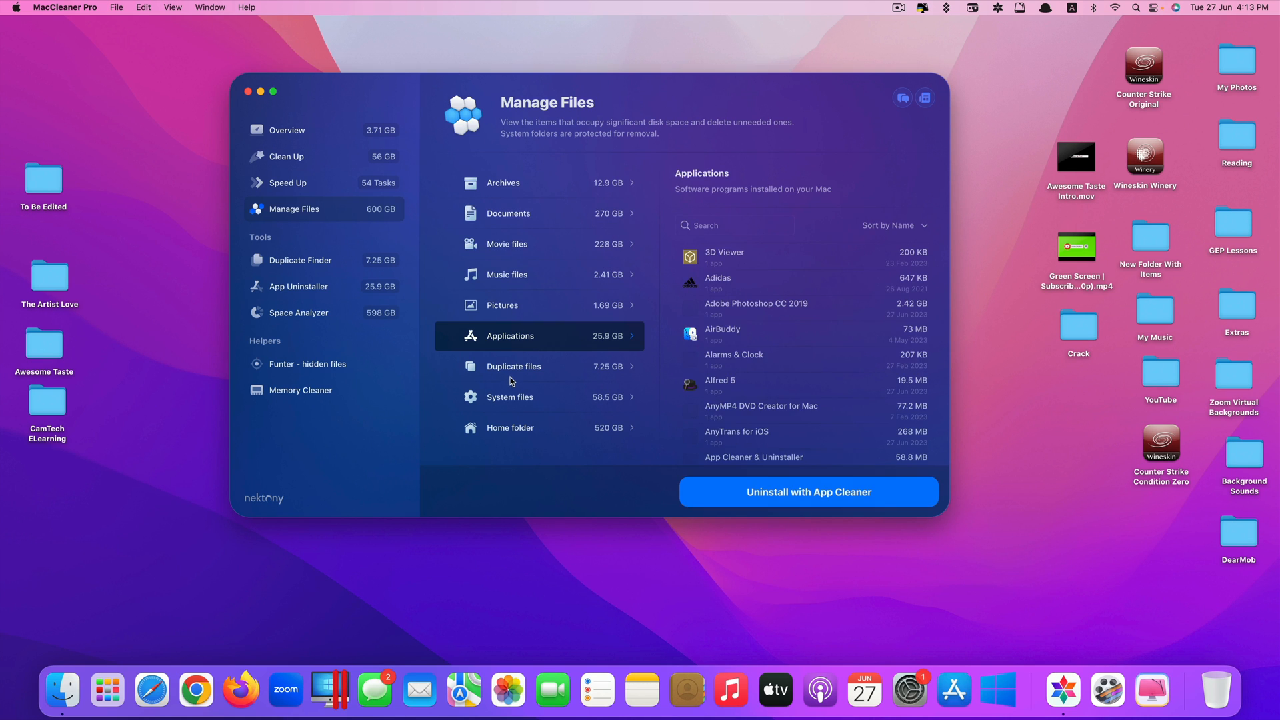
pyautogui.click(509, 396)
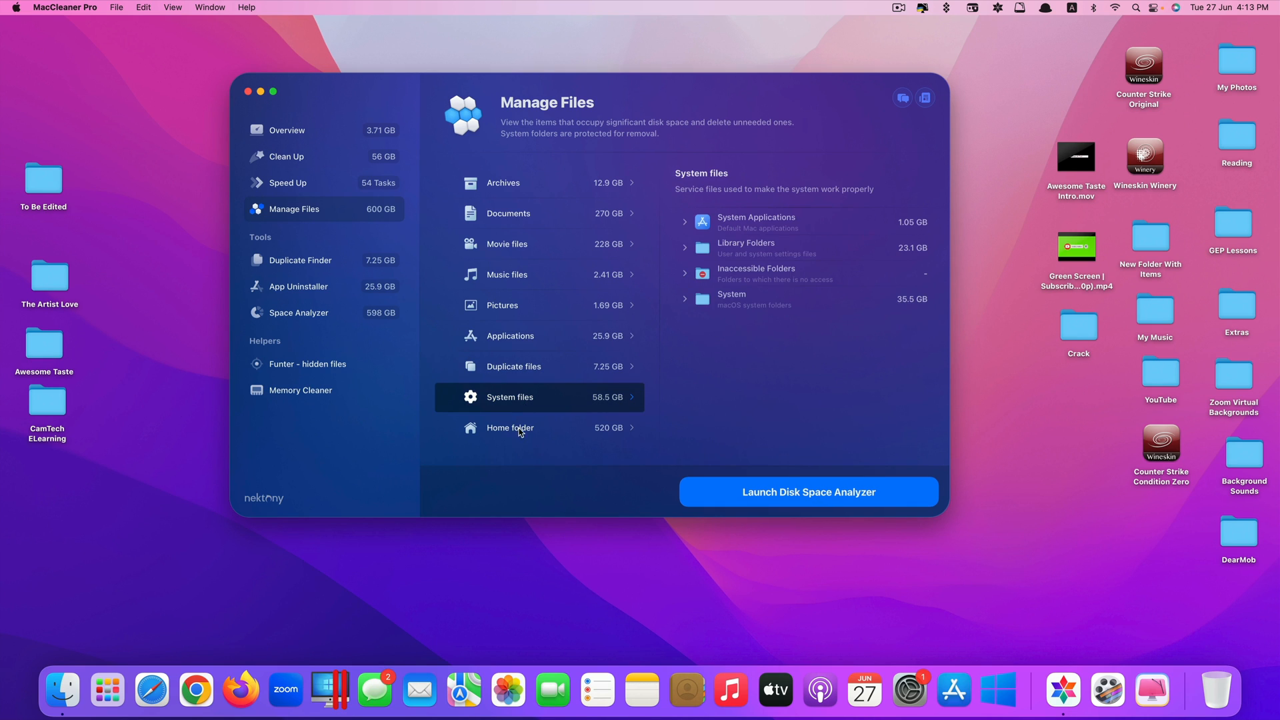
pyautogui.click(509, 427)
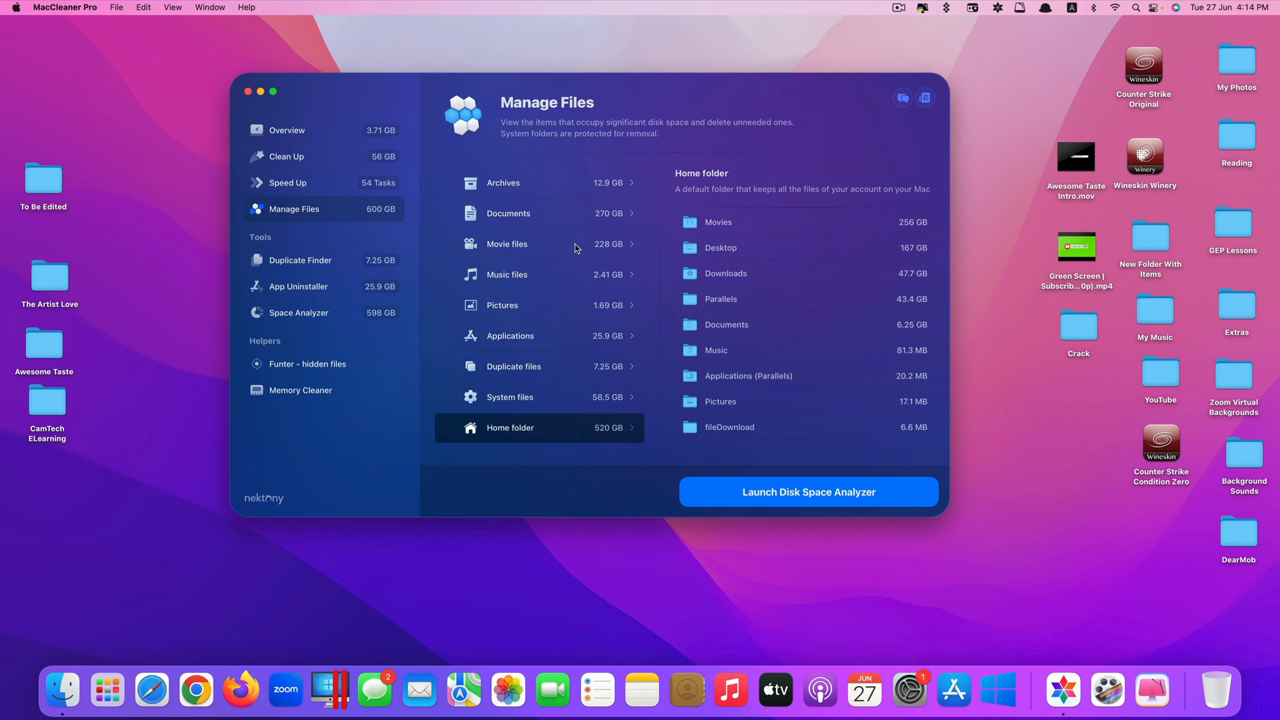
pyautogui.click(508, 213)
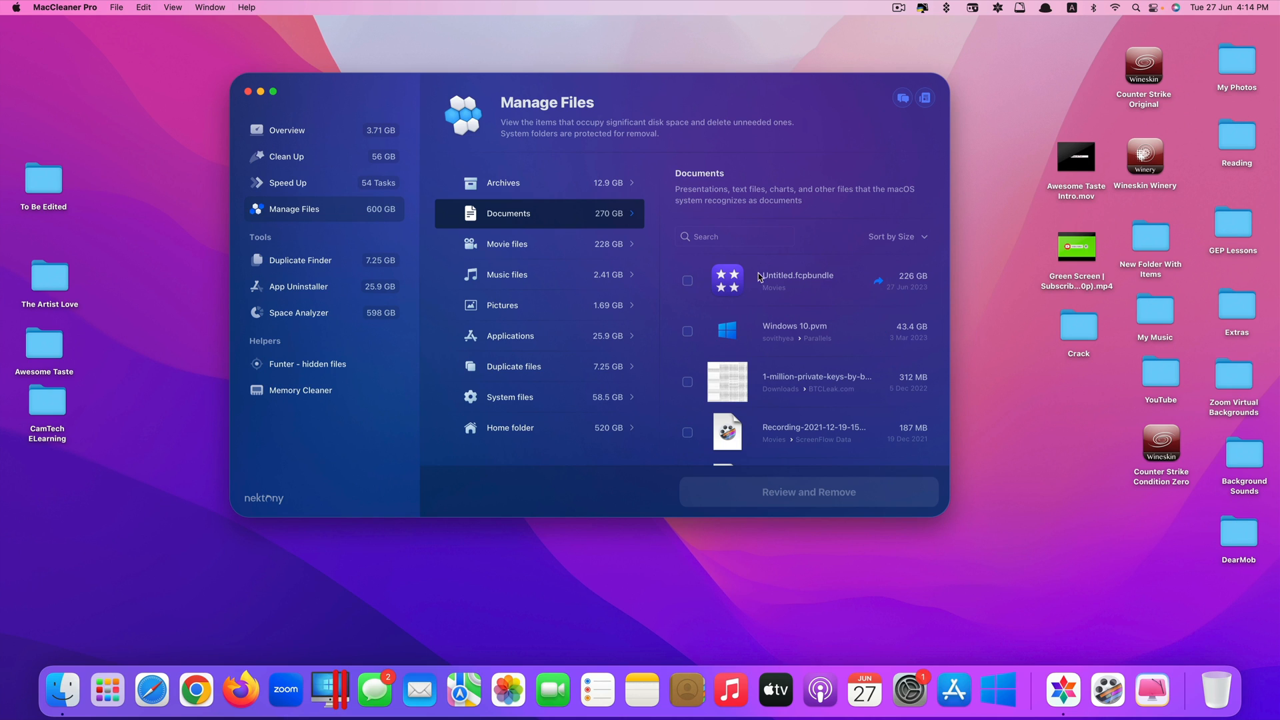
# Step: Mark and then unmark the 226 GB Untitled.fcpbundle document for removal
pyautogui.click(687, 279)
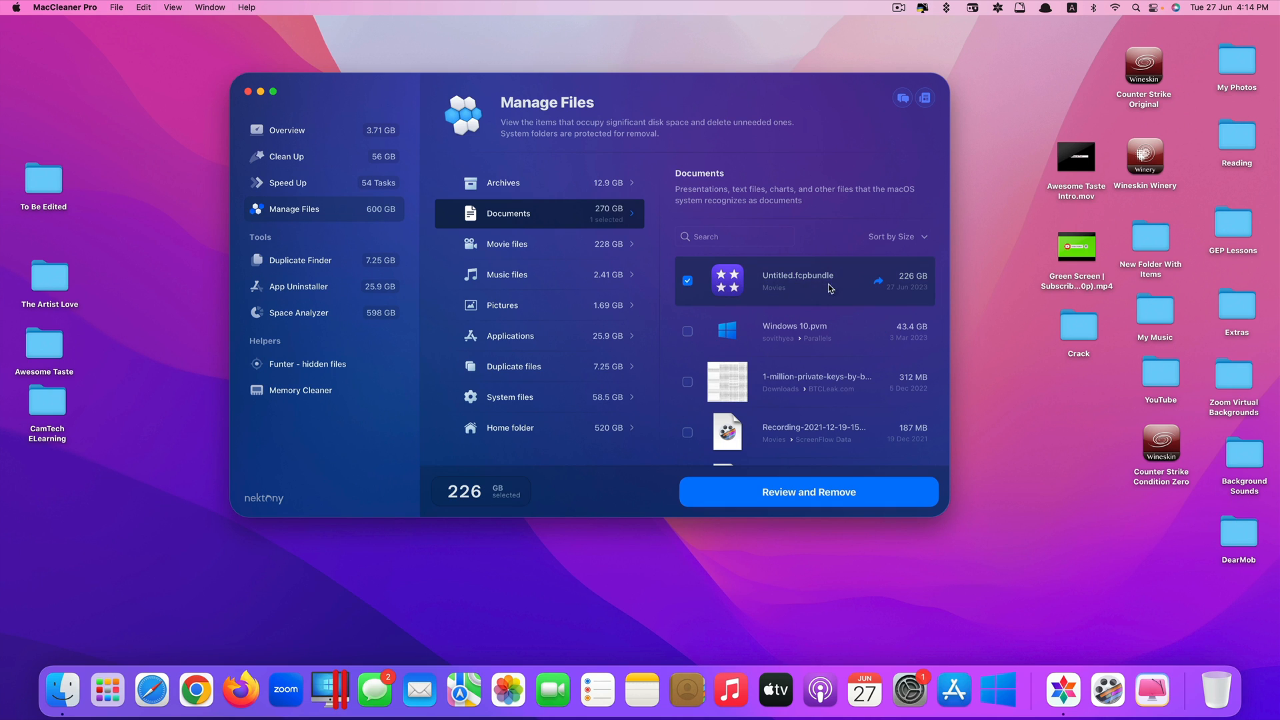
pyautogui.moveTo(898, 291)
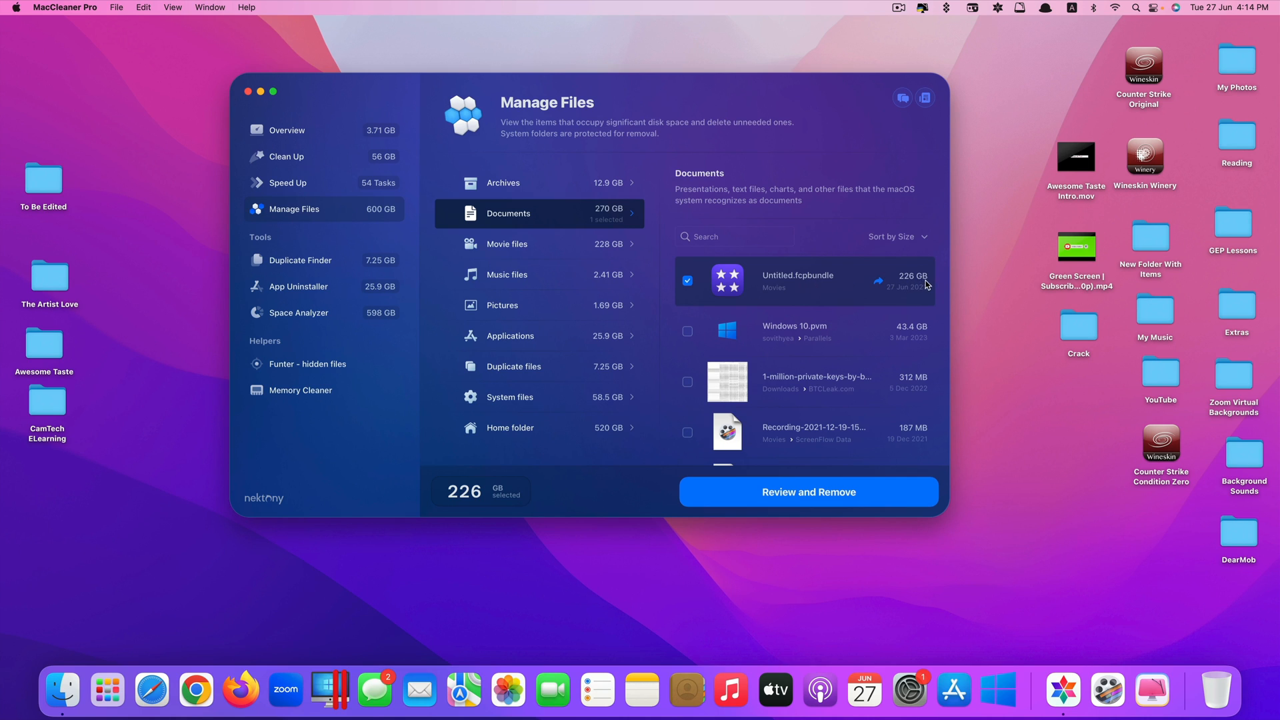
pyautogui.moveTo(887, 290)
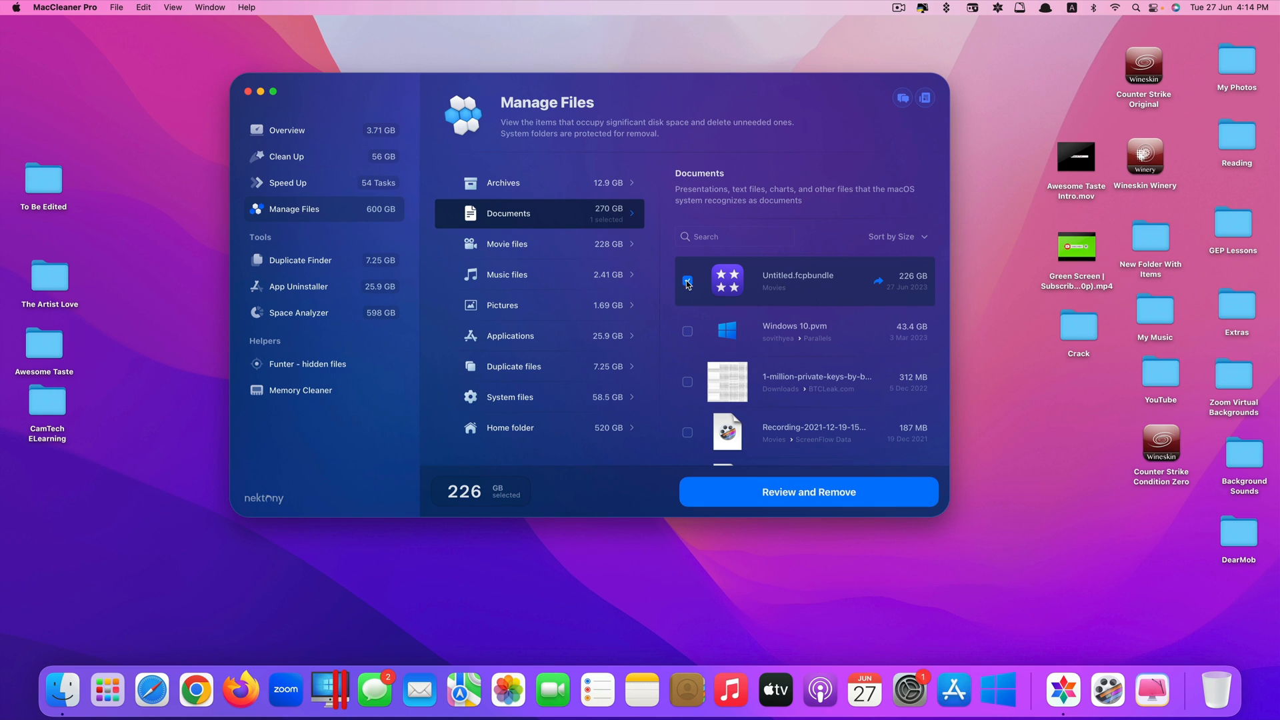
pyautogui.click(688, 280)
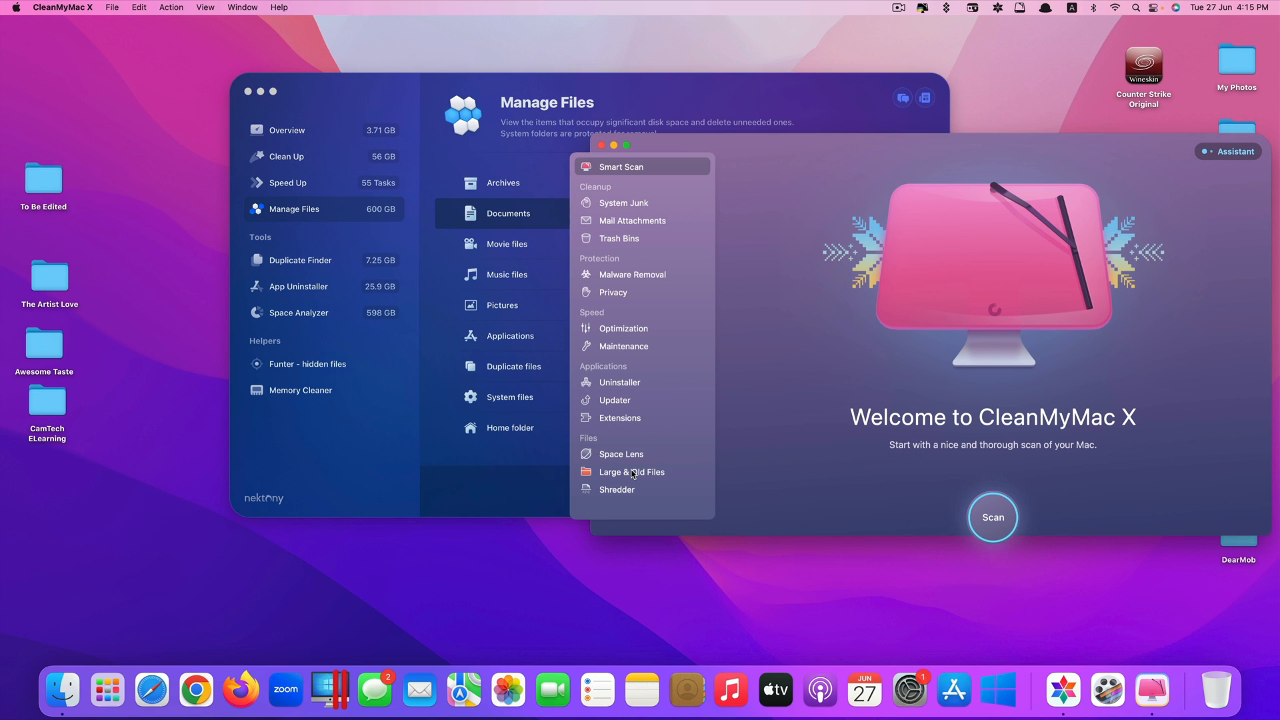
# Step: Preview CleanMyMac X's Large & Old Files module, then close CleanMyMac X
pyautogui.click(631, 472)
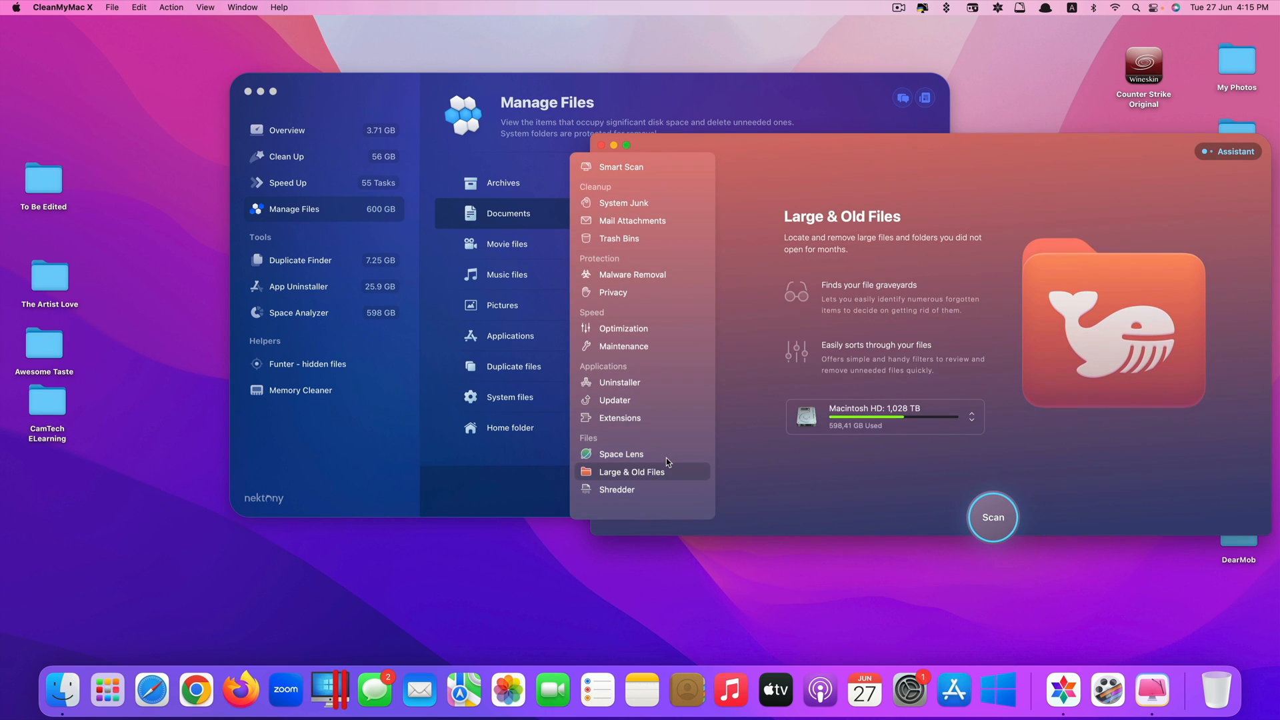
pyautogui.click(991, 517)
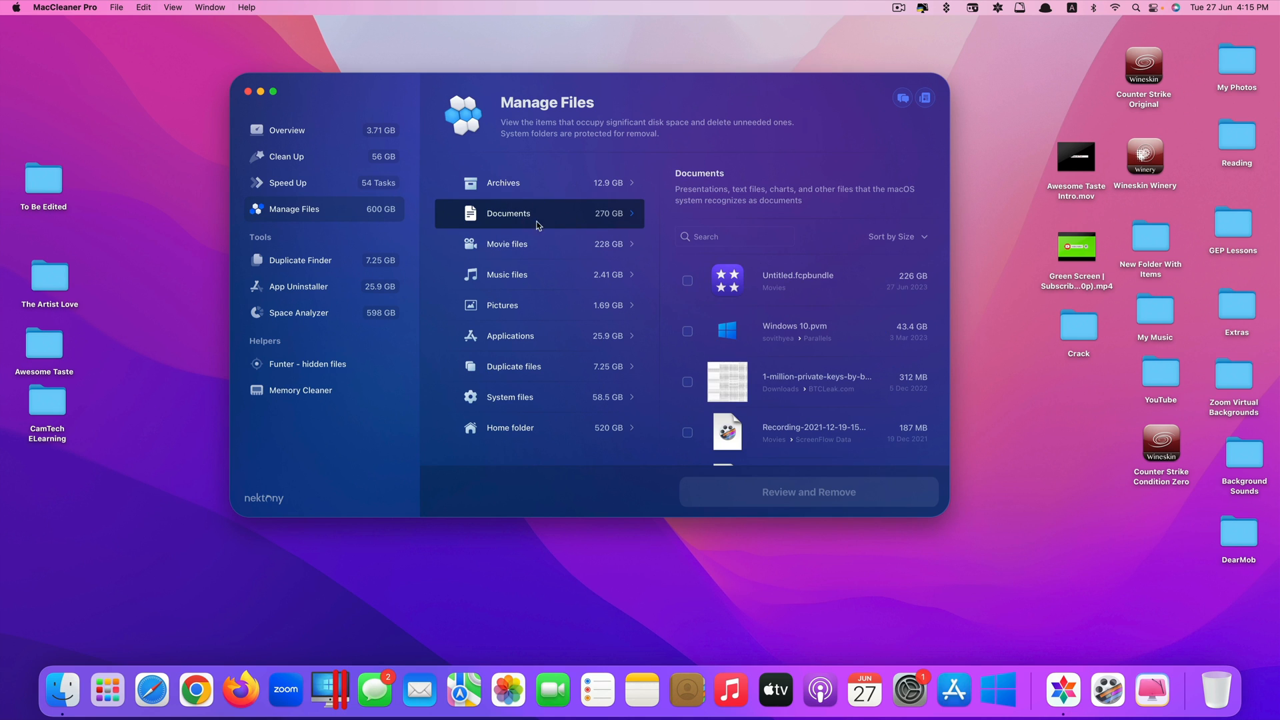
pyautogui.moveTo(599, 222)
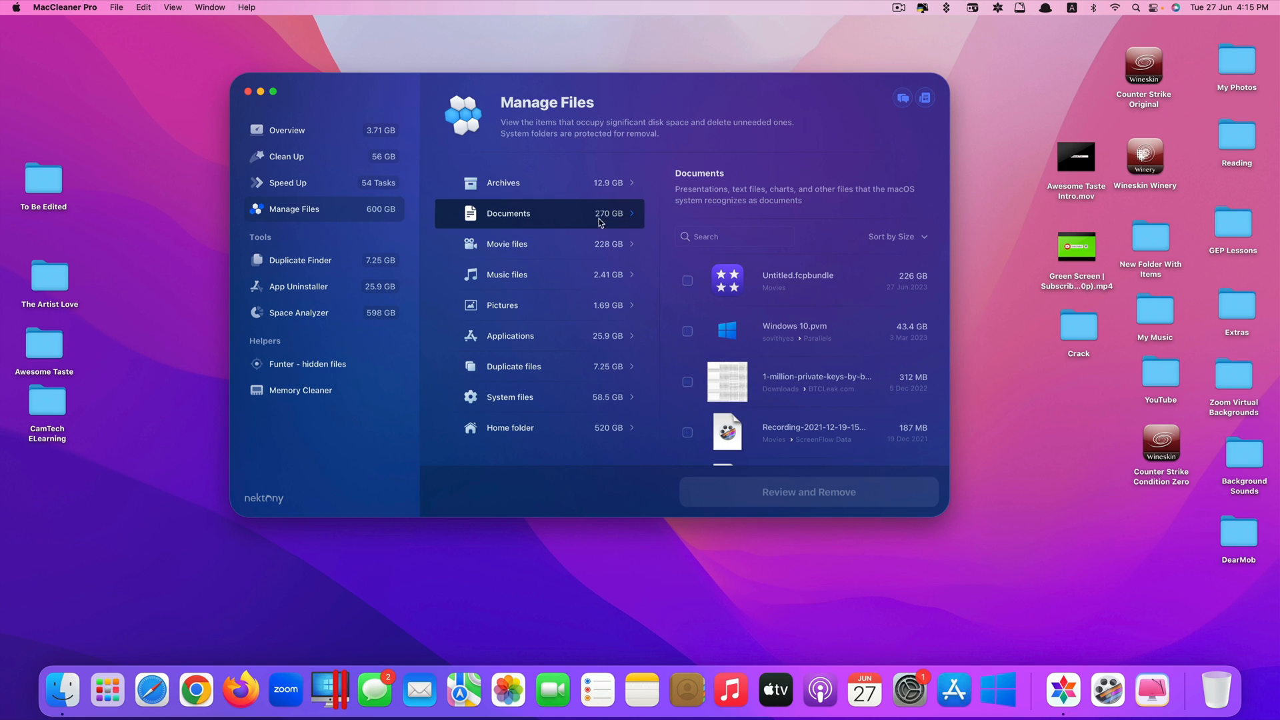
pyautogui.moveTo(625, 297)
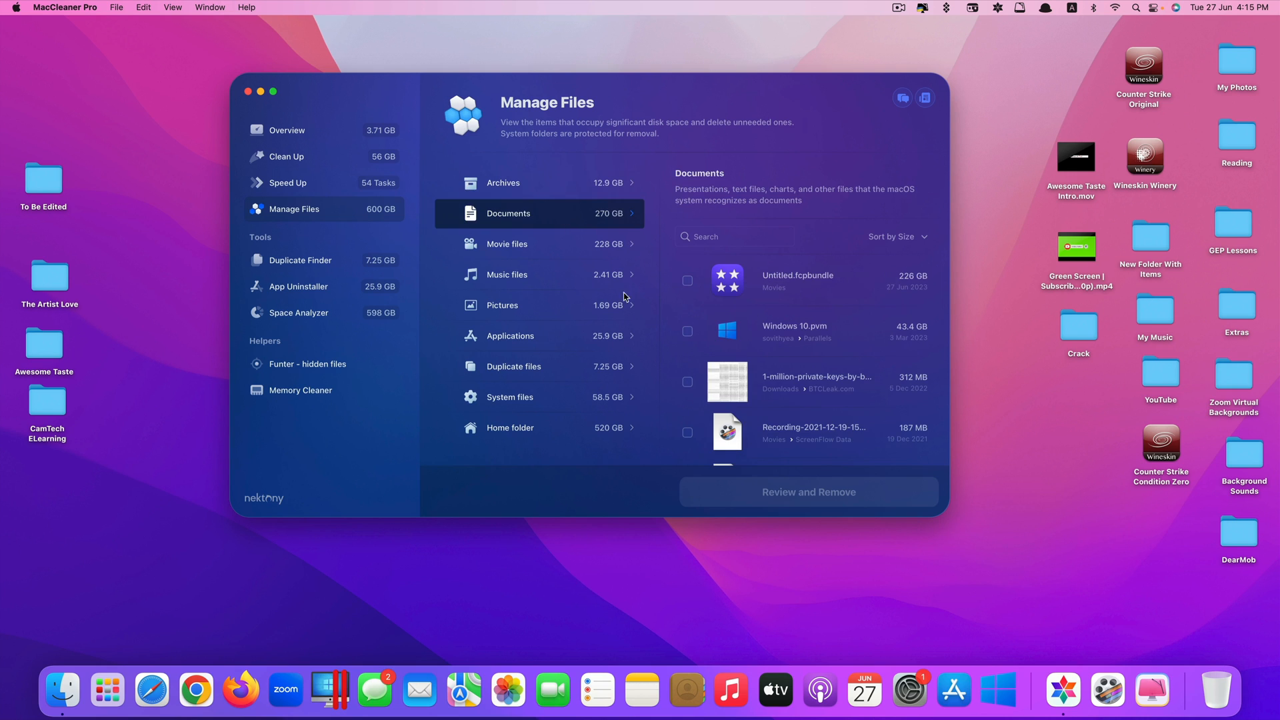
# Step: Preview Pictures and Movie files, then open Duplicate Finder reporting 7.25 GB of duplicates
pyautogui.click(506, 305)
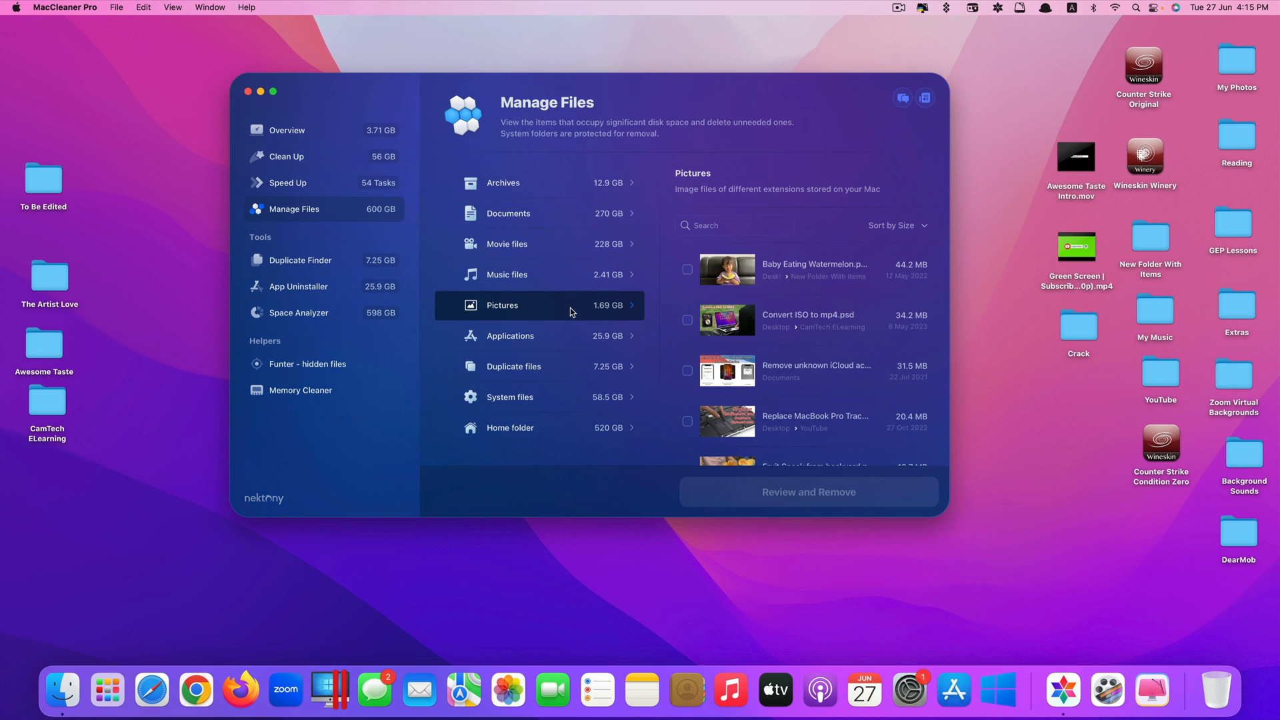
pyautogui.click(507, 243)
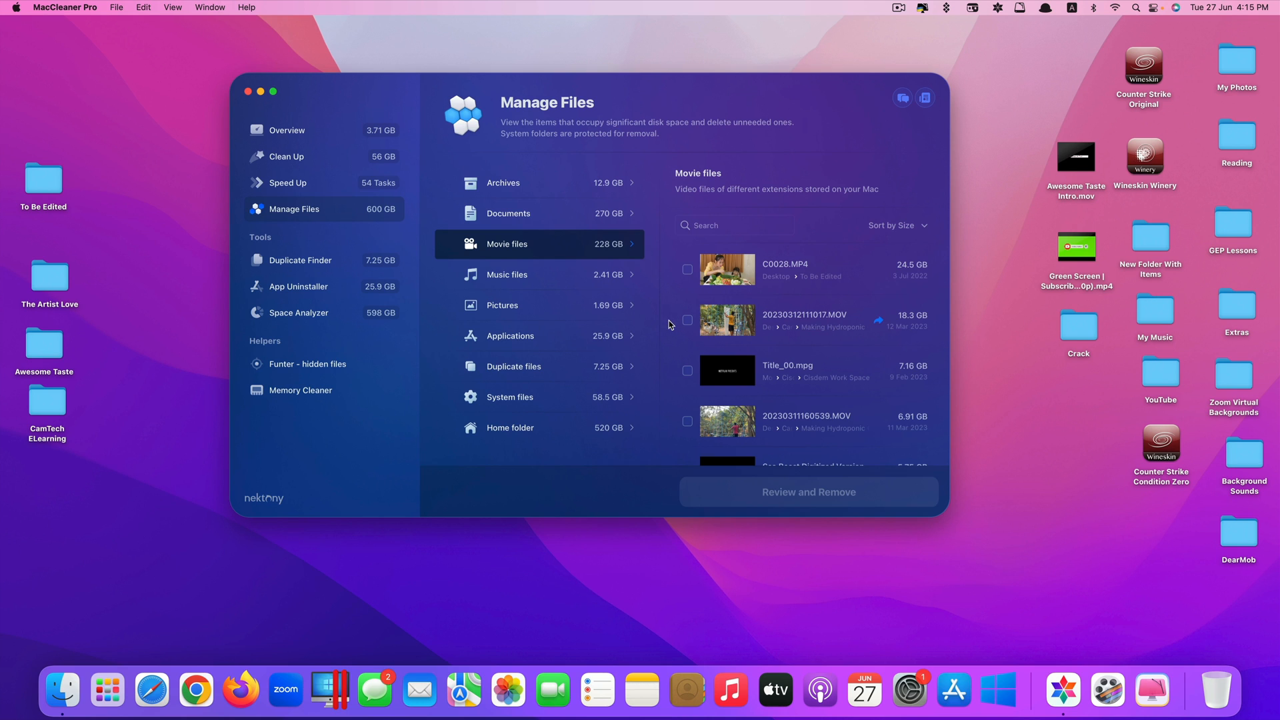
pyautogui.moveTo(290, 259)
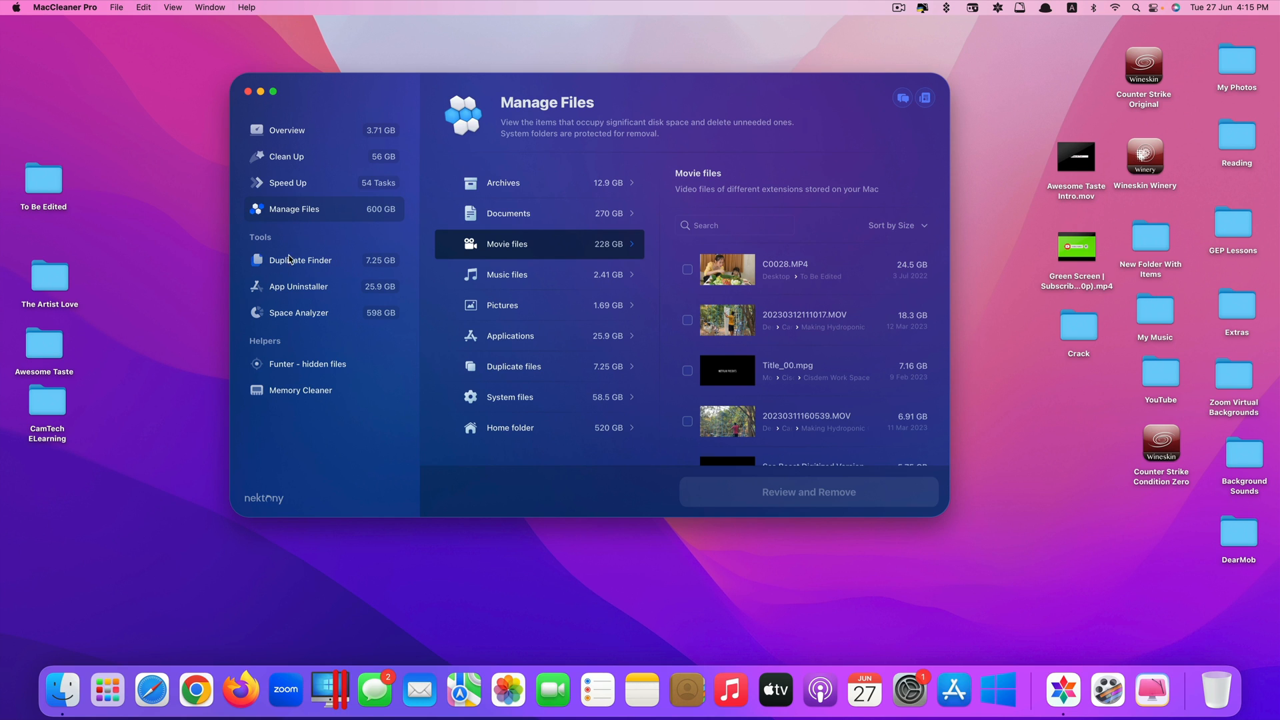
pyautogui.click(299, 259)
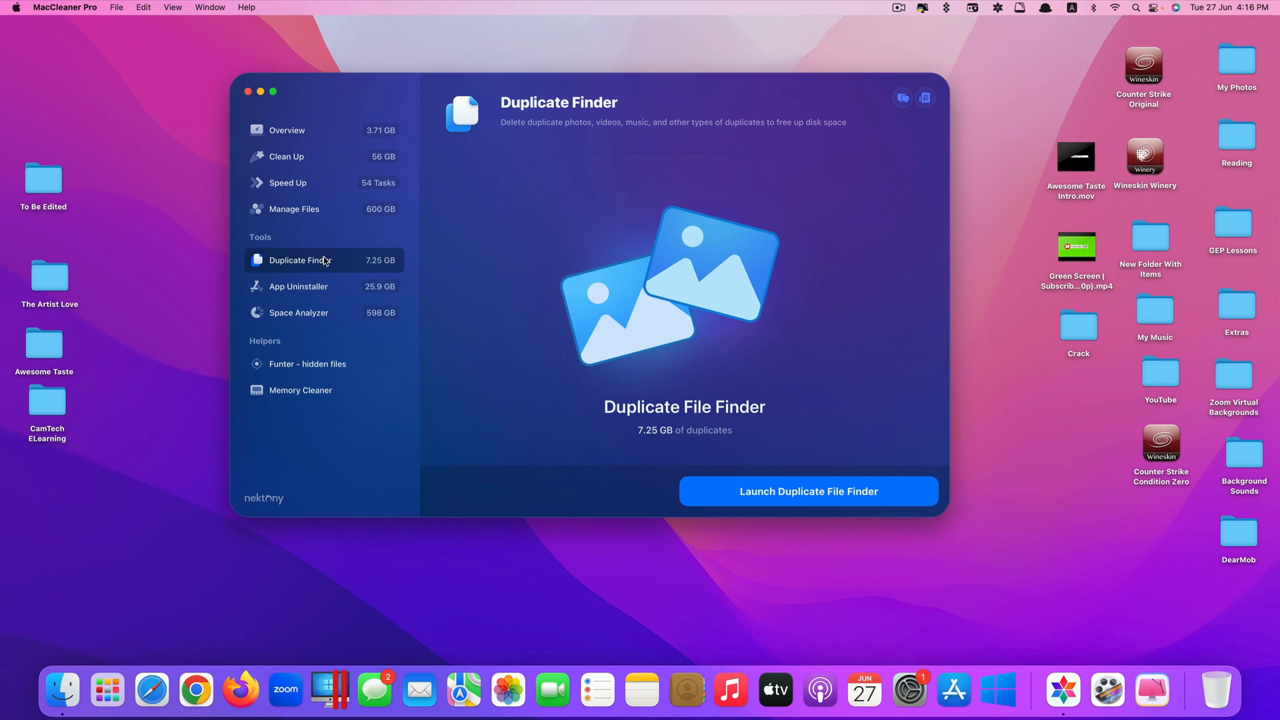
# Step: Launch the standalone Duplicate File Finder app from the Duplicate Finder page
pyautogui.click(921, 8)
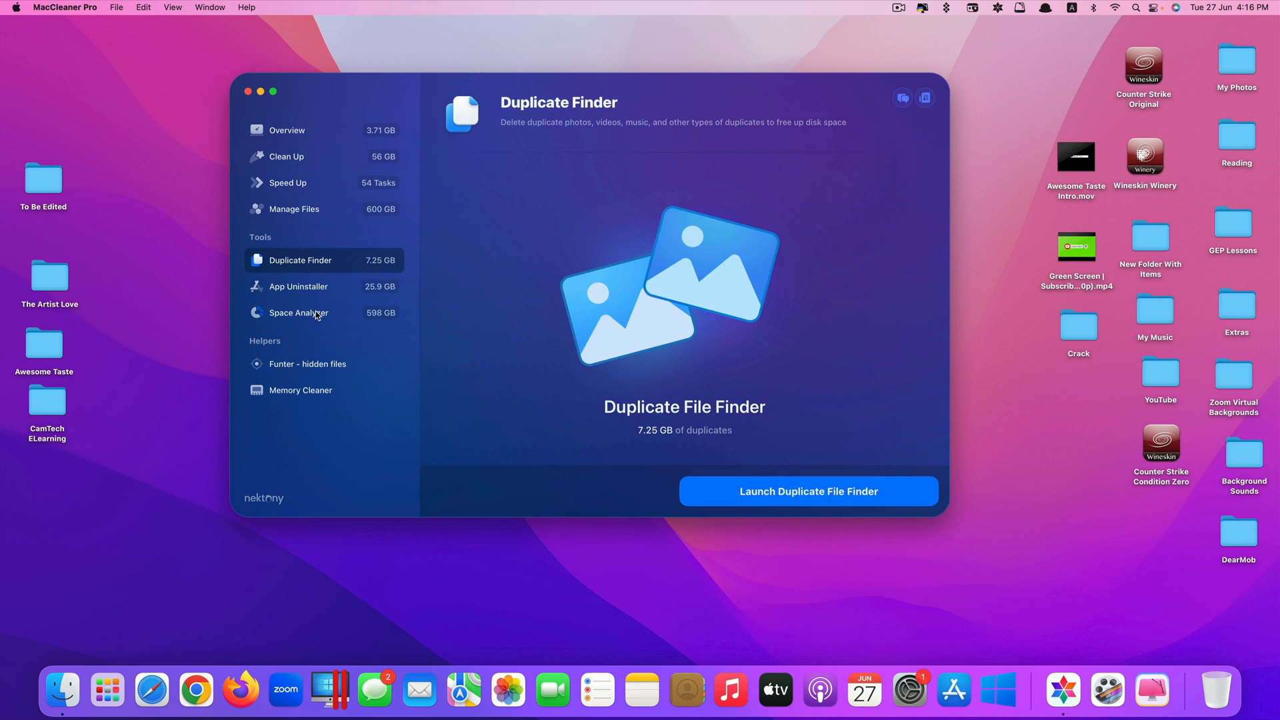
pyautogui.moveTo(290, 268)
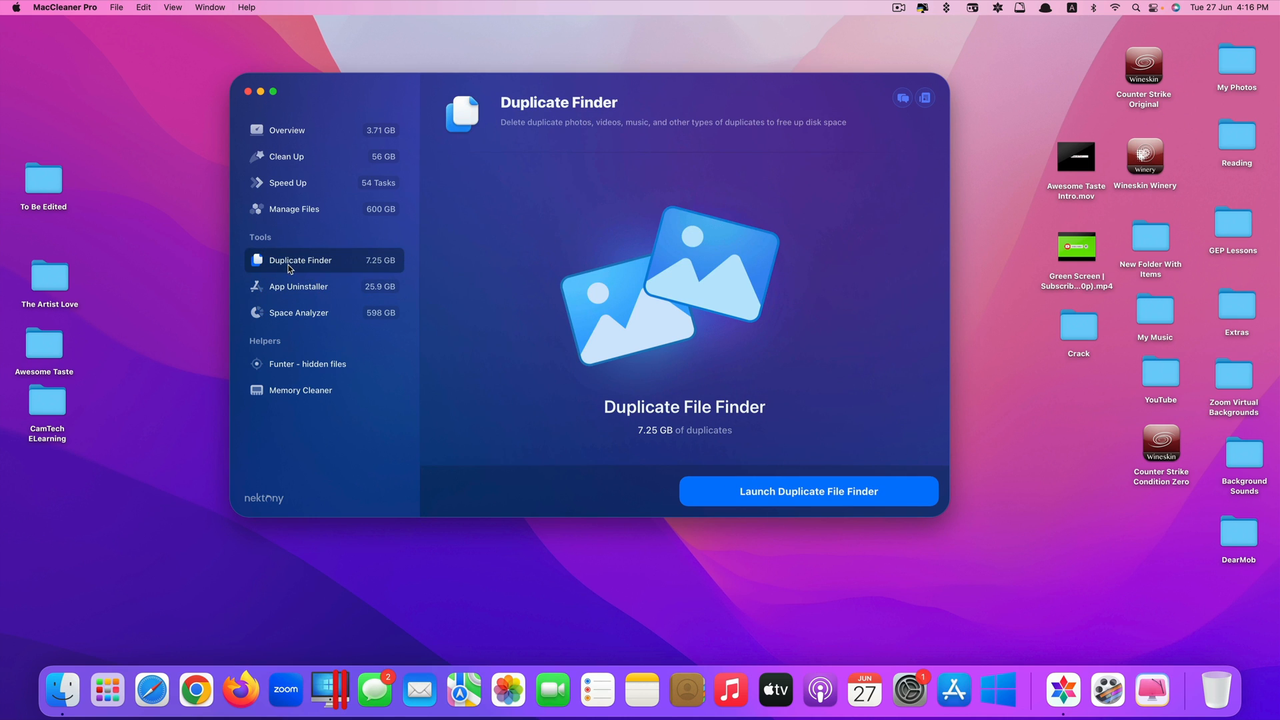
pyautogui.moveTo(333, 254)
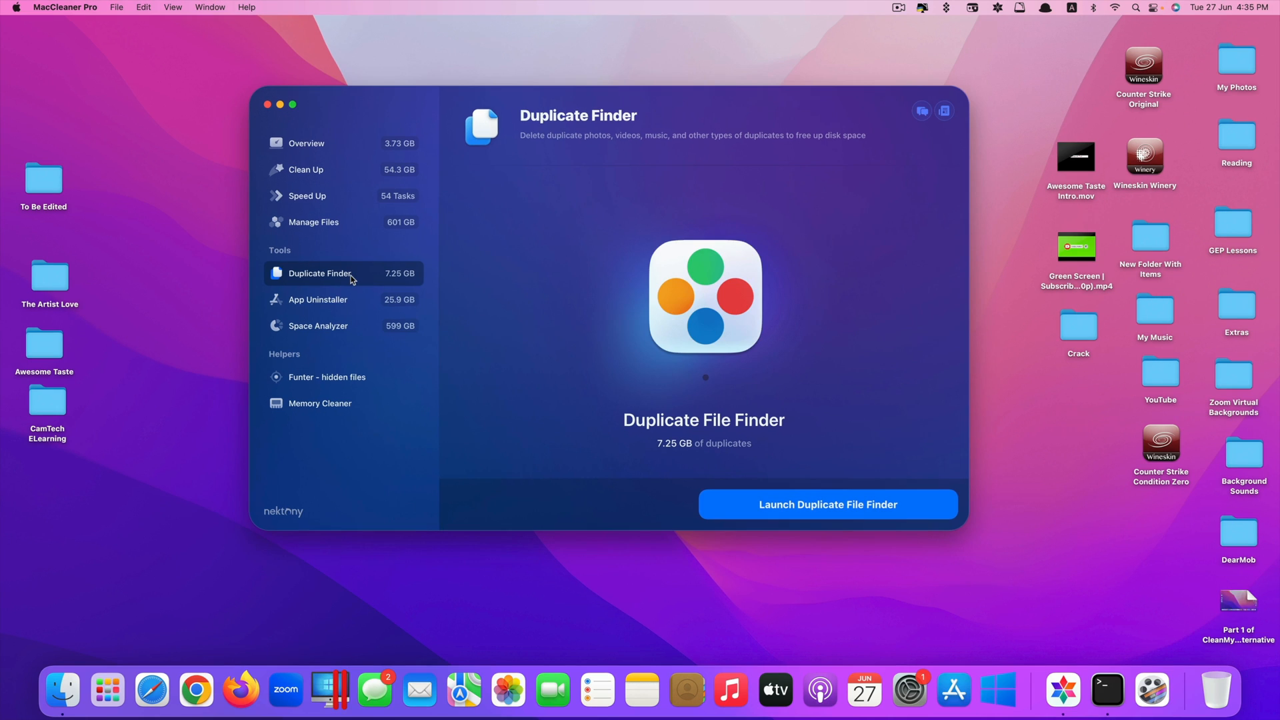
pyautogui.moveTo(865, 529)
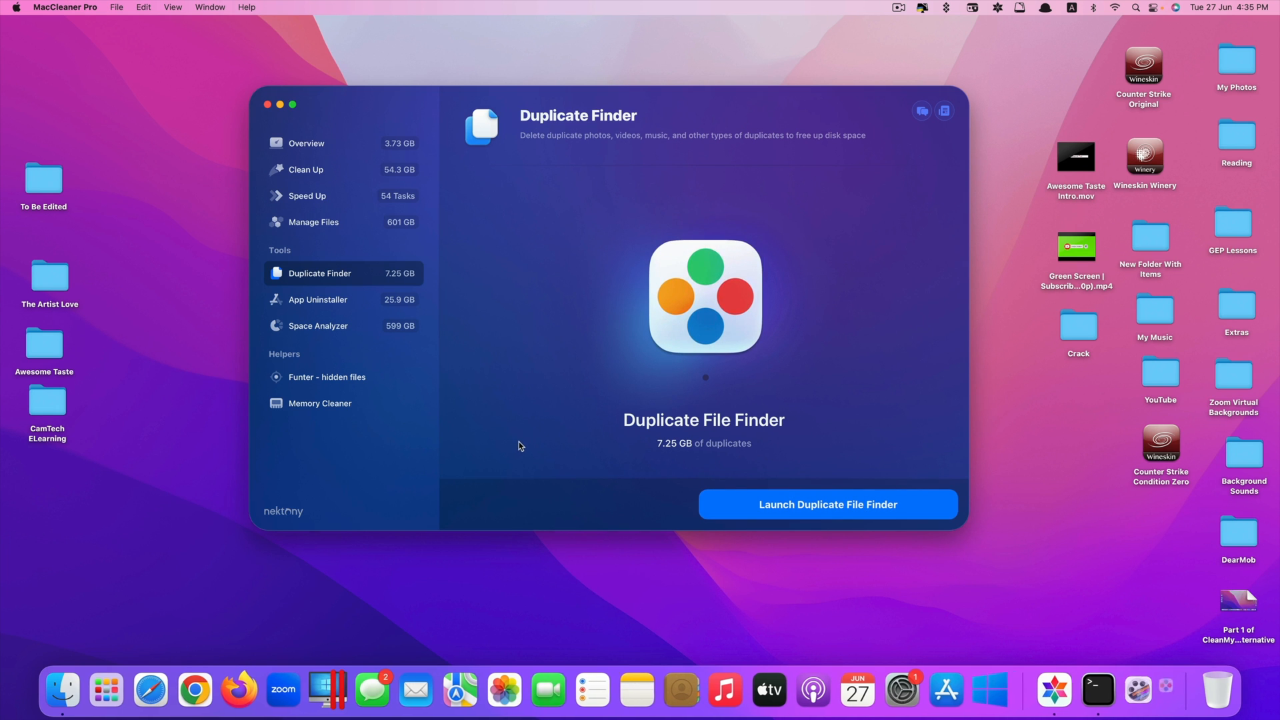
pyautogui.click(825, 504)
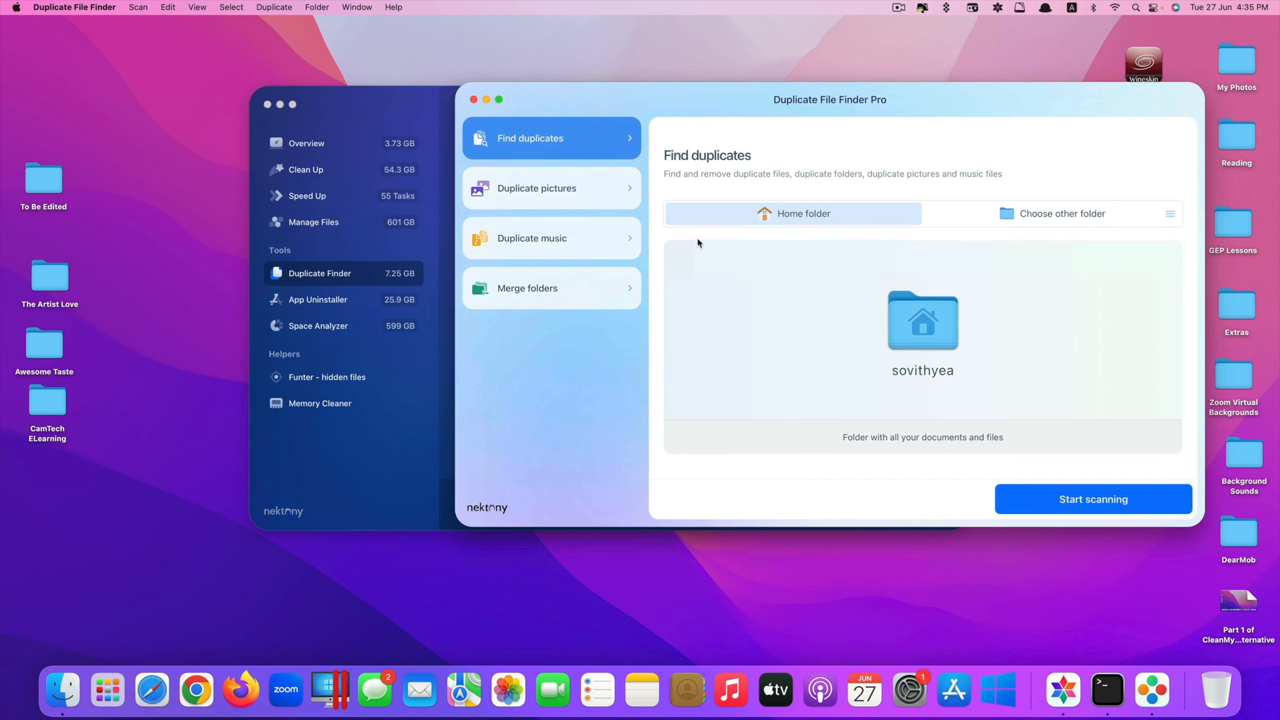
pyautogui.moveTo(701, 246)
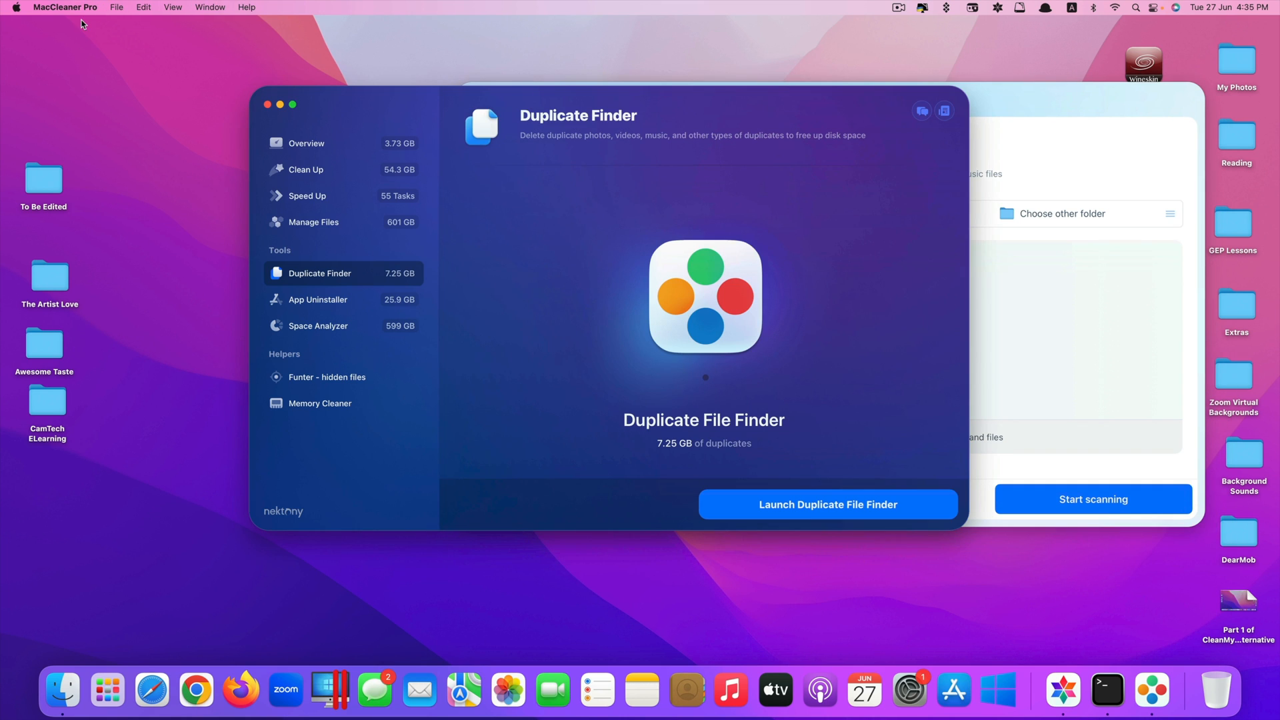
# Step: Bring Duplicate File Finder Pro to front and start scanning the home folder
pyautogui.click(825, 504)
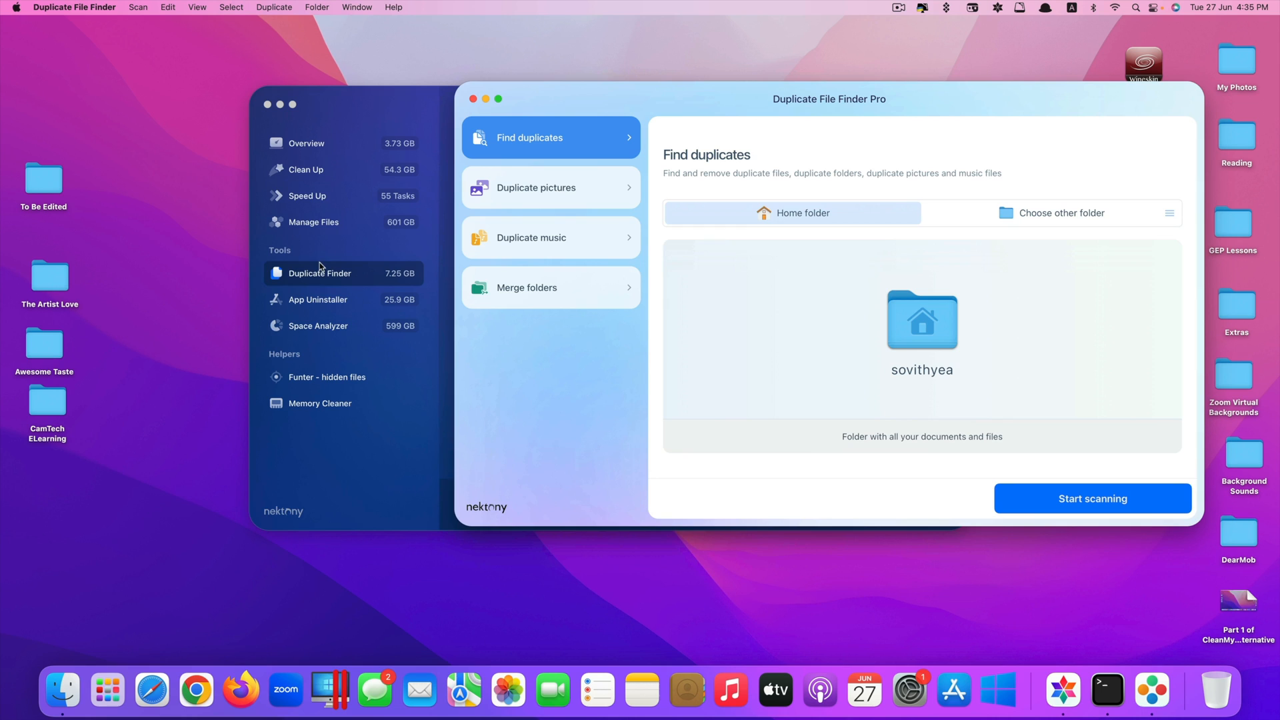
pyautogui.moveTo(318, 310)
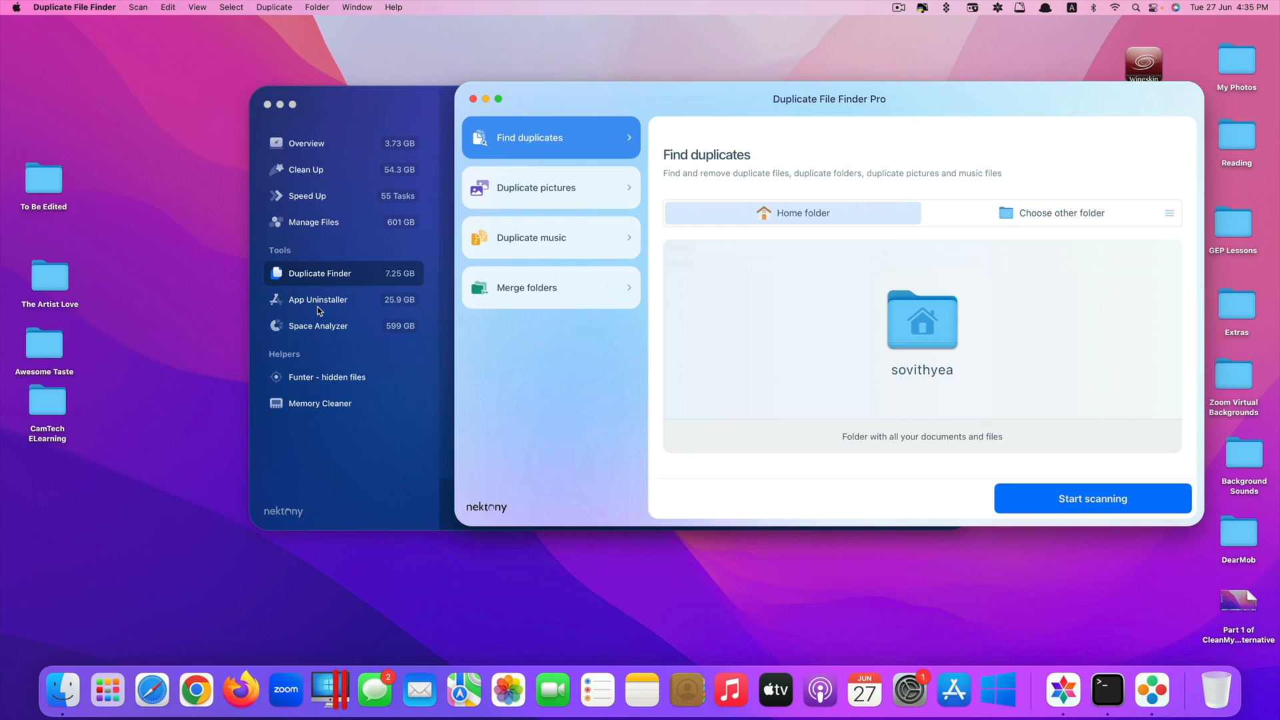
pyautogui.moveTo(319, 336)
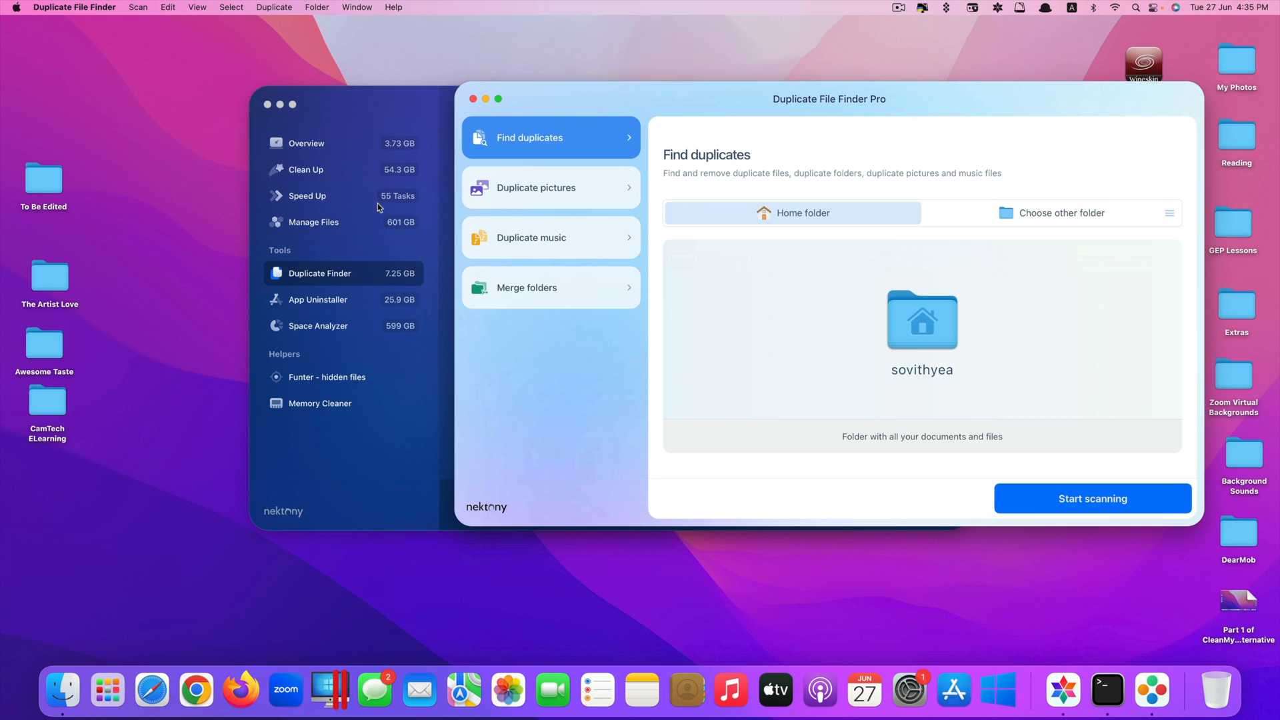
pyautogui.moveTo(546, 270)
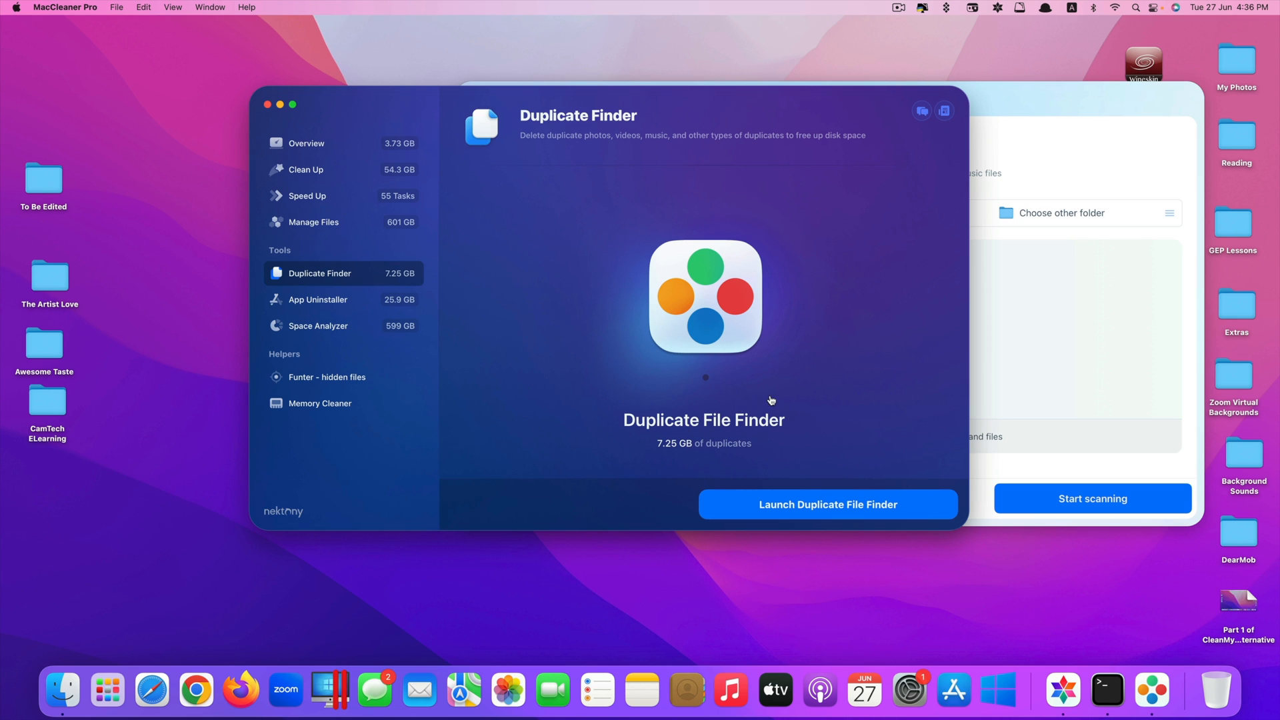
pyautogui.click(826, 504)
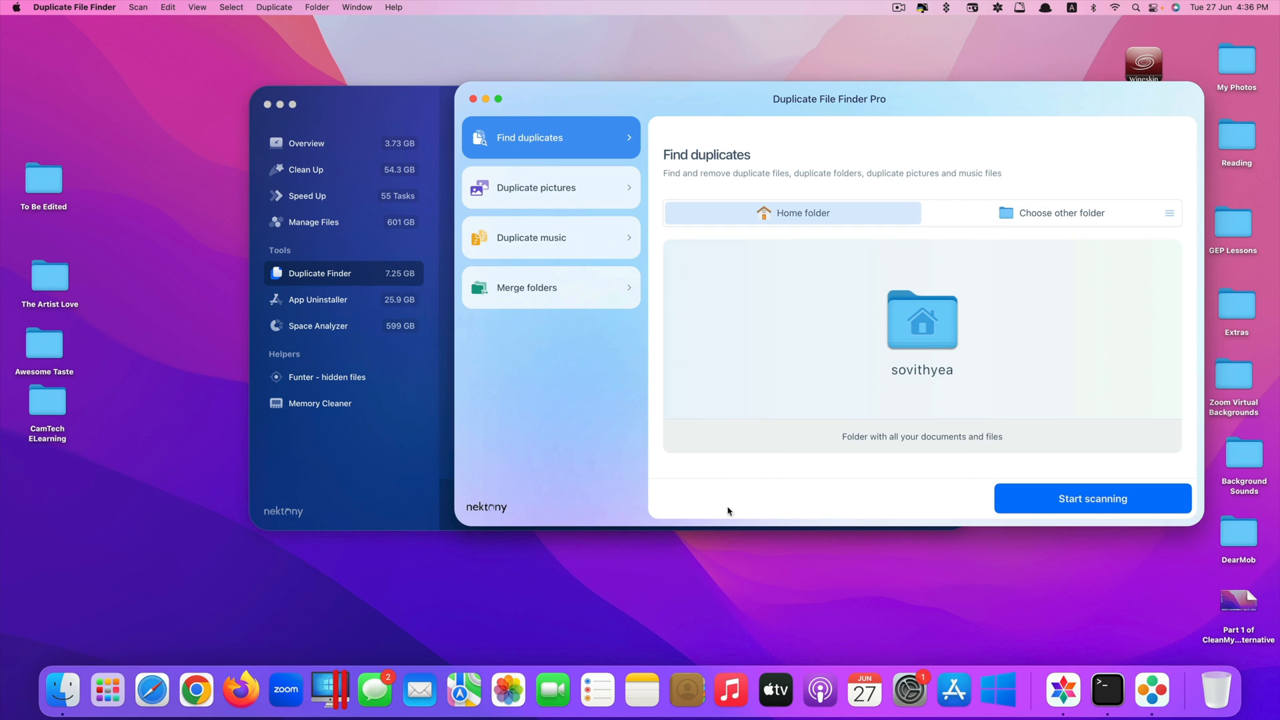
pyautogui.moveTo(557, 320)
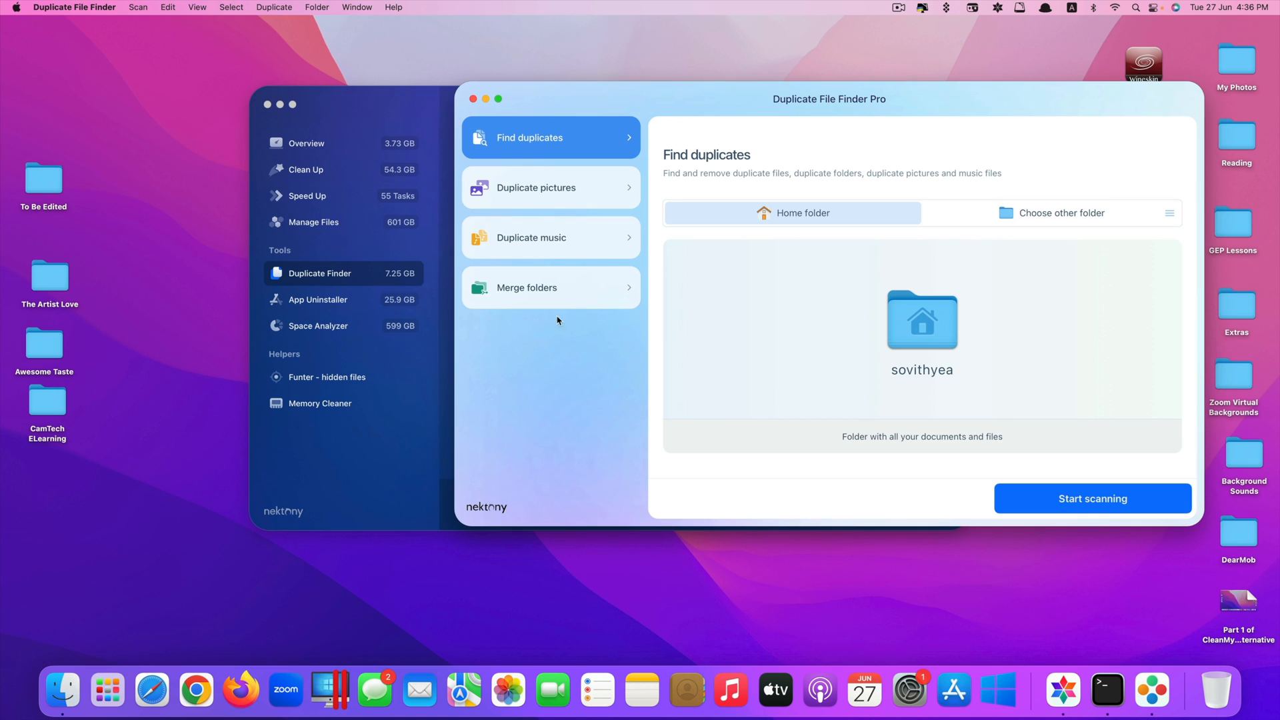
pyautogui.moveTo(543, 159)
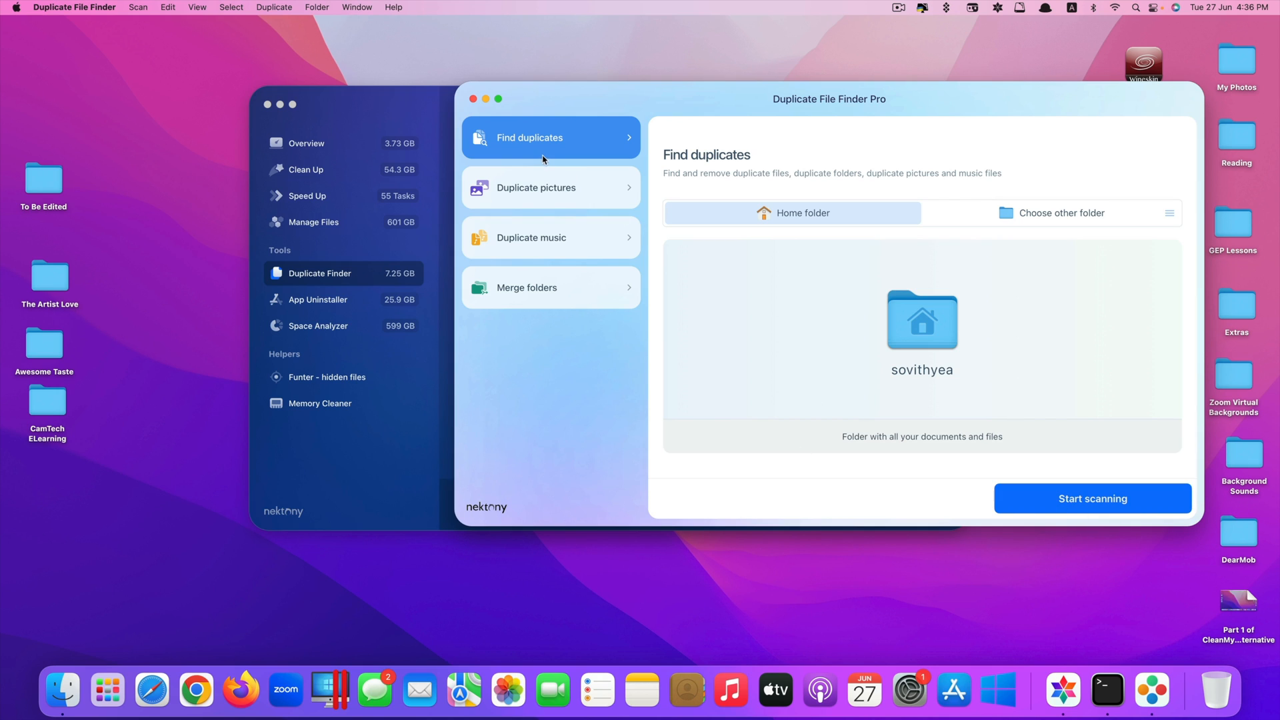
pyautogui.click(1091, 498)
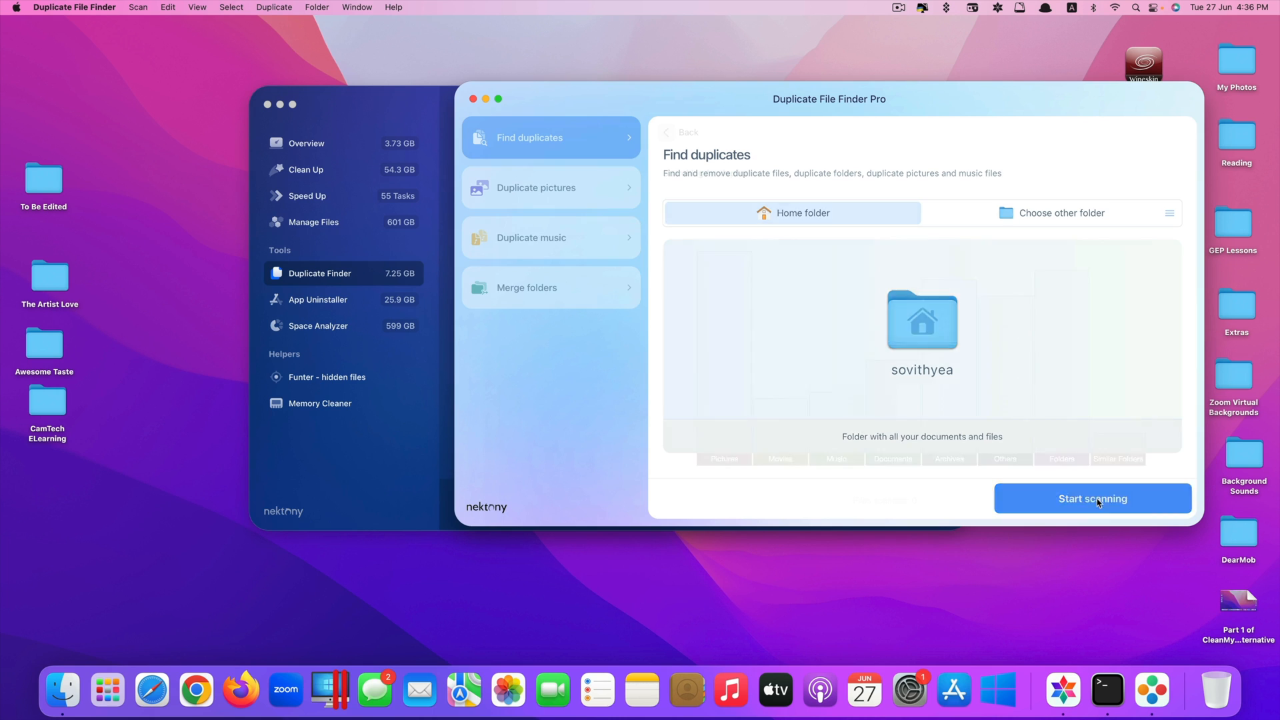
# Step: Review scan results: 1889 files totalling 1.22 GB, led by IMG_2074.MOV duplicates
pyautogui.click(1092, 499)
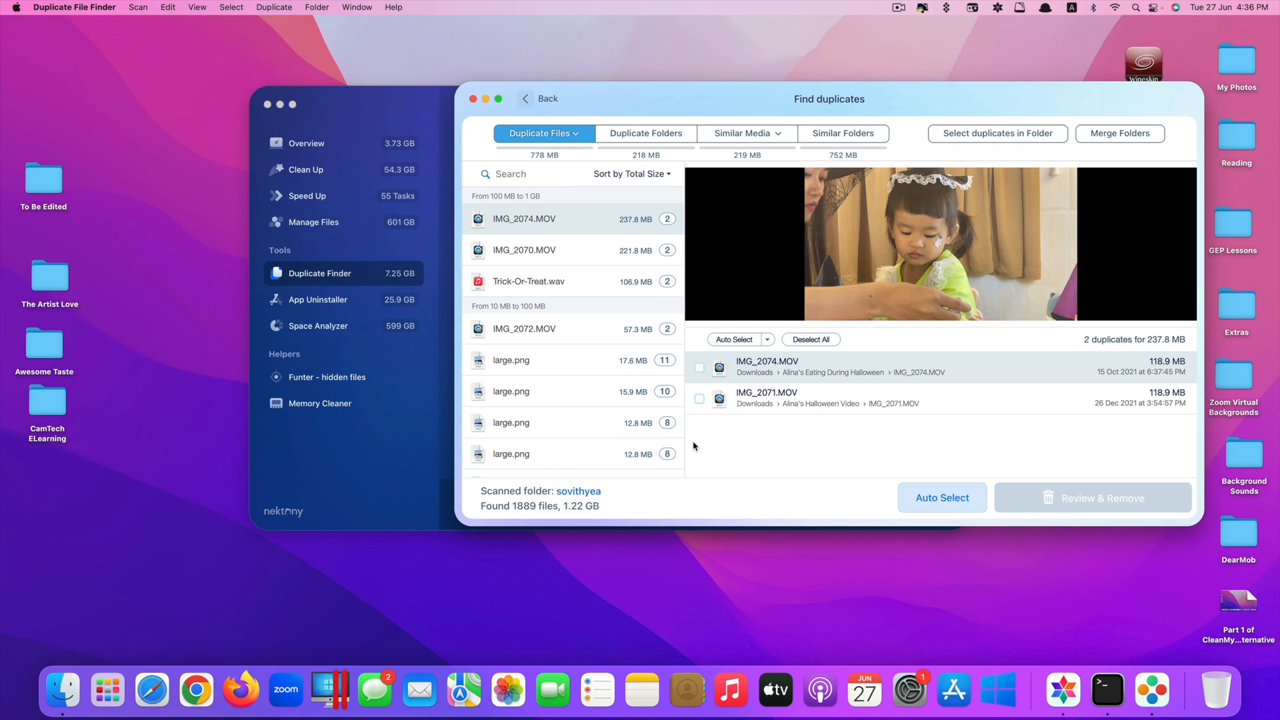
pyautogui.moveTo(548, 261)
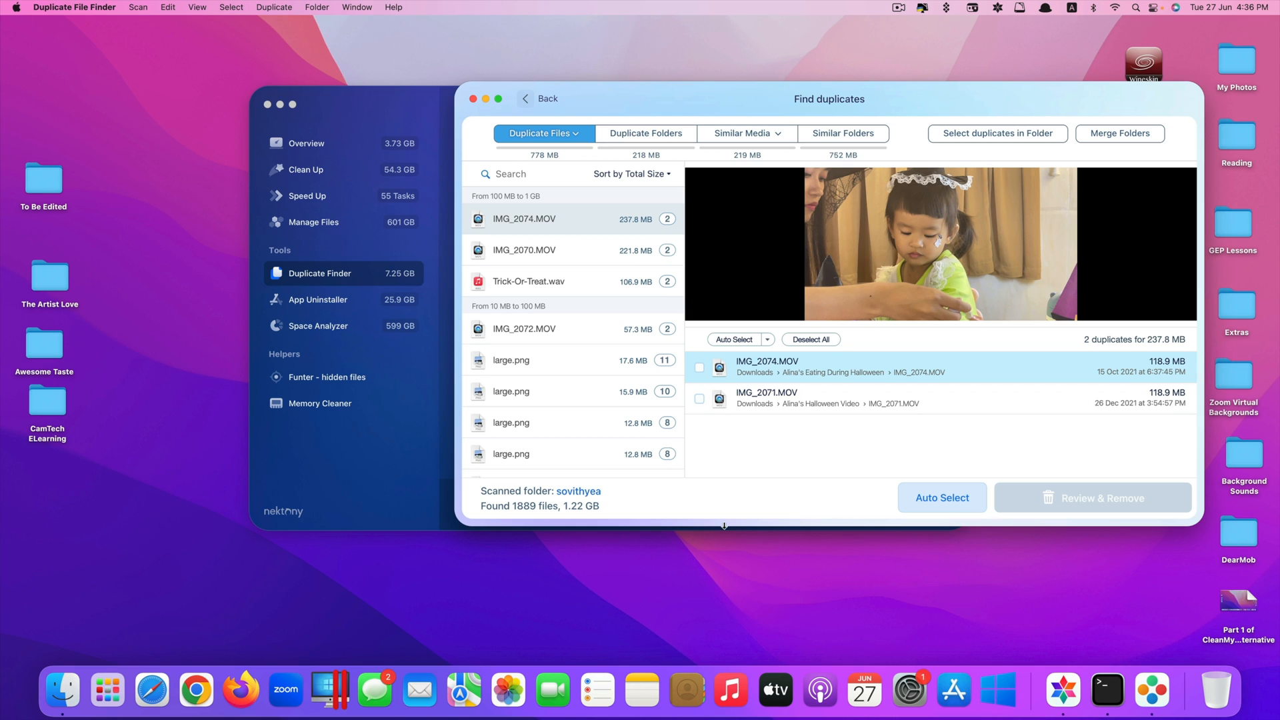
# Step: Remove the first IMG_2074.MOV duplicate copy, freeing 118.9 MB
pyautogui.click(698, 368)
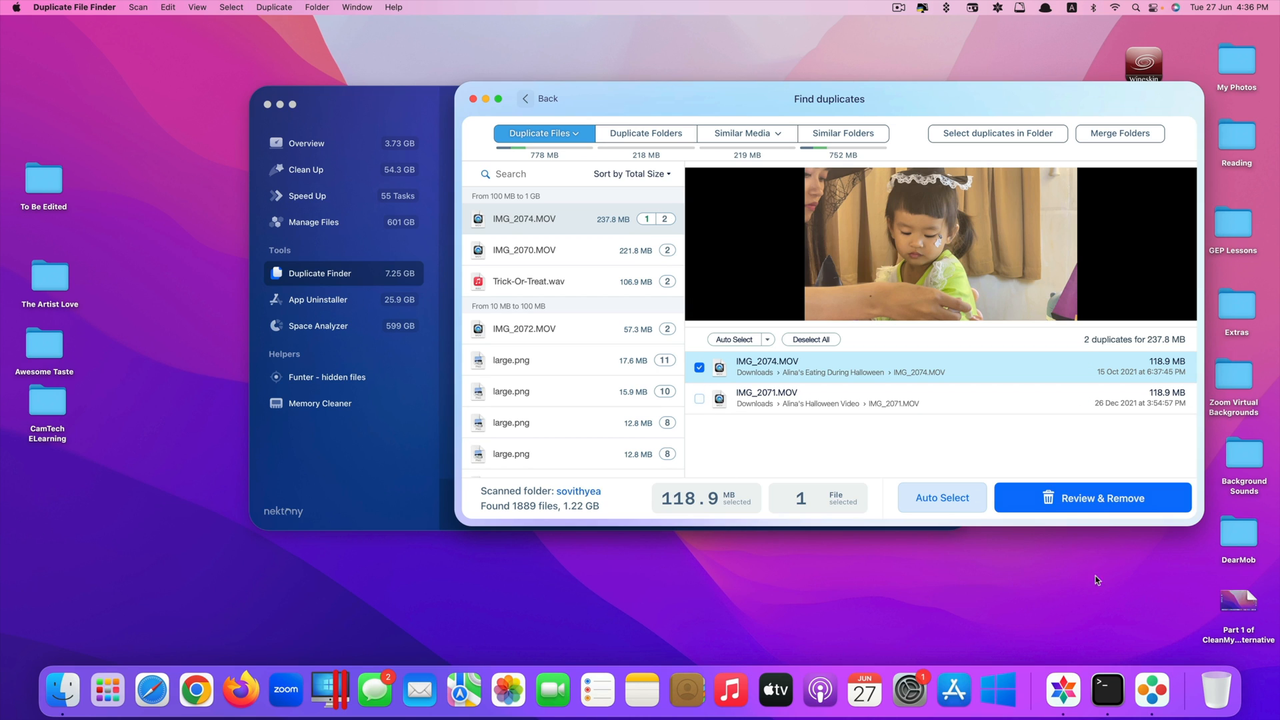
pyautogui.click(1091, 498)
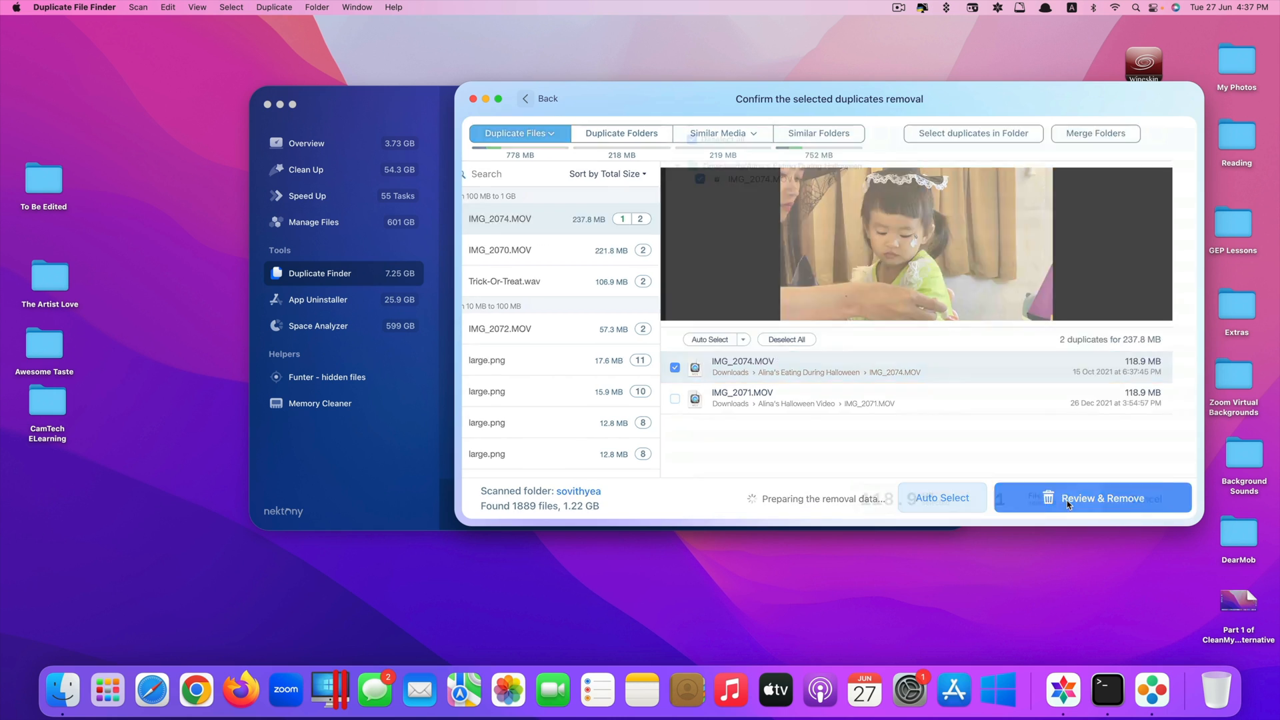
pyautogui.click(1102, 498)
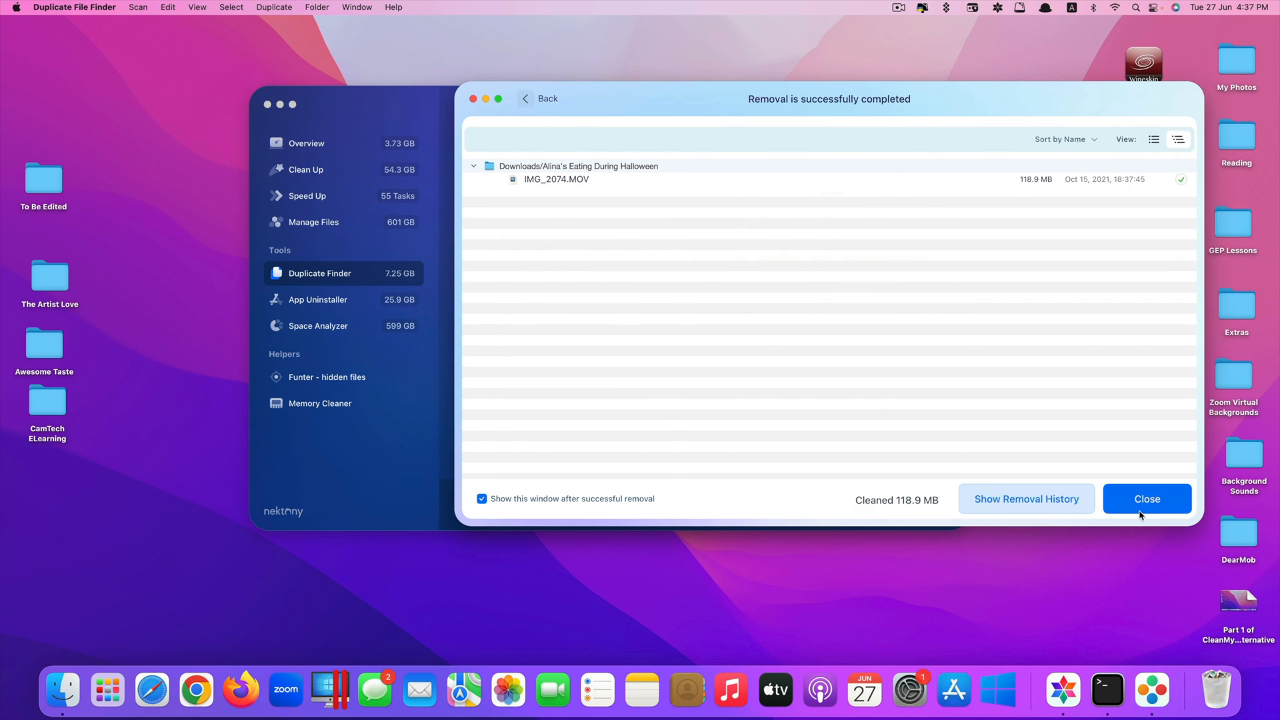
pyautogui.click(1146, 499)
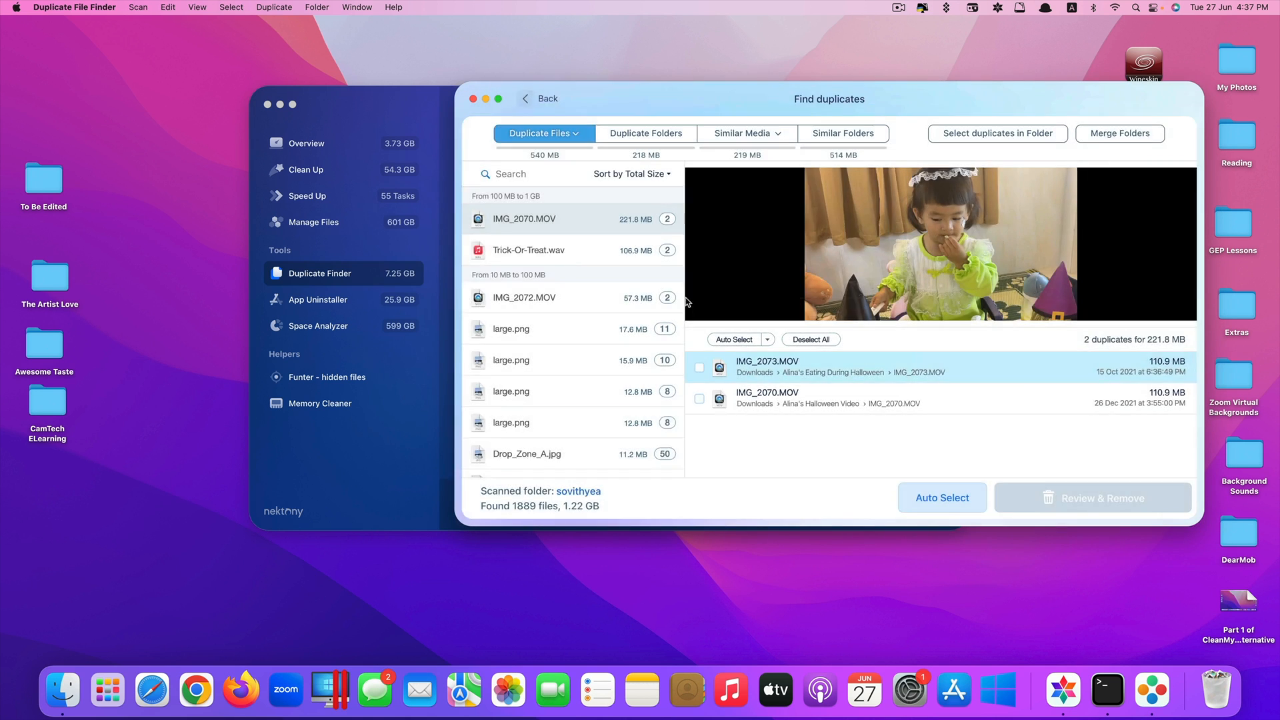
# Step: Return to the scan start page and close Duplicate File Finder Pro
pyautogui.click(537, 98)
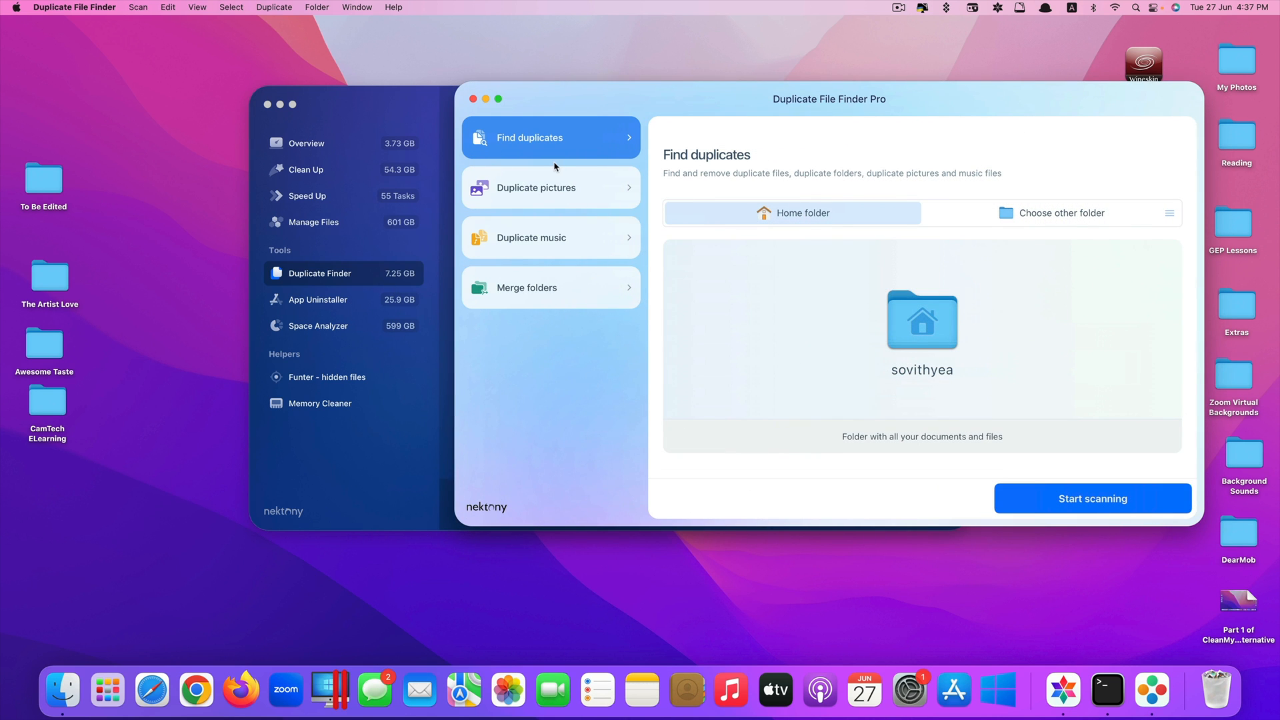
pyautogui.moveTo(624, 185)
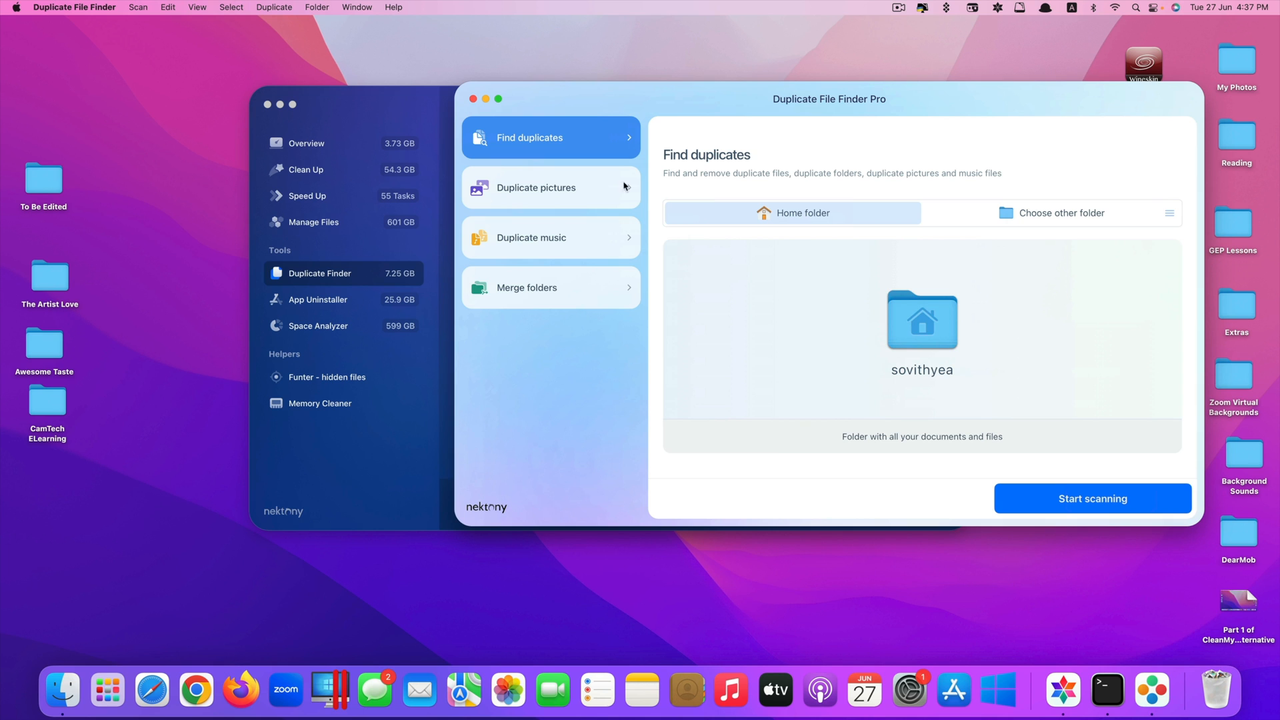
pyautogui.click(536, 188)
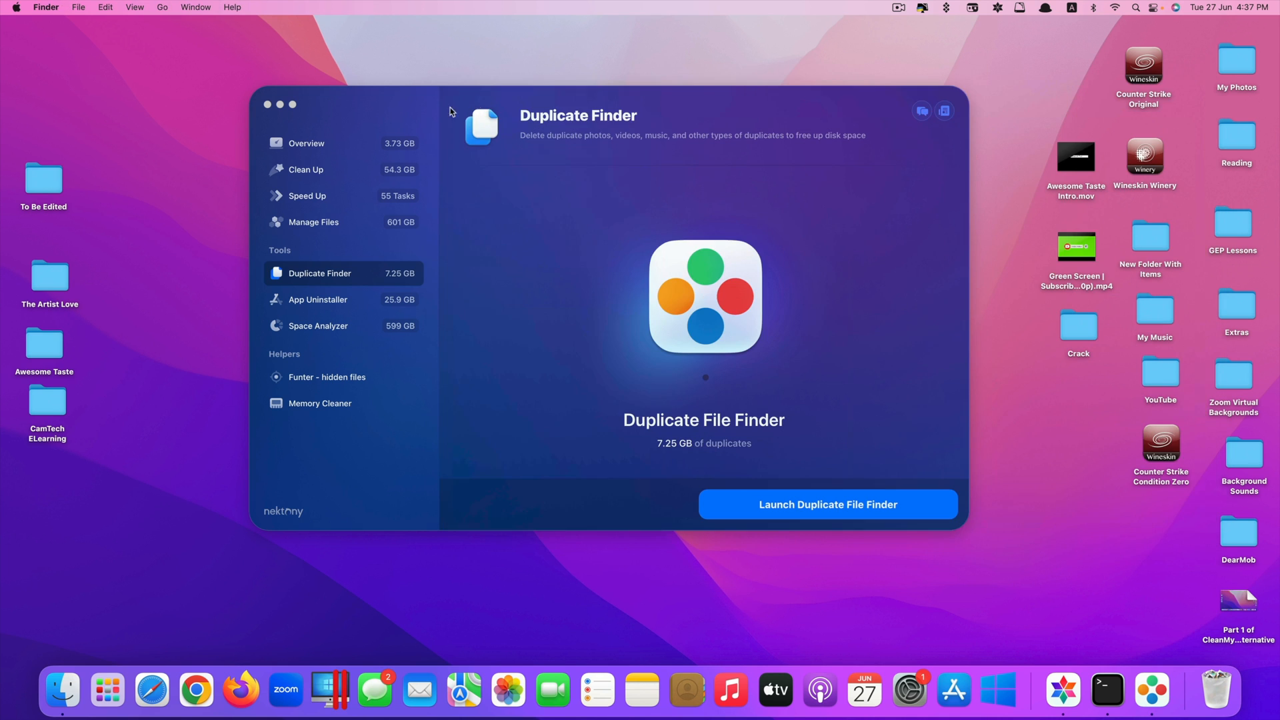
# Step: Open App Uninstaller in the sidebar and launch App Cleaner & Uninstaller
pyautogui.click(317, 300)
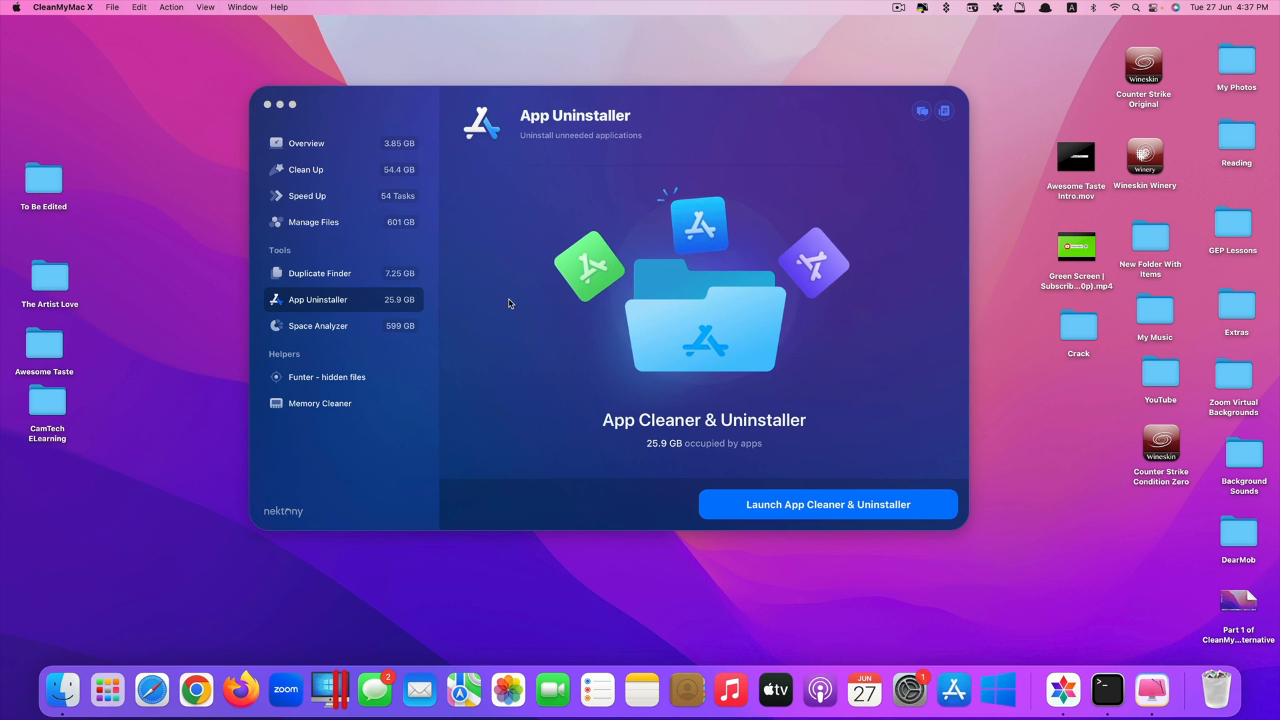
pyautogui.click(826, 505)
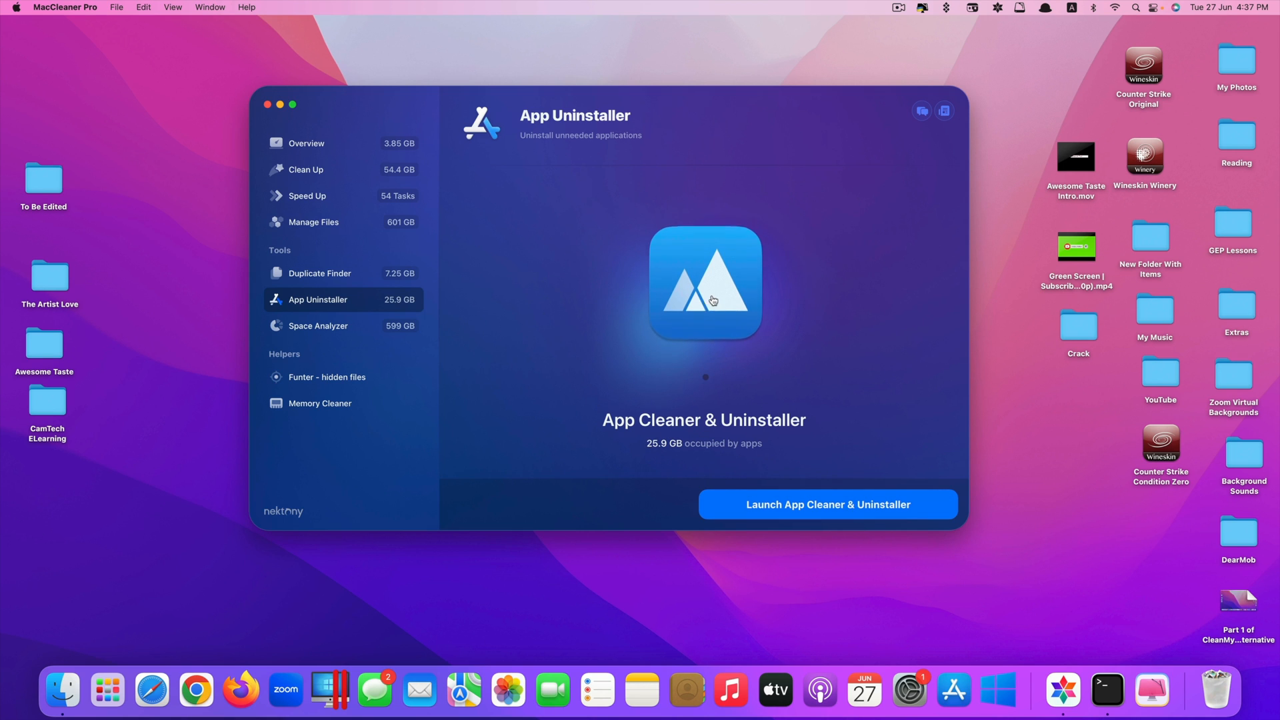
pyautogui.click(826, 504)
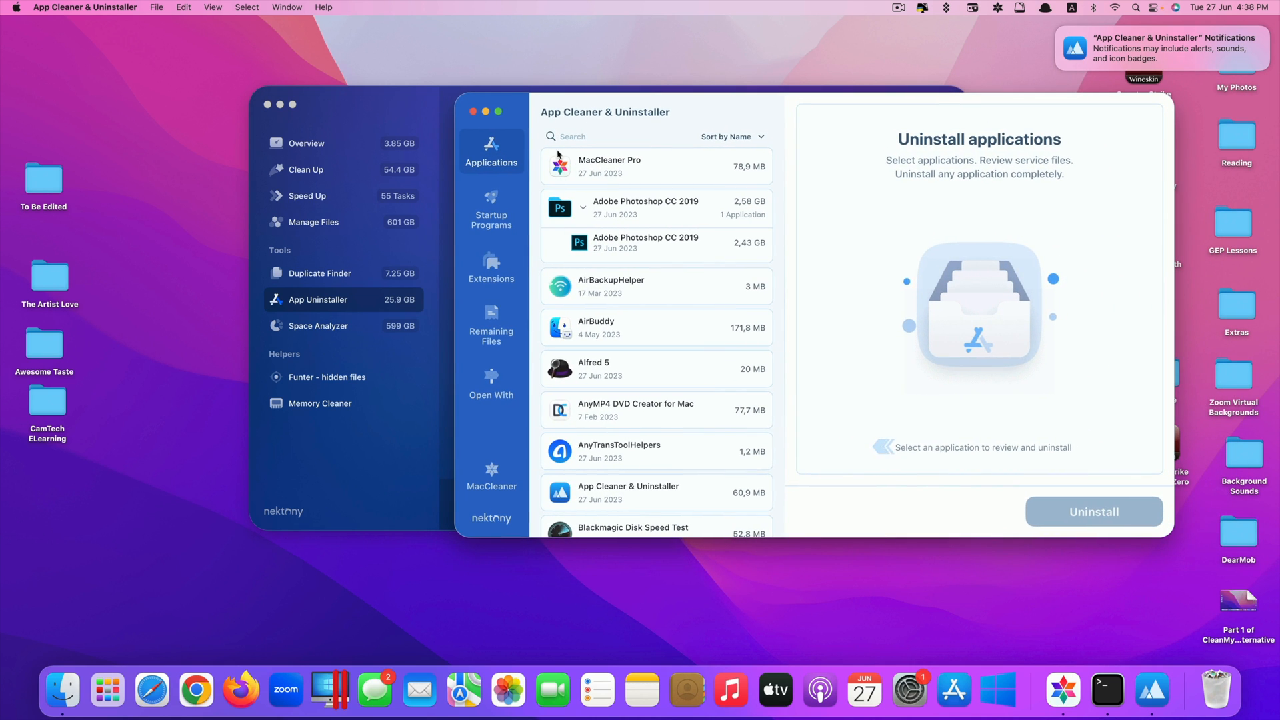
pyautogui.moveTo(490, 207)
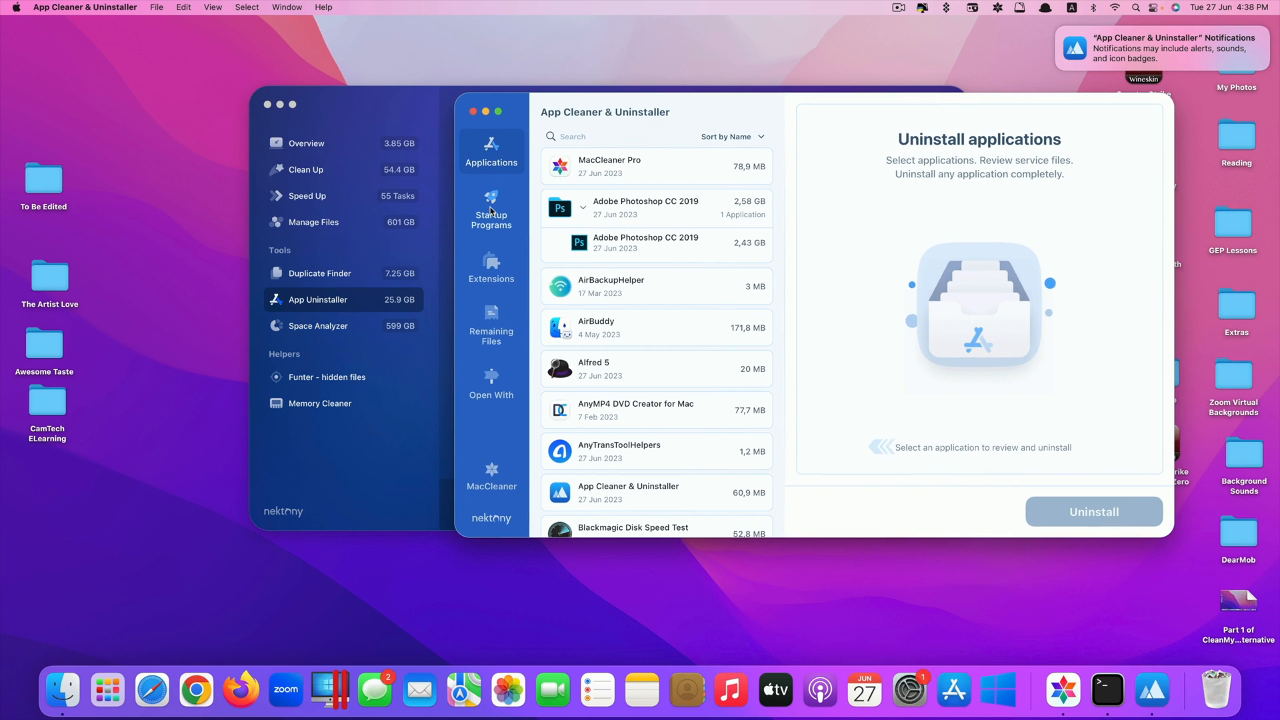
pyautogui.moveTo(520, 210)
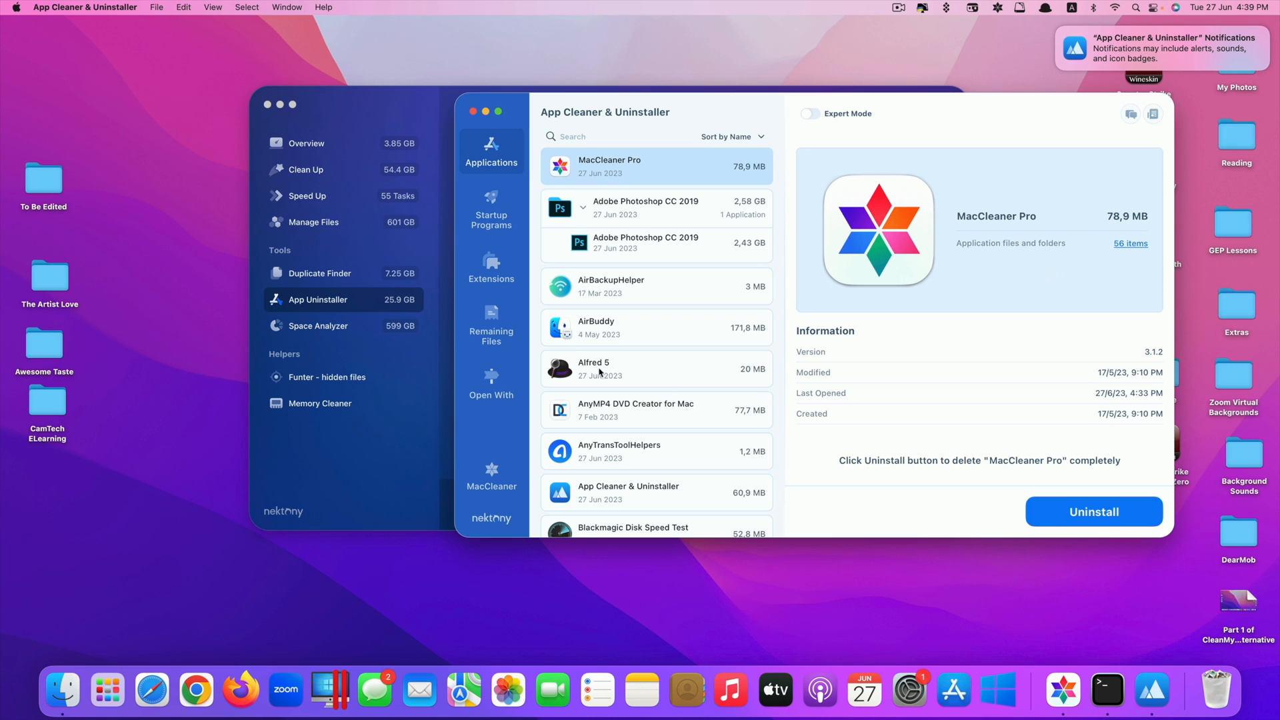
# Step: Preview Startup Programs and Extensions, then view Alfred 5's details (20 MB, 22 items)
pyautogui.click(655, 368)
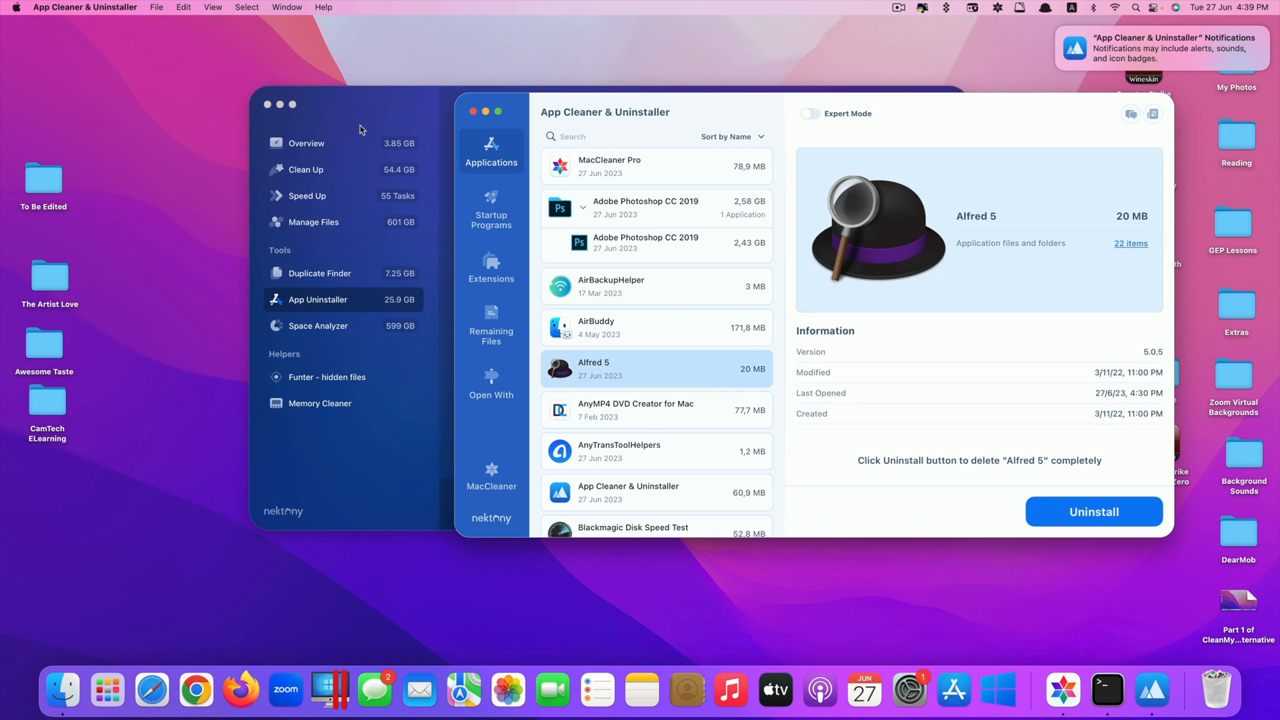
pyautogui.moveTo(504, 203)
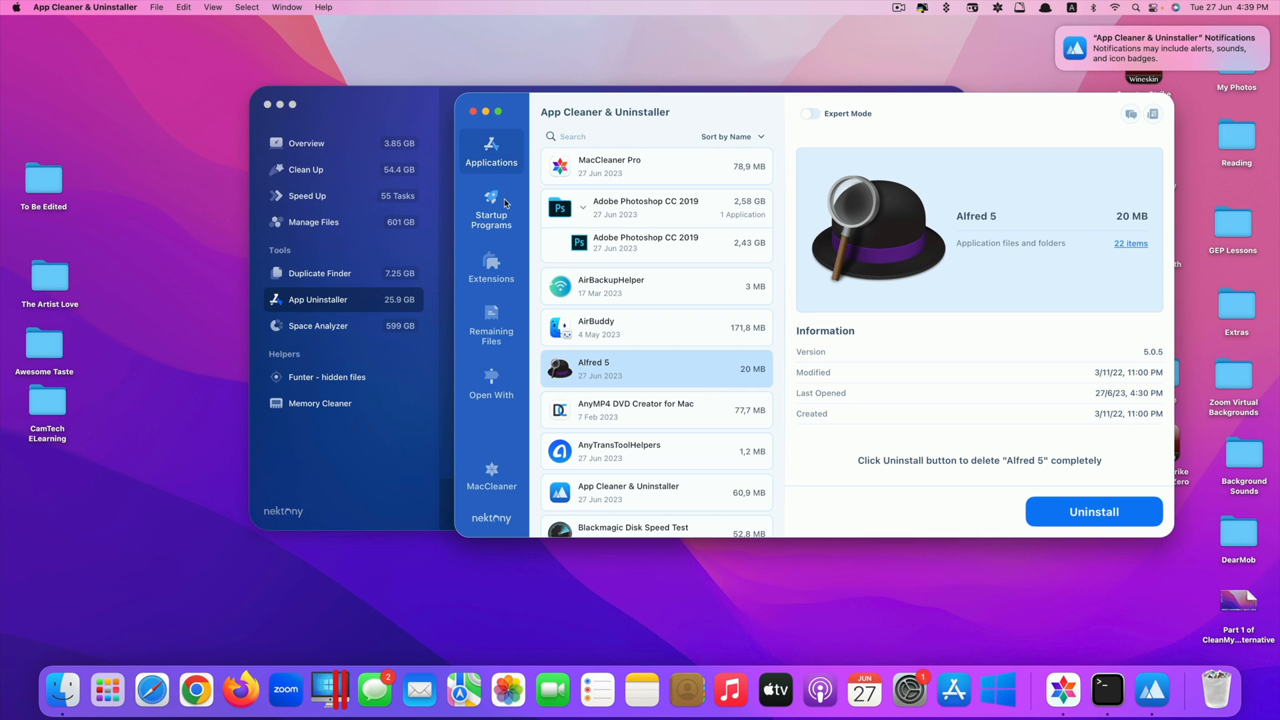
pyautogui.moveTo(501, 167)
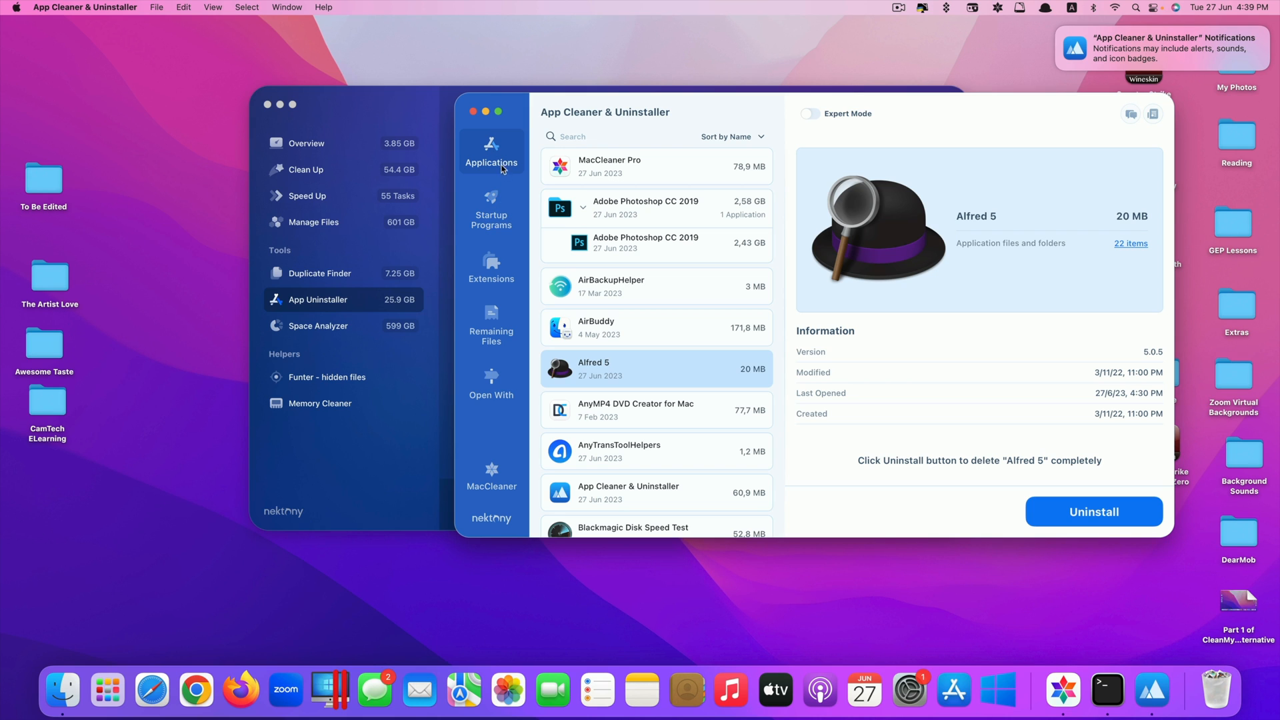
pyautogui.click(490, 210)
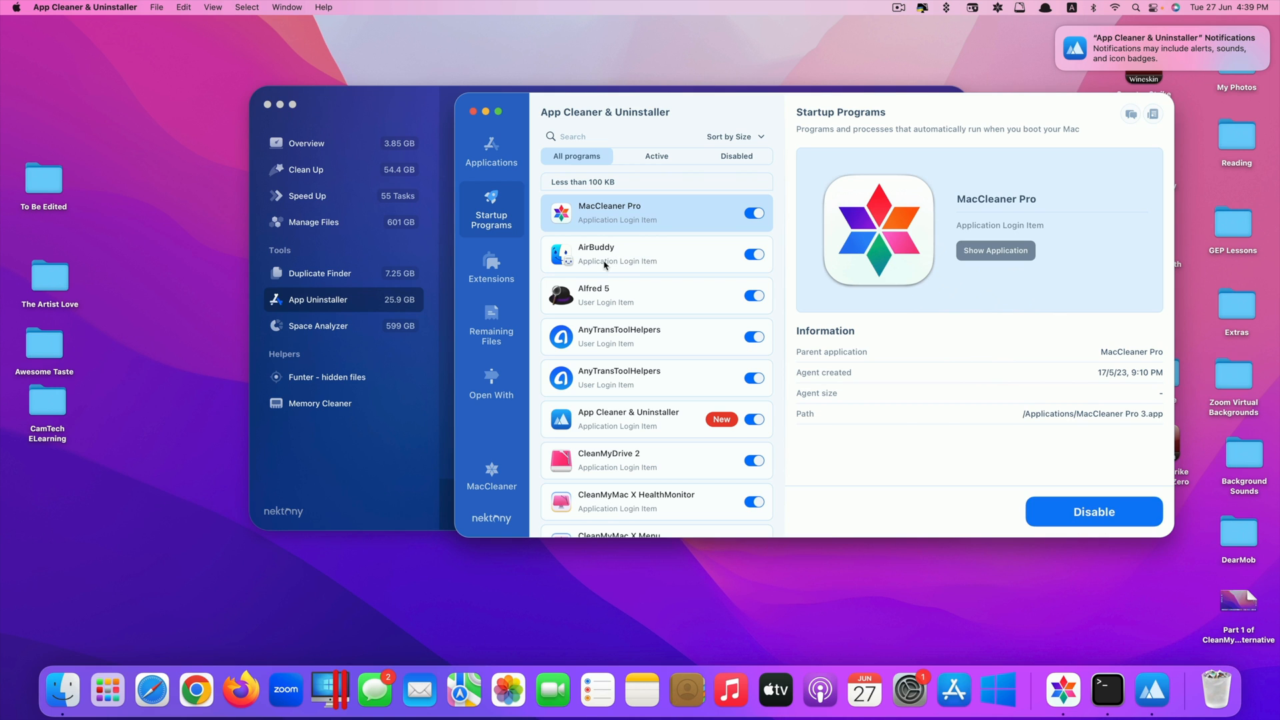
pyautogui.click(491, 267)
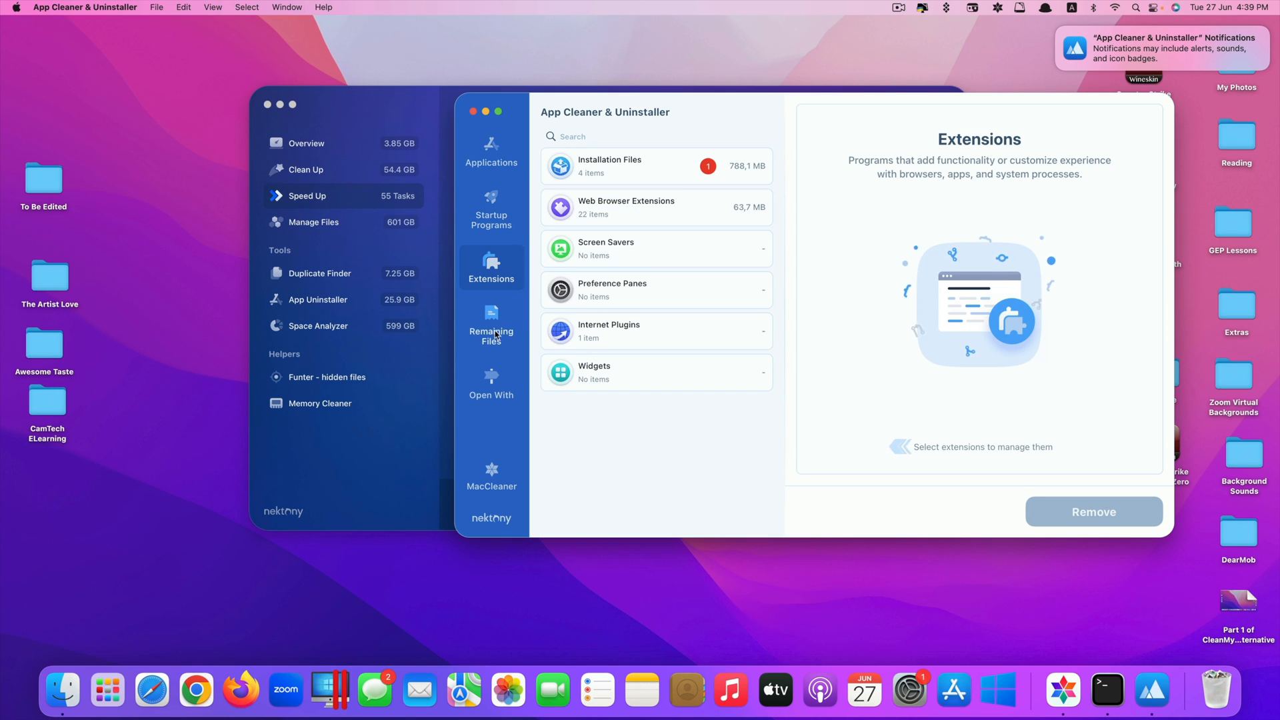
pyautogui.click(491, 151)
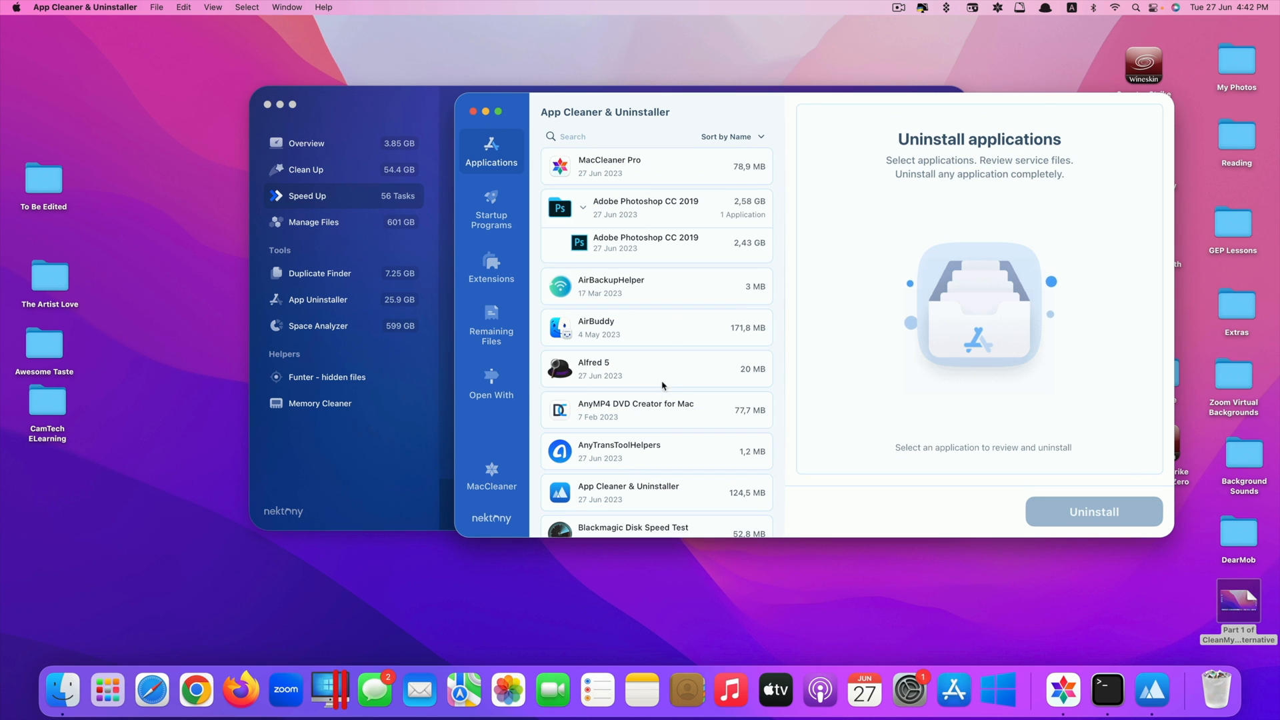
pyautogui.click(657, 369)
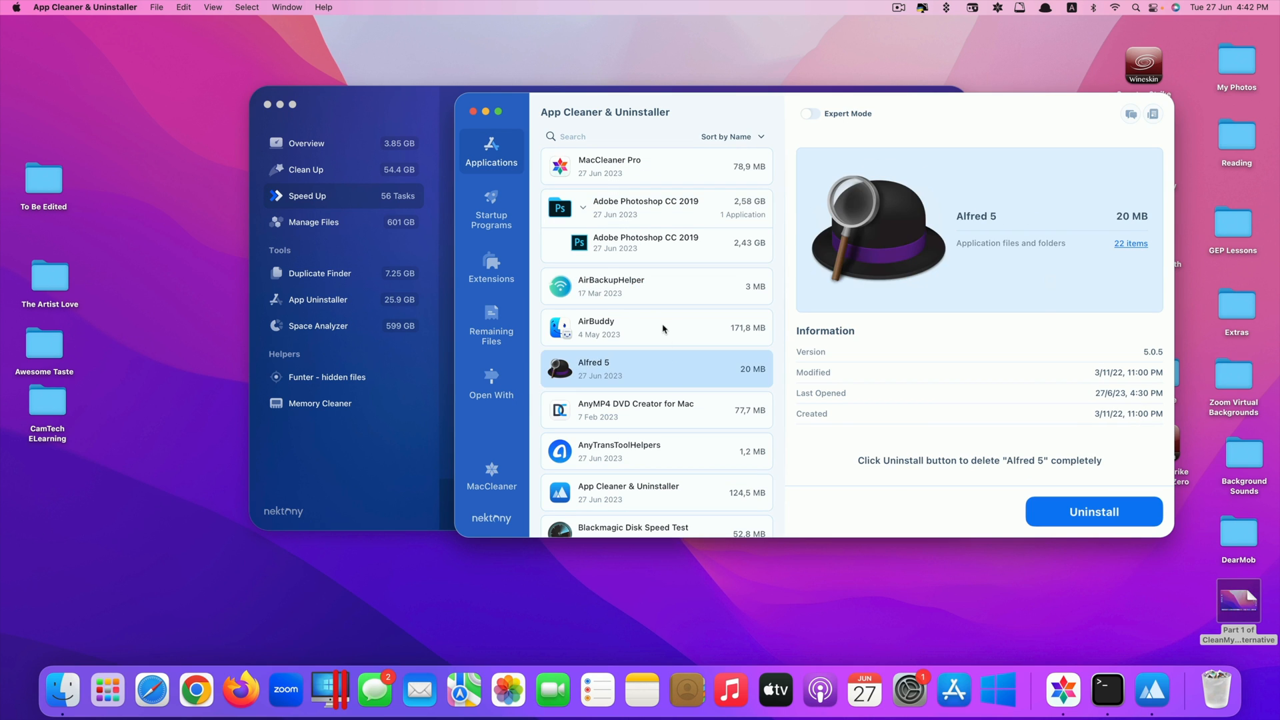
# Step: Start uninstalling AirBuddy and scroll through its 810 files marked for removal
pyautogui.click(1091, 512)
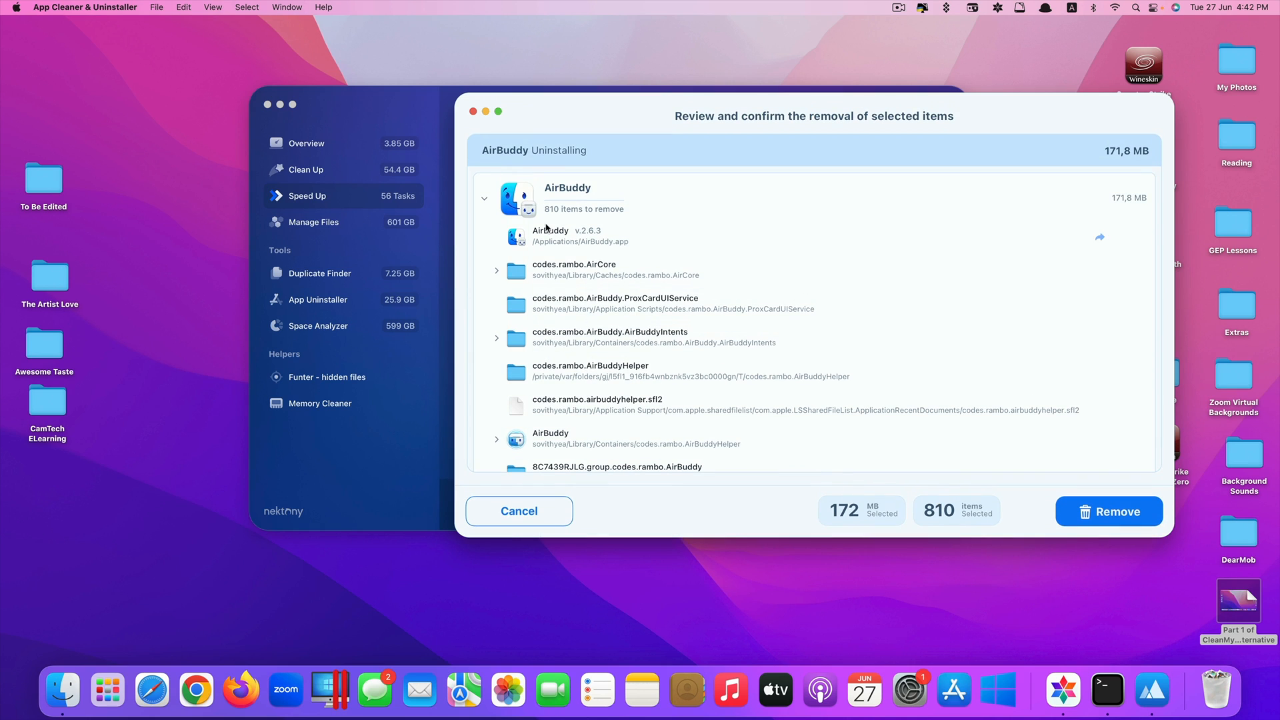
pyautogui.moveTo(716, 363)
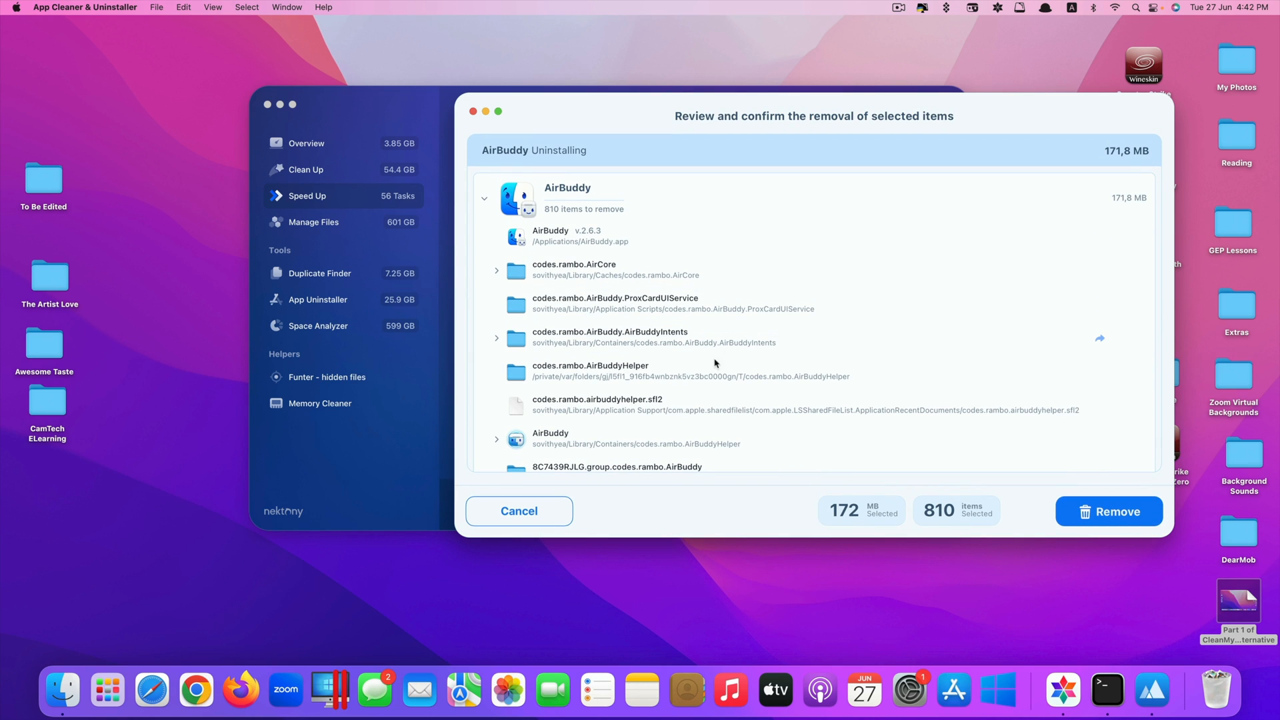
pyautogui.scroll(-3)
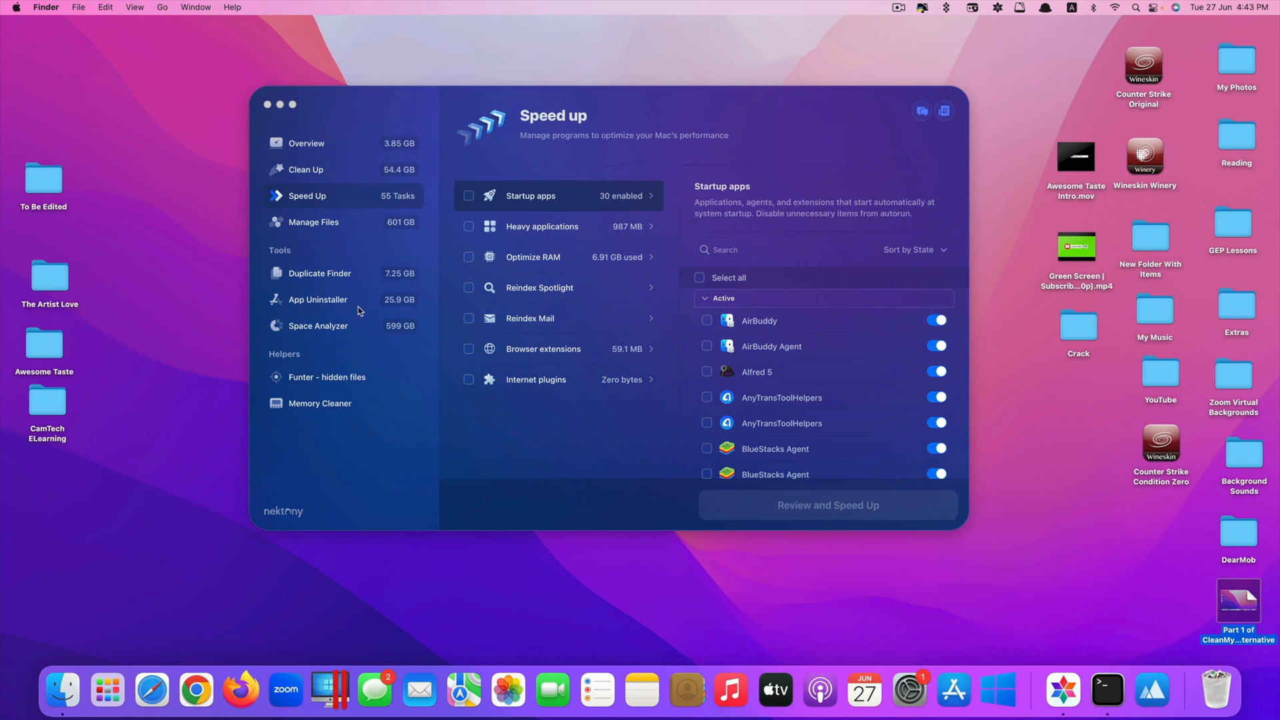
# Step: Open Space Analyzer in the sidebar and launch Disk Space Analyzer
pyautogui.click(318, 326)
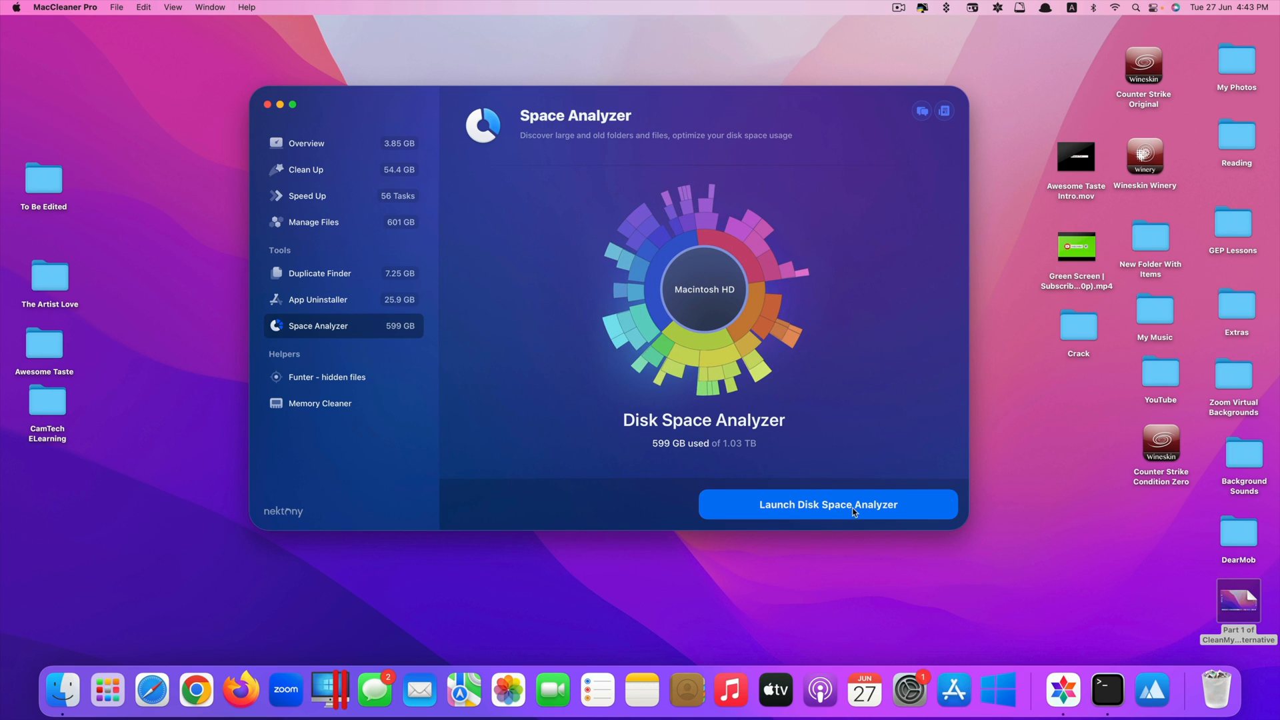
pyautogui.click(826, 504)
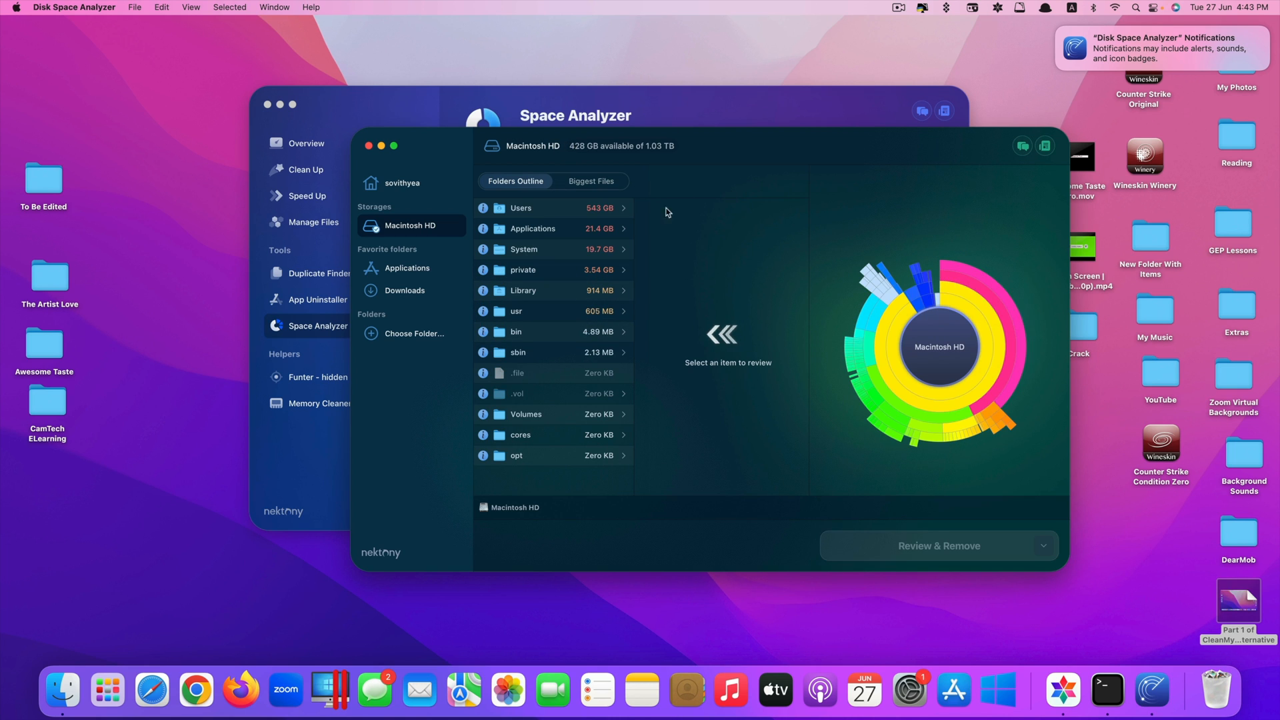
# Step: Expand the large video folders and mark the 24.5 GB C0028.MP4 for removal
pyautogui.click(520, 208)
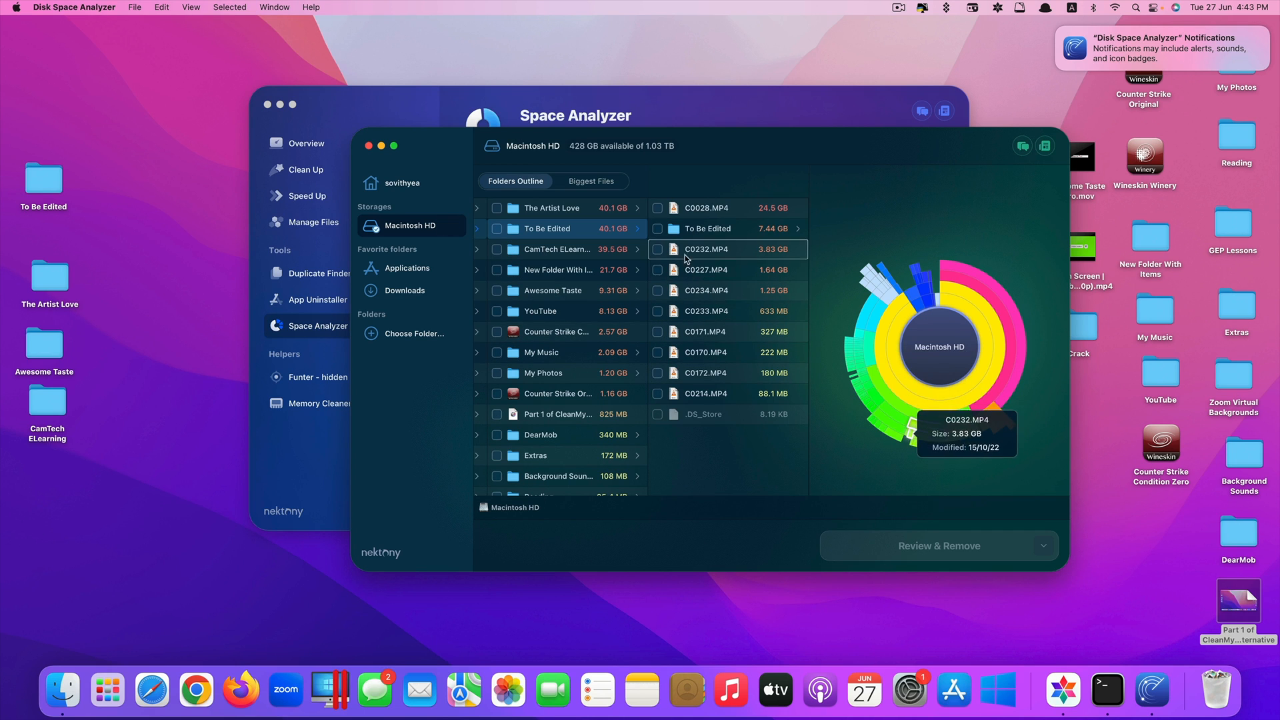
pyautogui.click(658, 208)
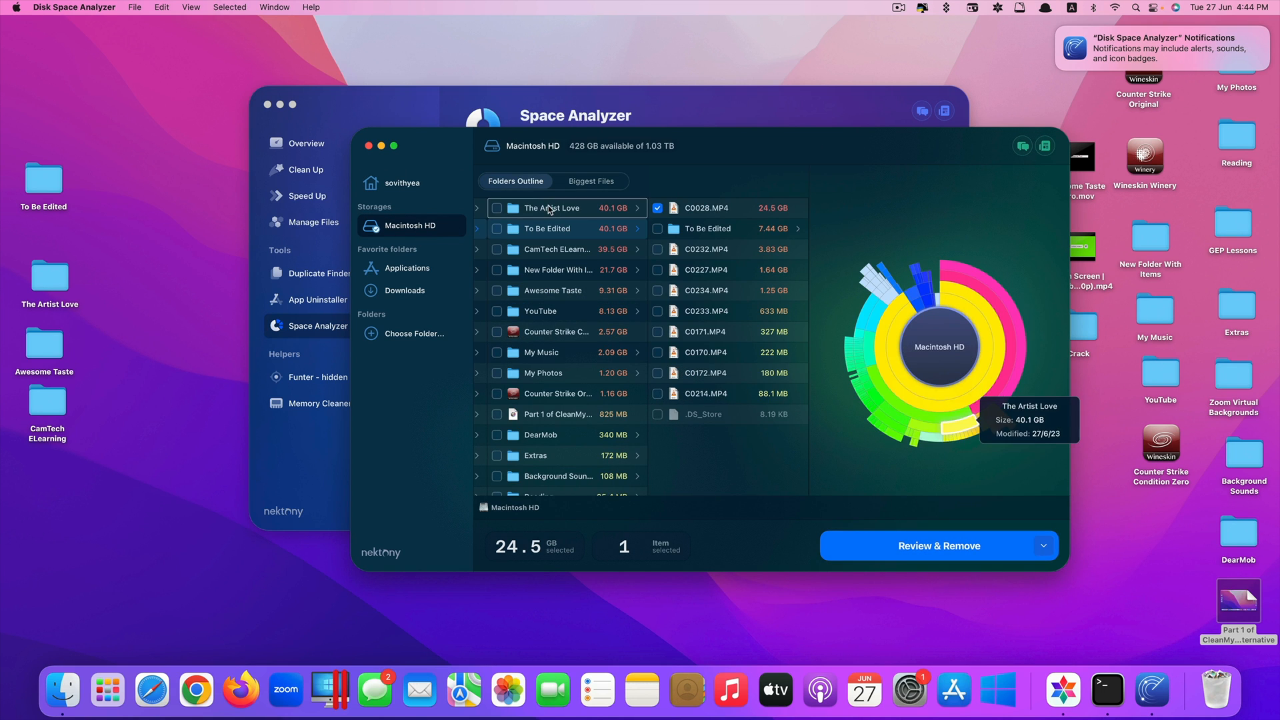
pyautogui.moveTo(723, 312)
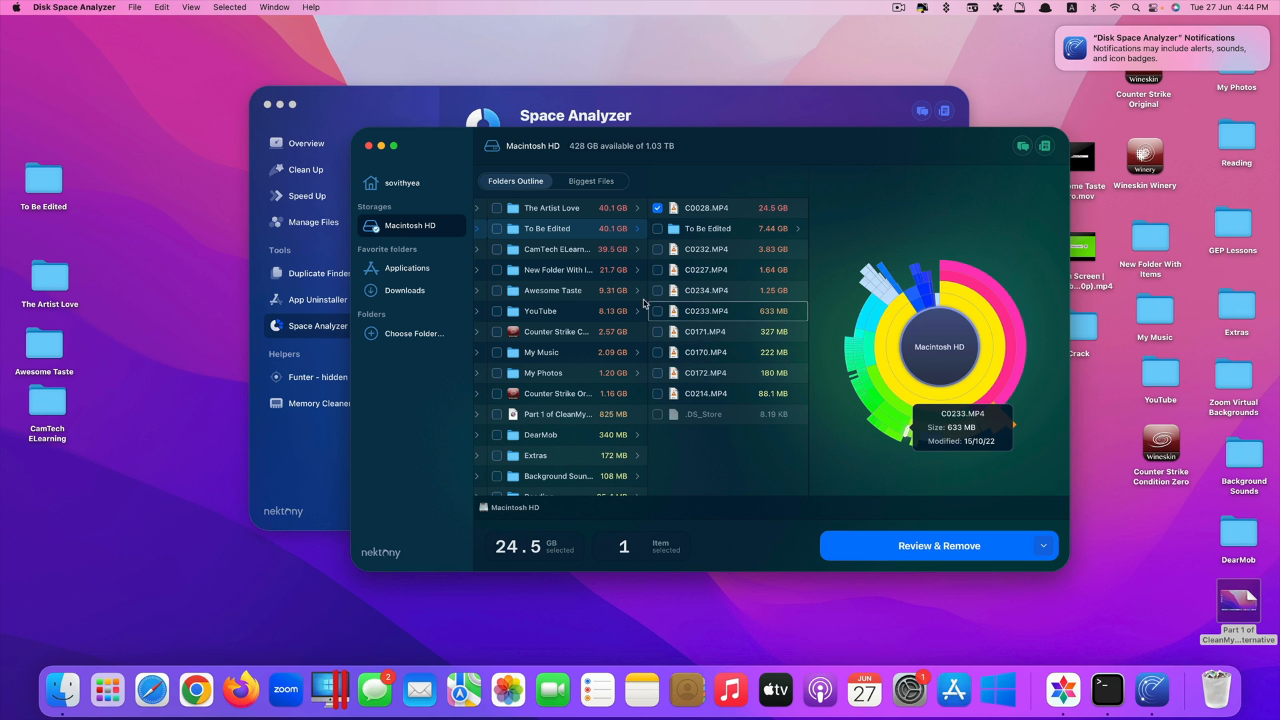
pyautogui.moveTo(600, 218)
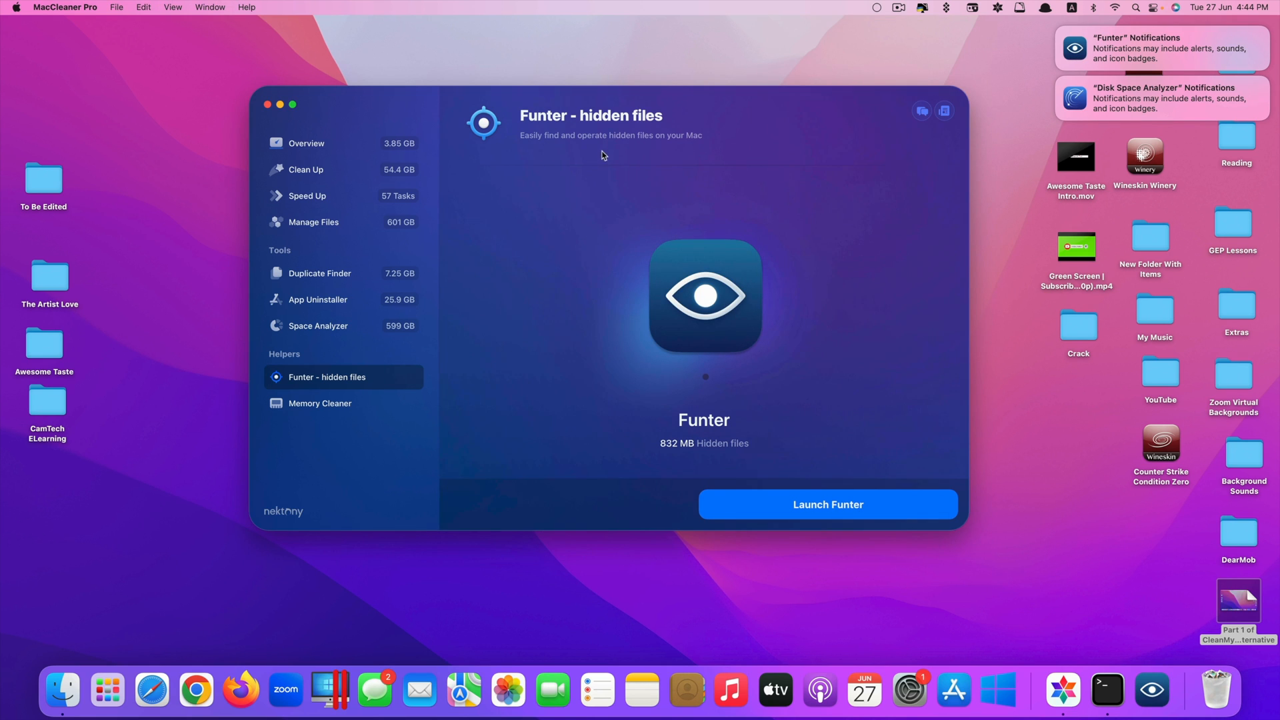
pyautogui.moveTo(872, 12)
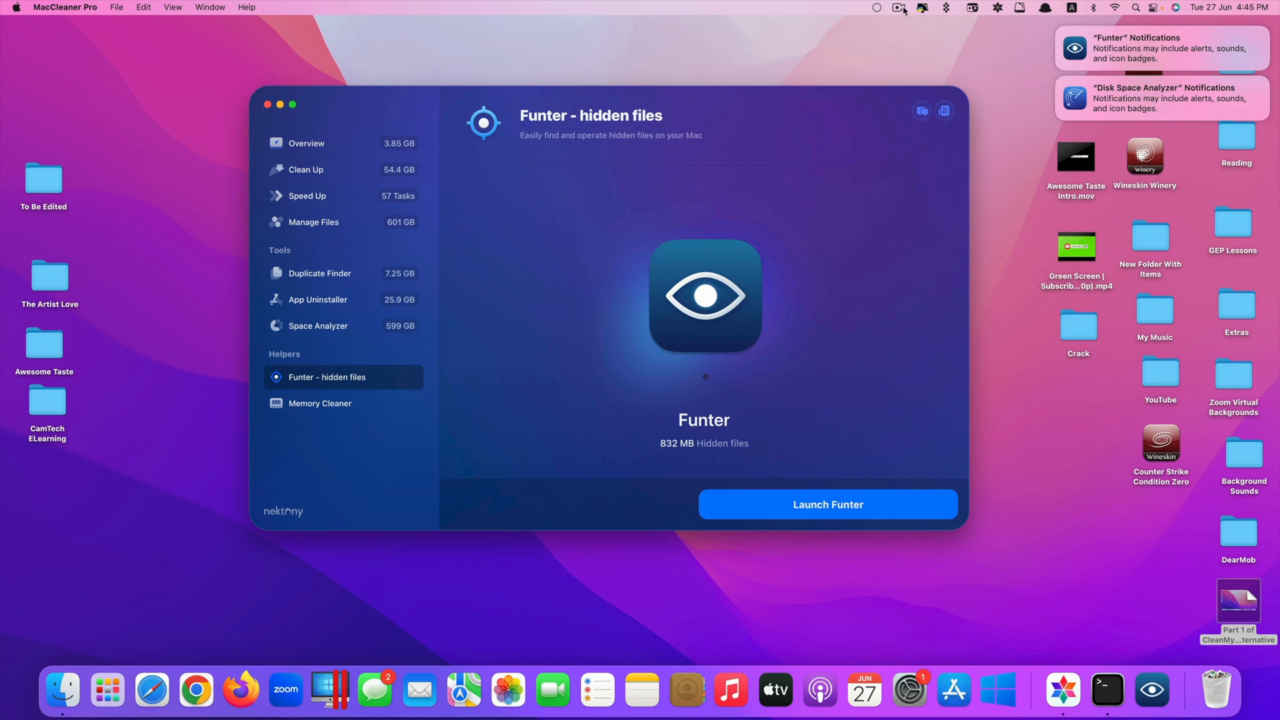
# Step: Close Disk Space Analyzer to show Funter's 832 MB of hidden files in MacCleaner Pro
pyautogui.click(898, 8)
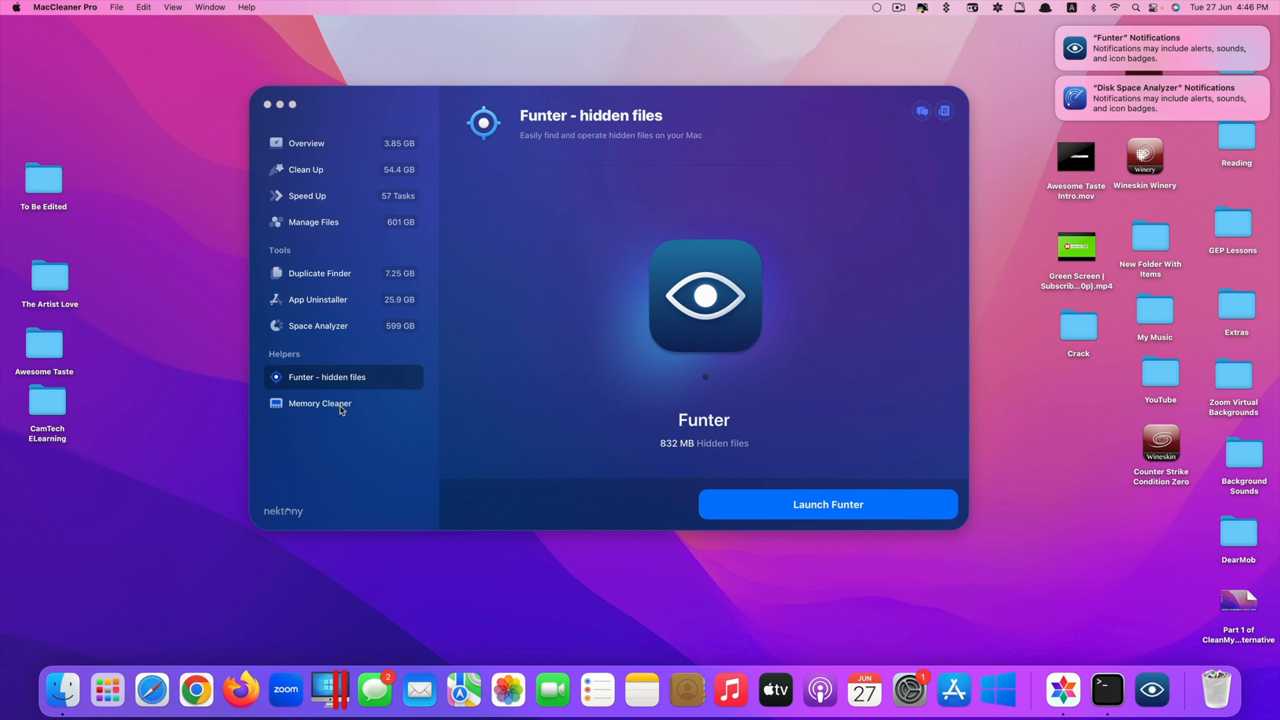
# Step: Launch the Memory Cleaner app from MacCleaner Pro's Memory Cleaner section
pyautogui.click(320, 403)
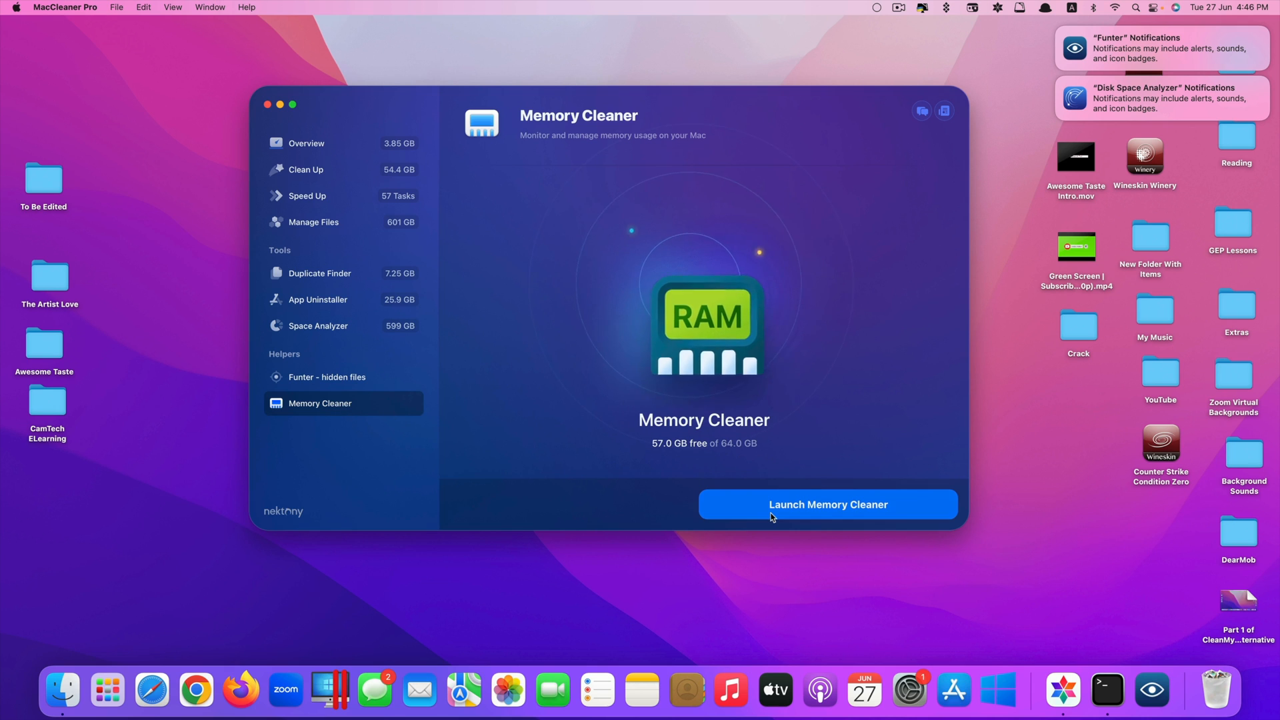
pyautogui.click(825, 504)
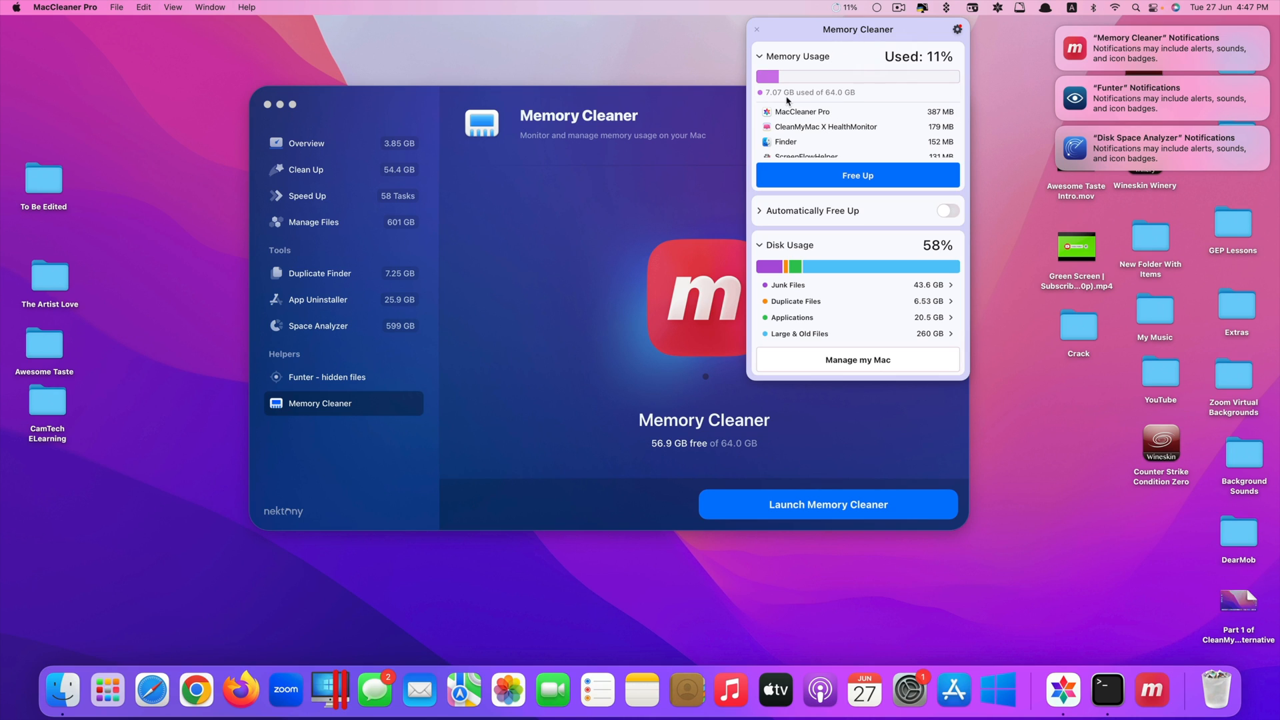
# Step: Scroll the Memory Usage app list, showing 7.01 GB used, and close the popover
pyautogui.scroll(-3)
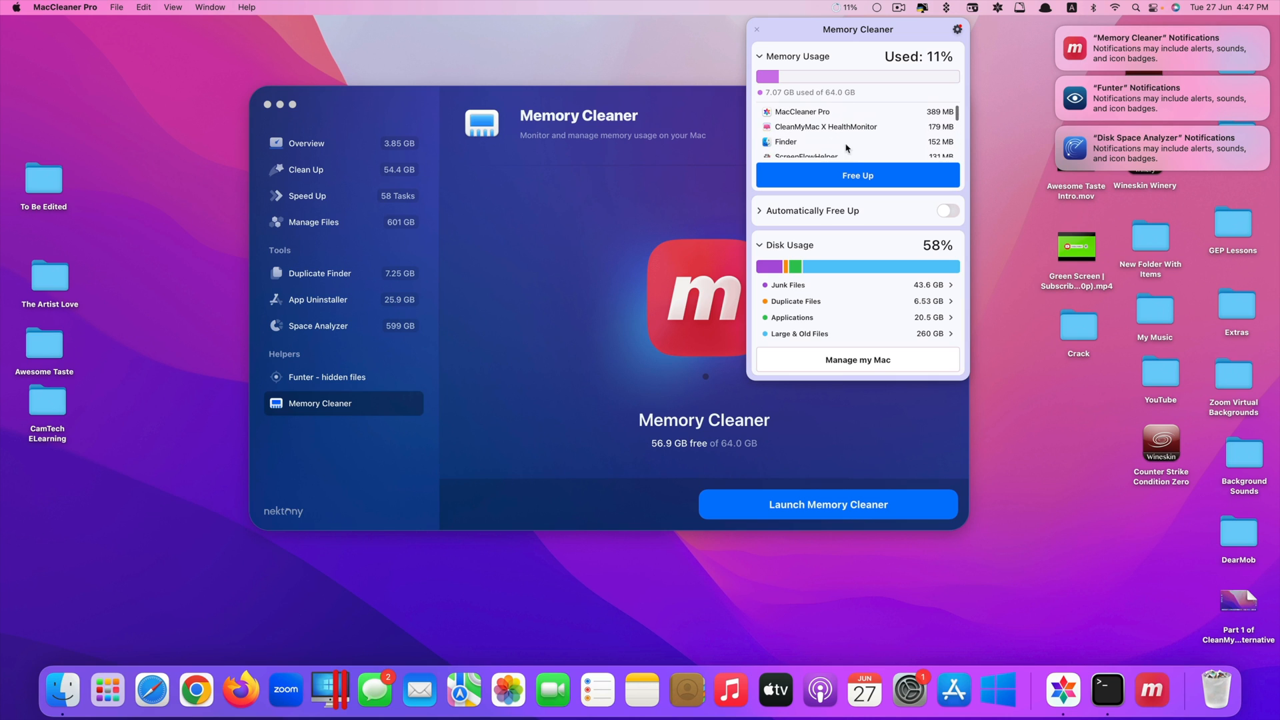
pyautogui.click(858, 175)
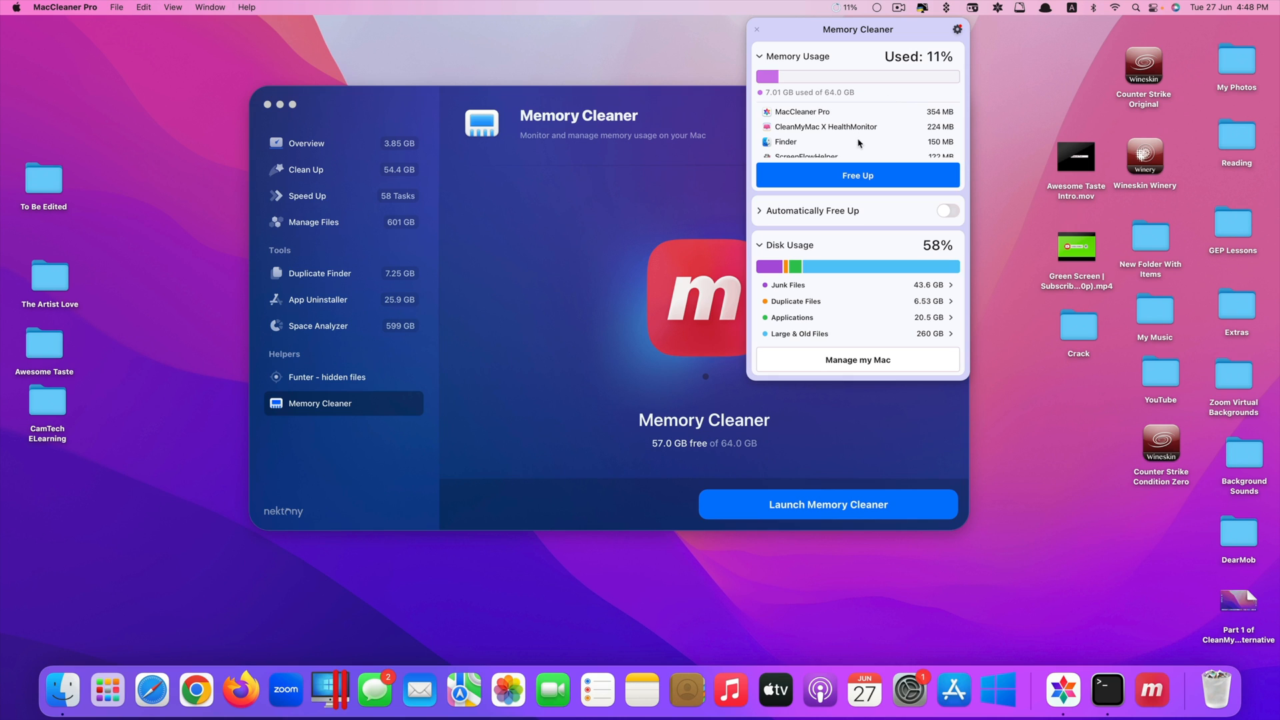
pyautogui.moveTo(866, 455)
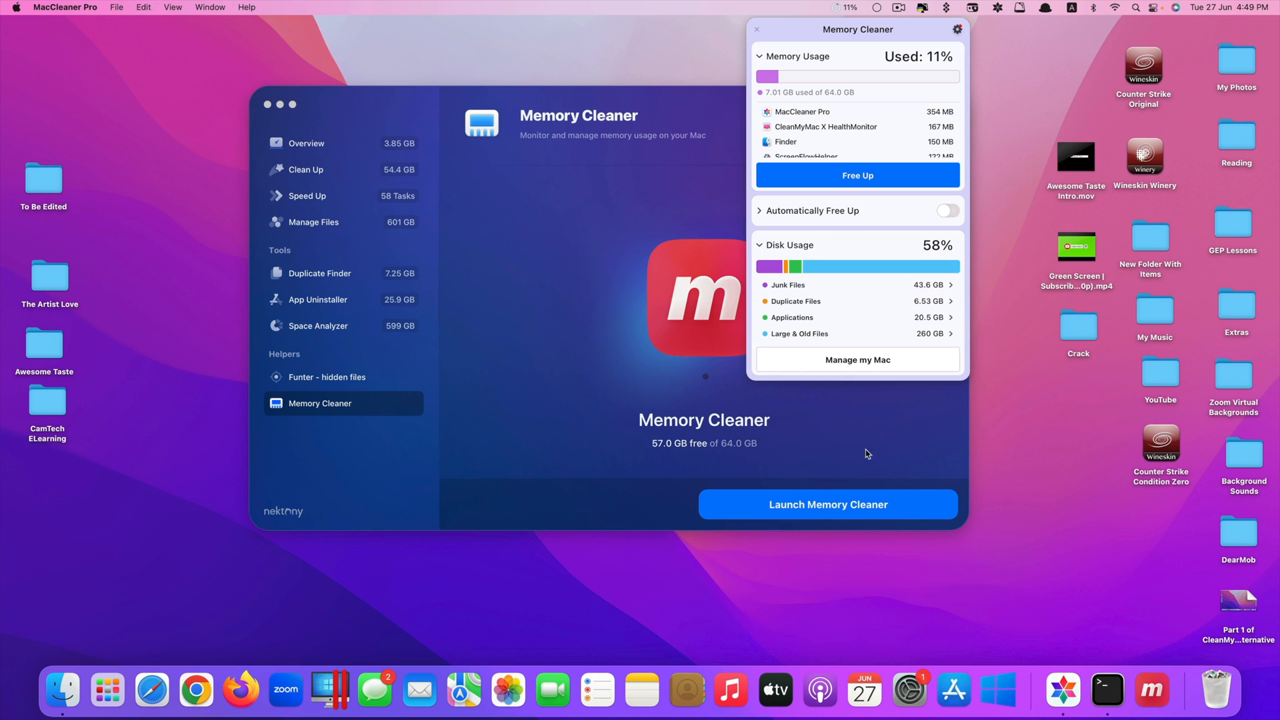
pyautogui.moveTo(779, 172)
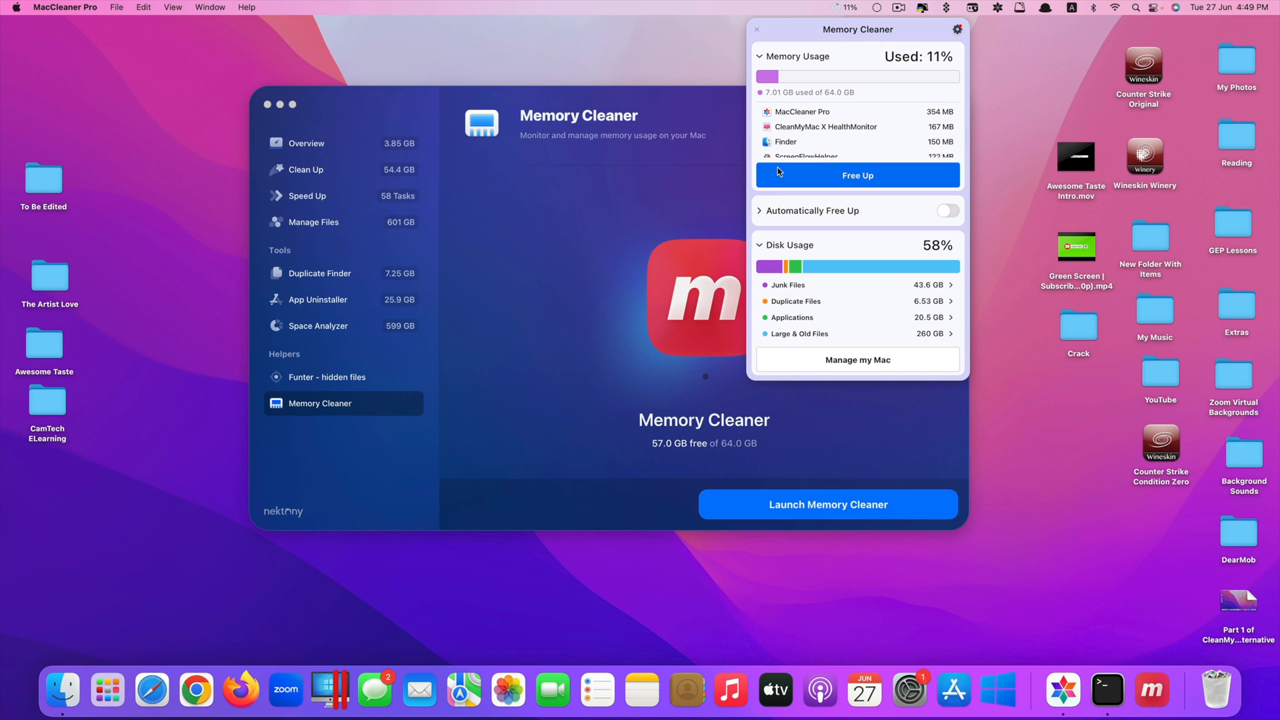
pyautogui.moveTo(152, 690)
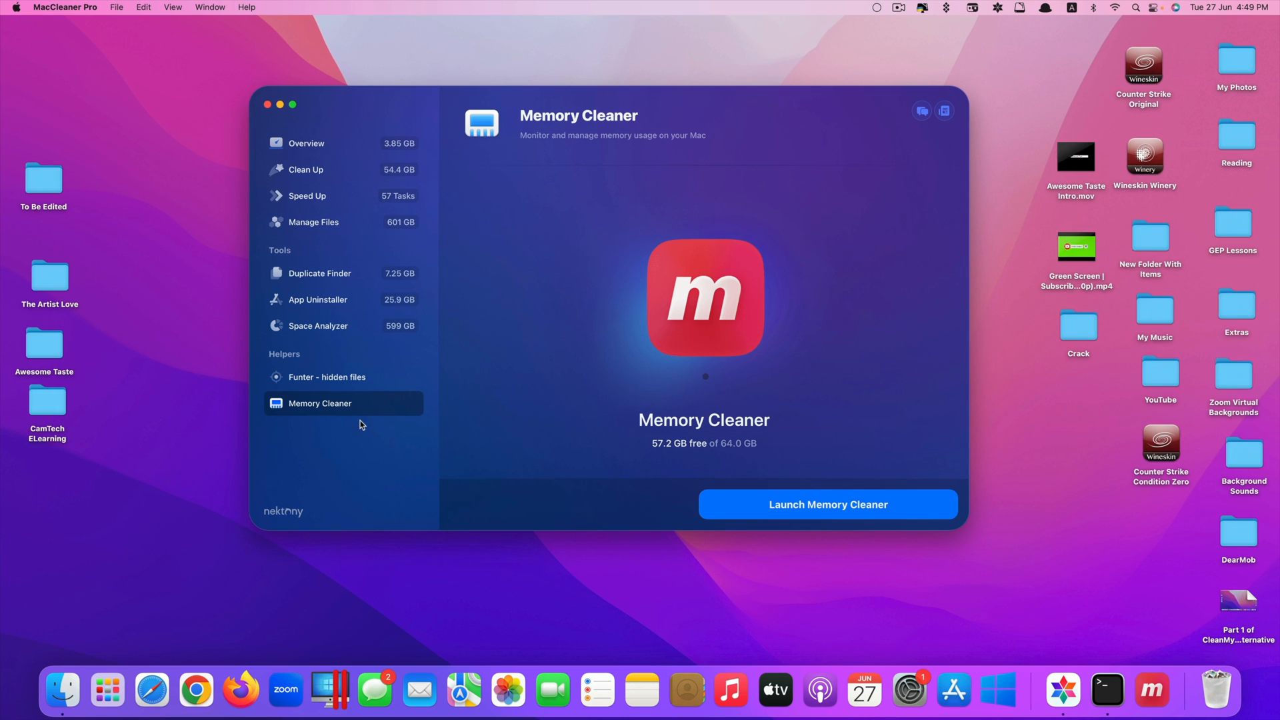
pyautogui.moveTo(354, 213)
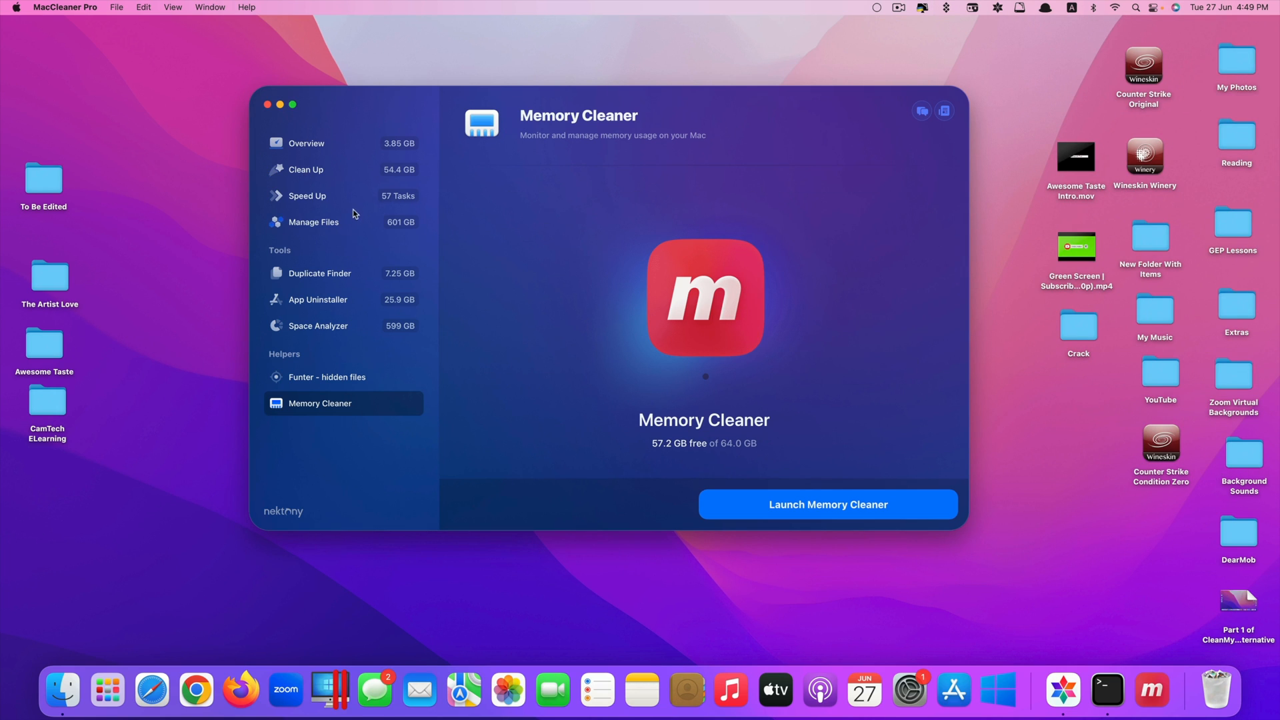
# Step: Visit Manage Files and Overview, then preview Caches and Trash bin under Clean Up
pyautogui.click(312, 222)
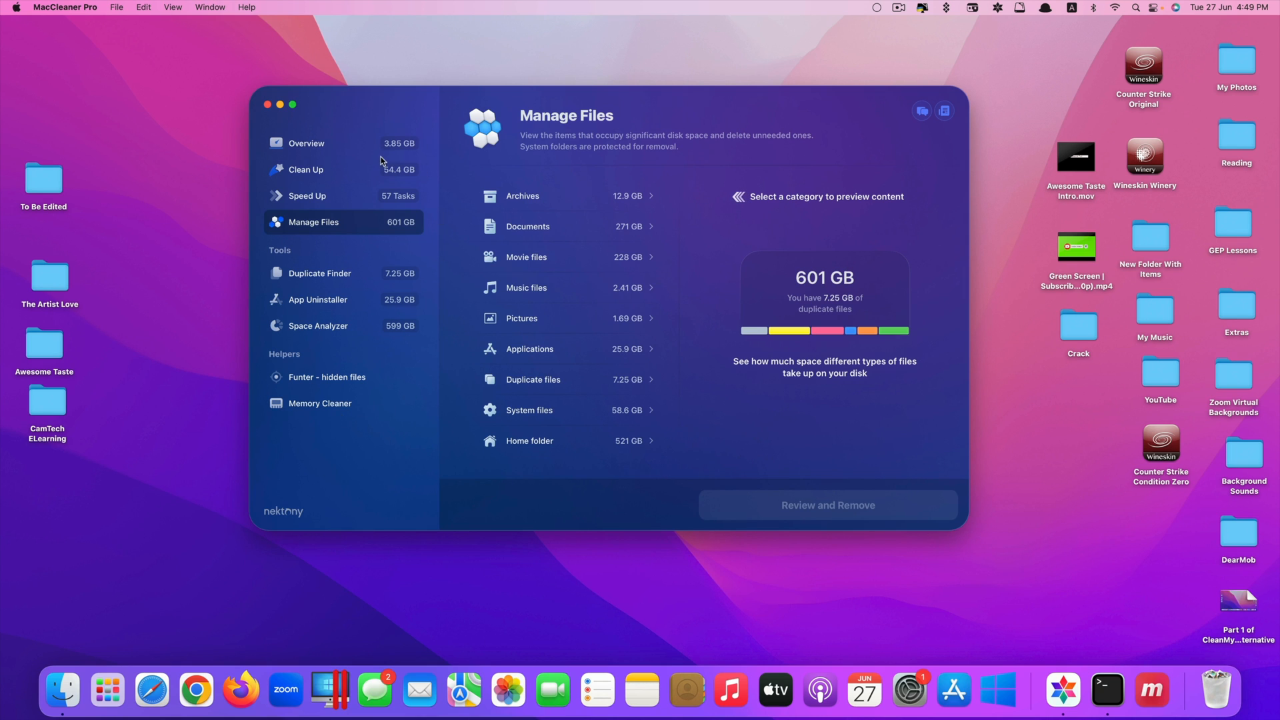
pyautogui.click(306, 142)
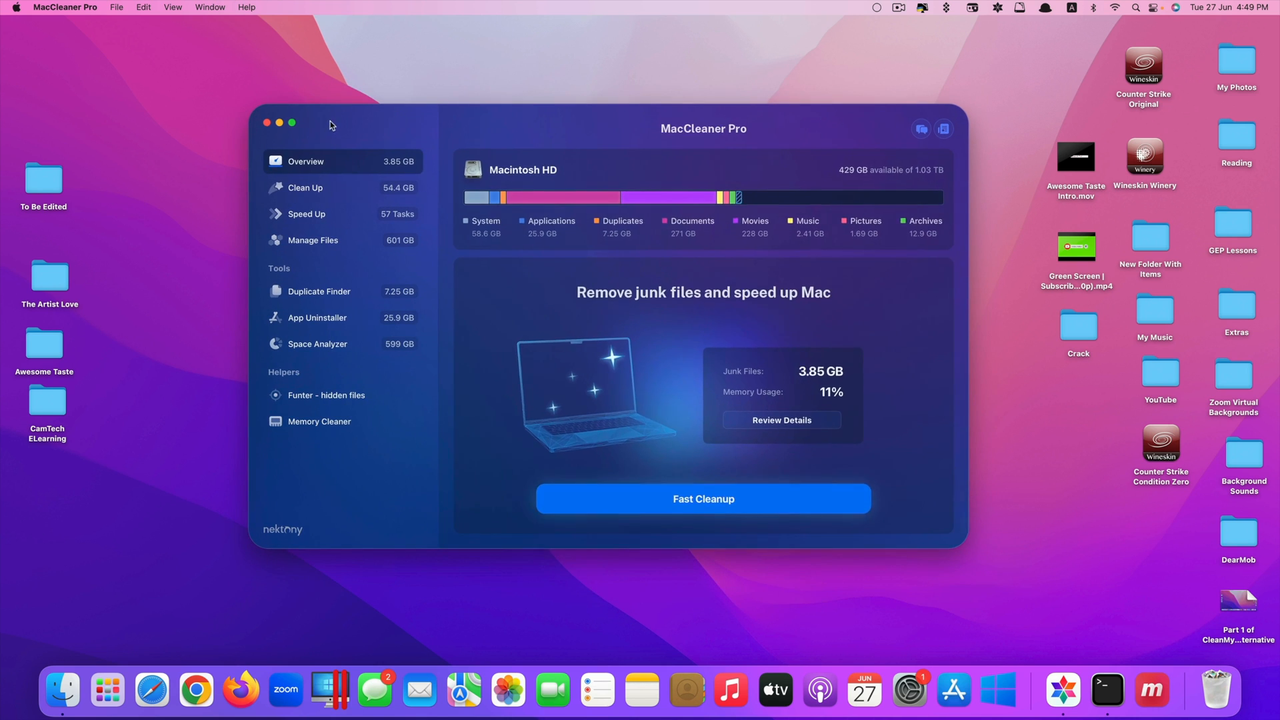
pyautogui.click(305, 188)
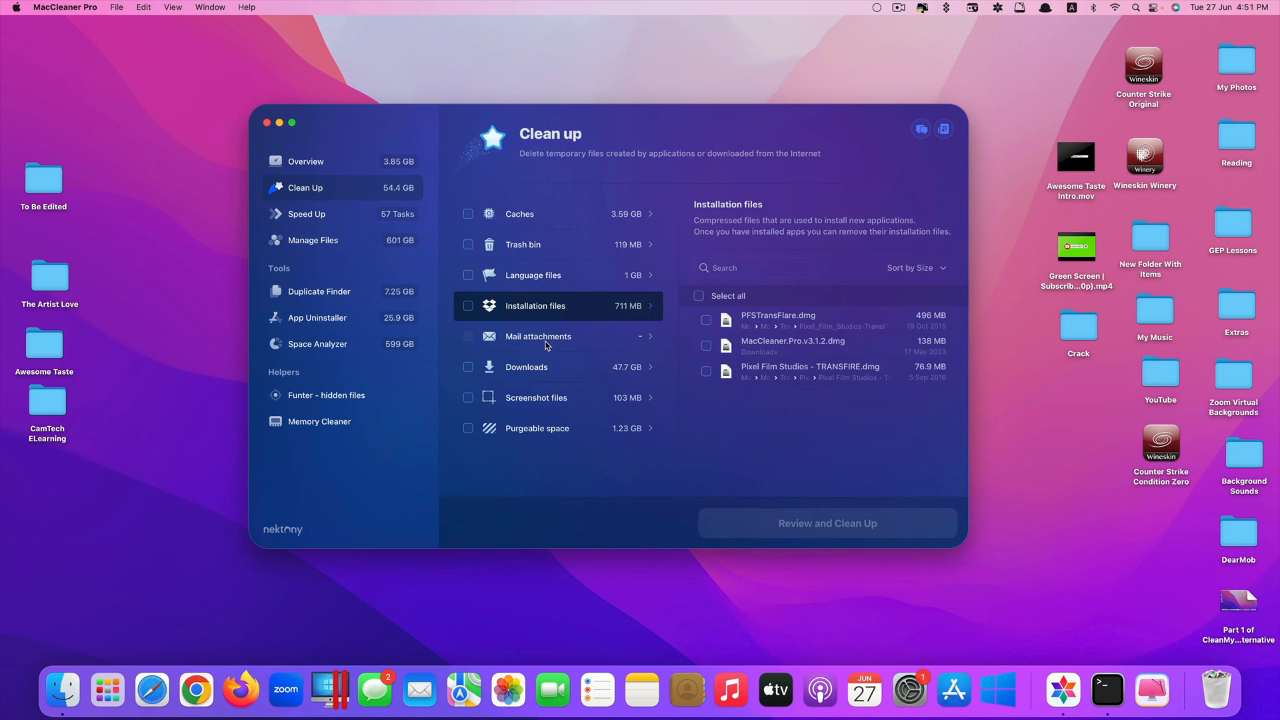
pyautogui.click(519, 214)
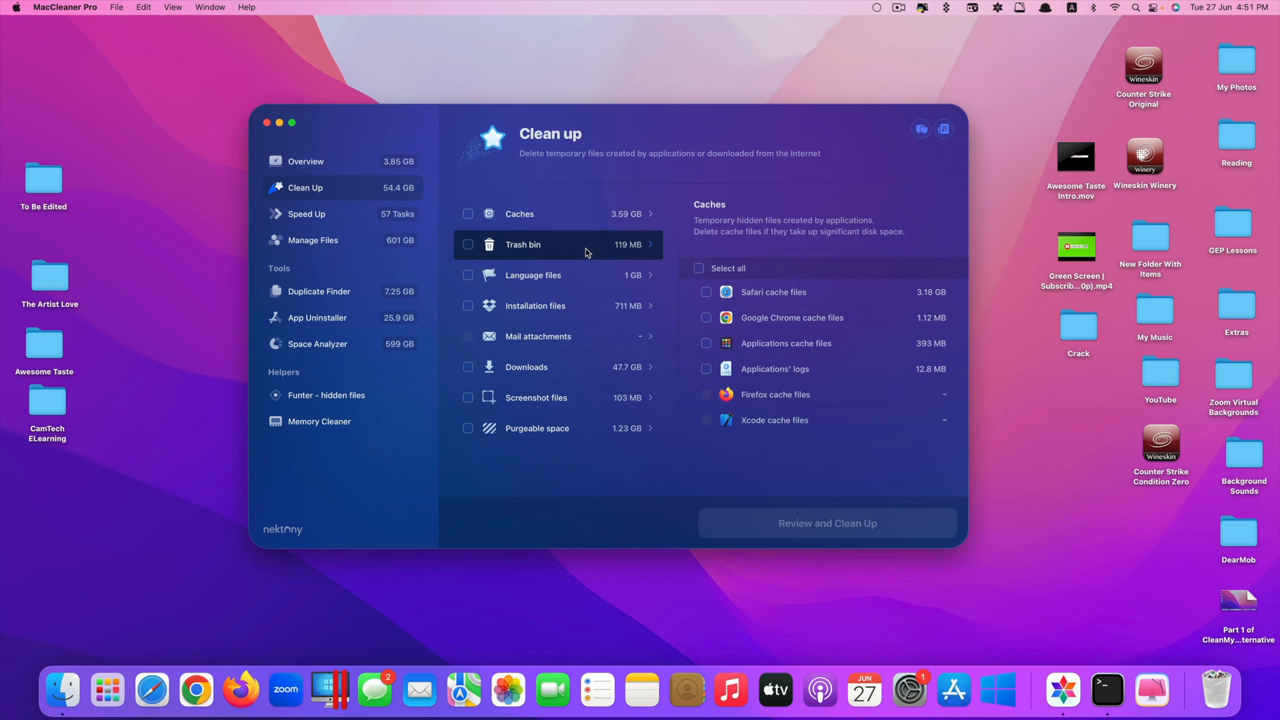
pyautogui.click(558, 245)
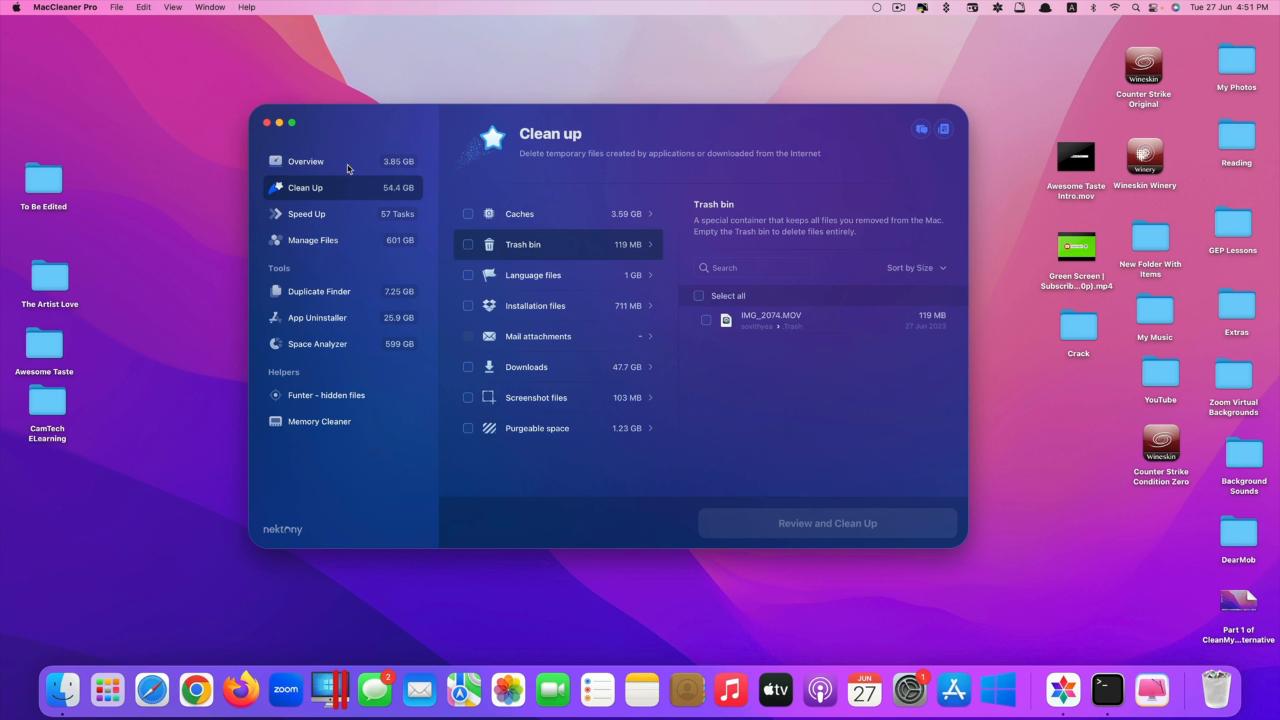
pyautogui.click(306, 161)
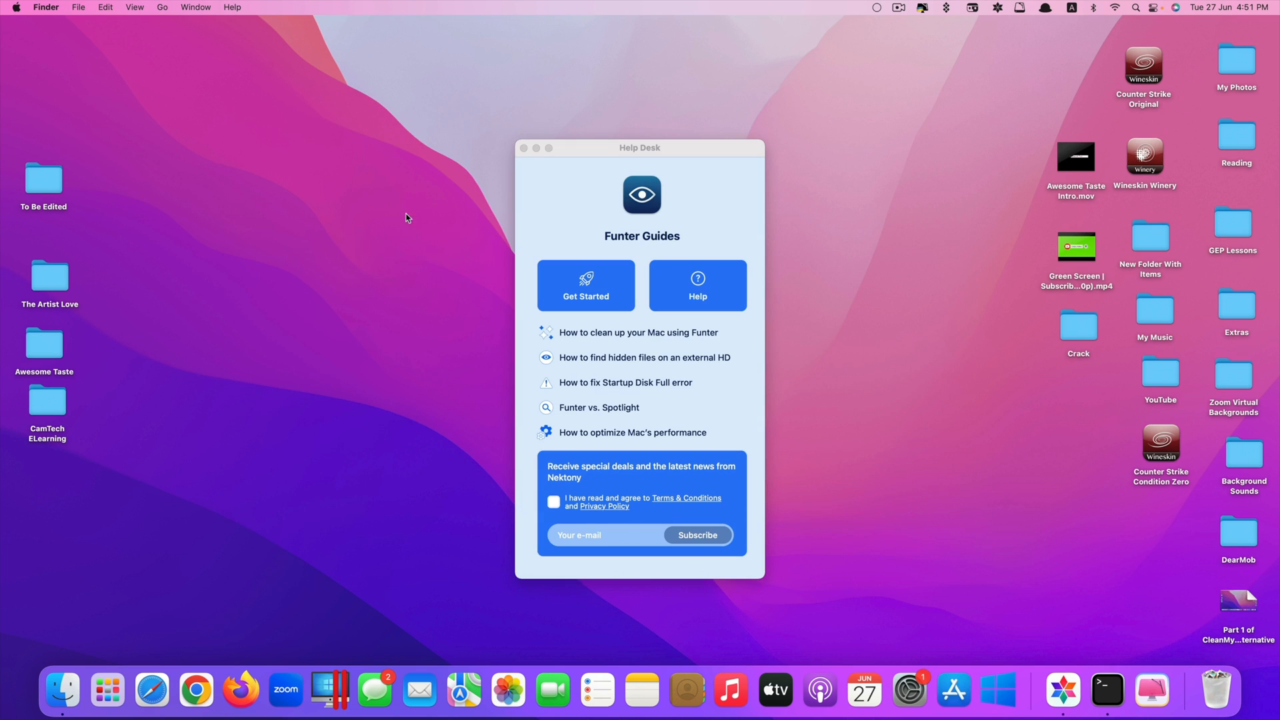
# Step: Close the Funter Help Desk guides window
pyautogui.click(524, 148)
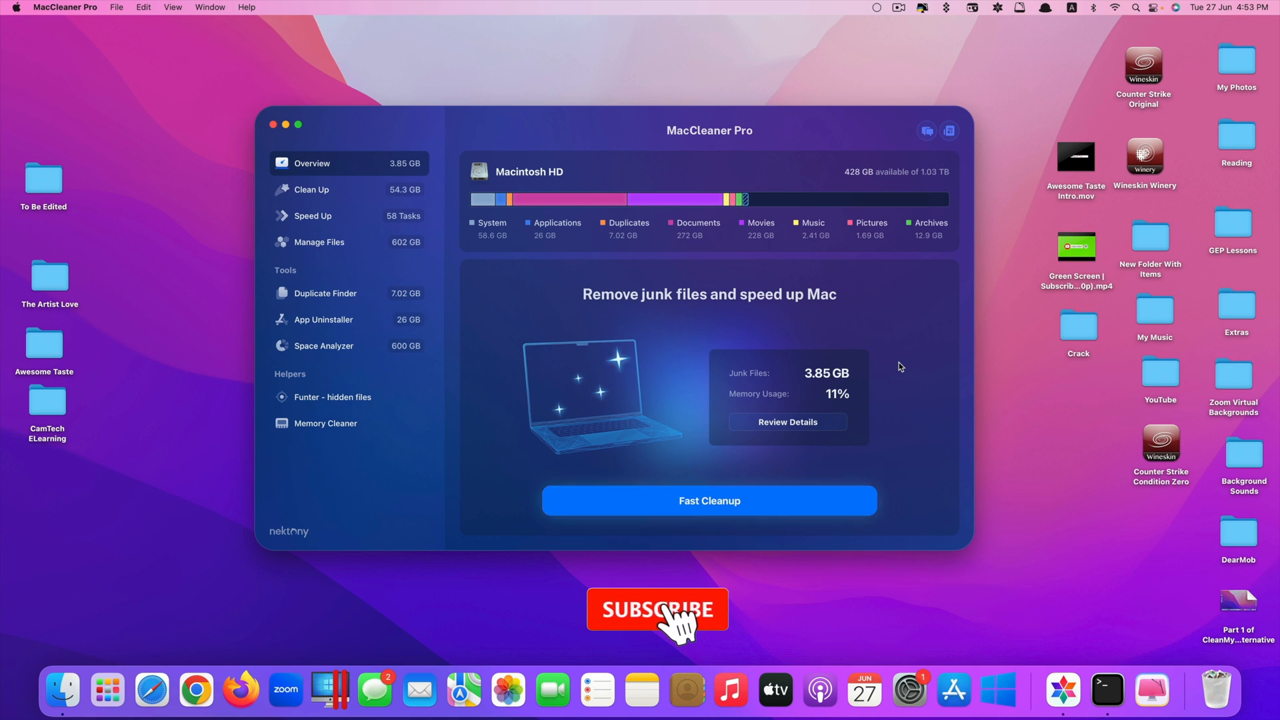
pyautogui.click(657, 609)
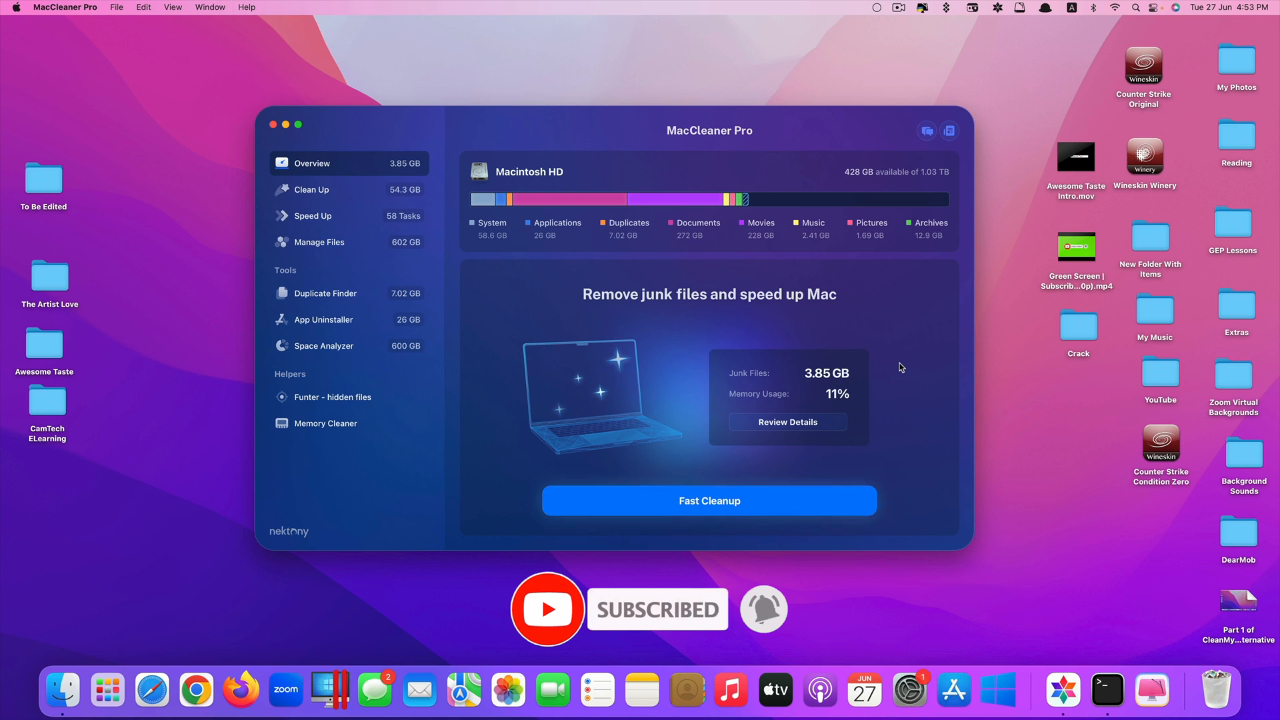